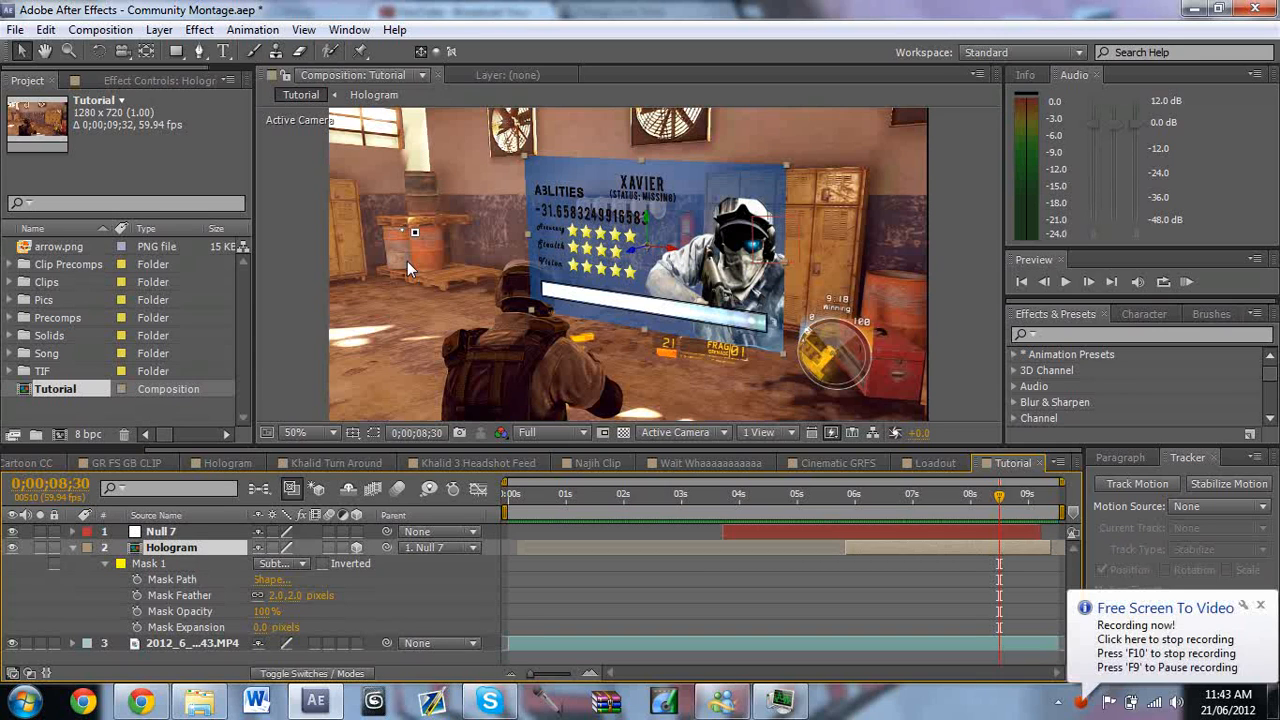
{"action": "mouse_move", "coordinate": [416, 276]}
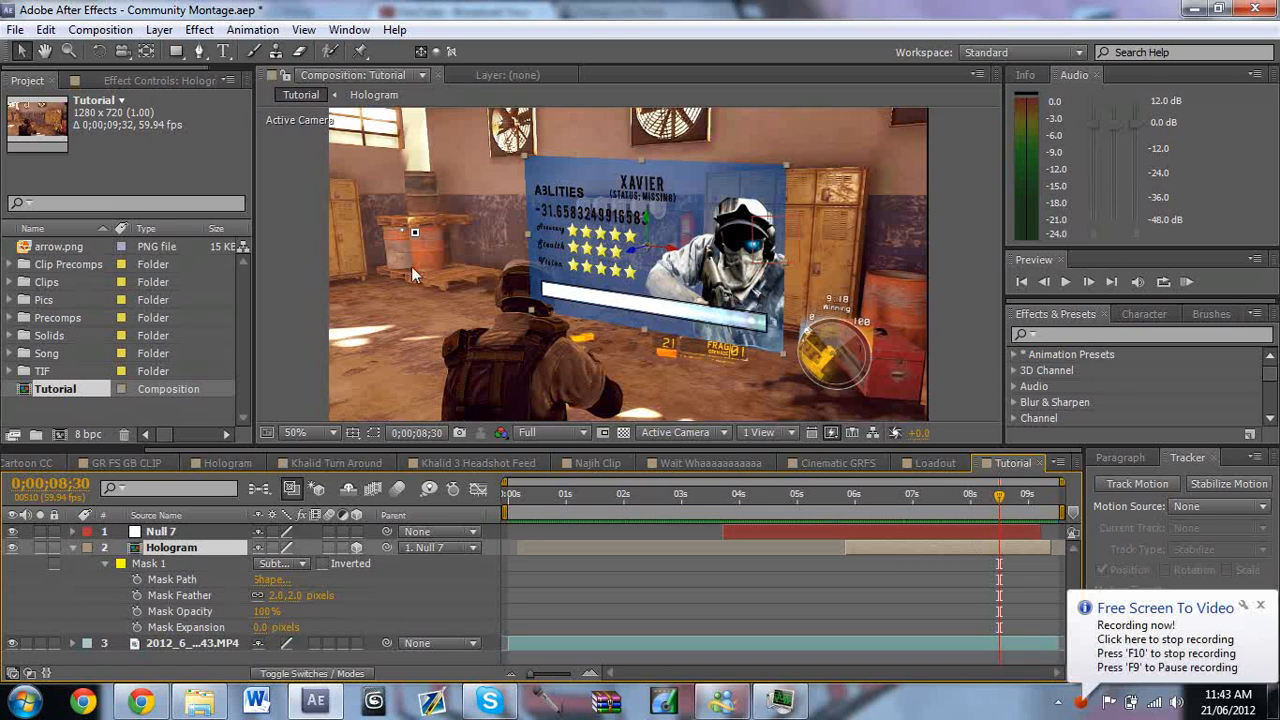
{"action": "mouse_move", "coordinate": [540, 210]}
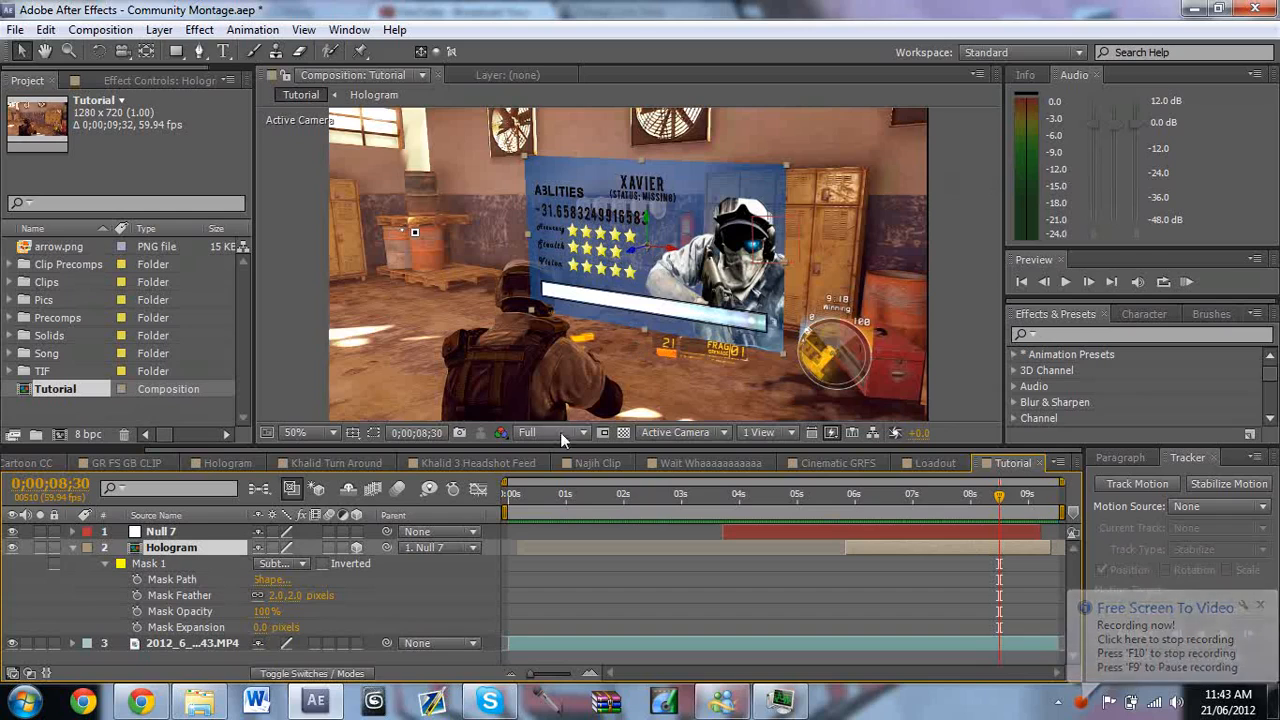
{"action": "mouse_move", "coordinate": [318, 492]}
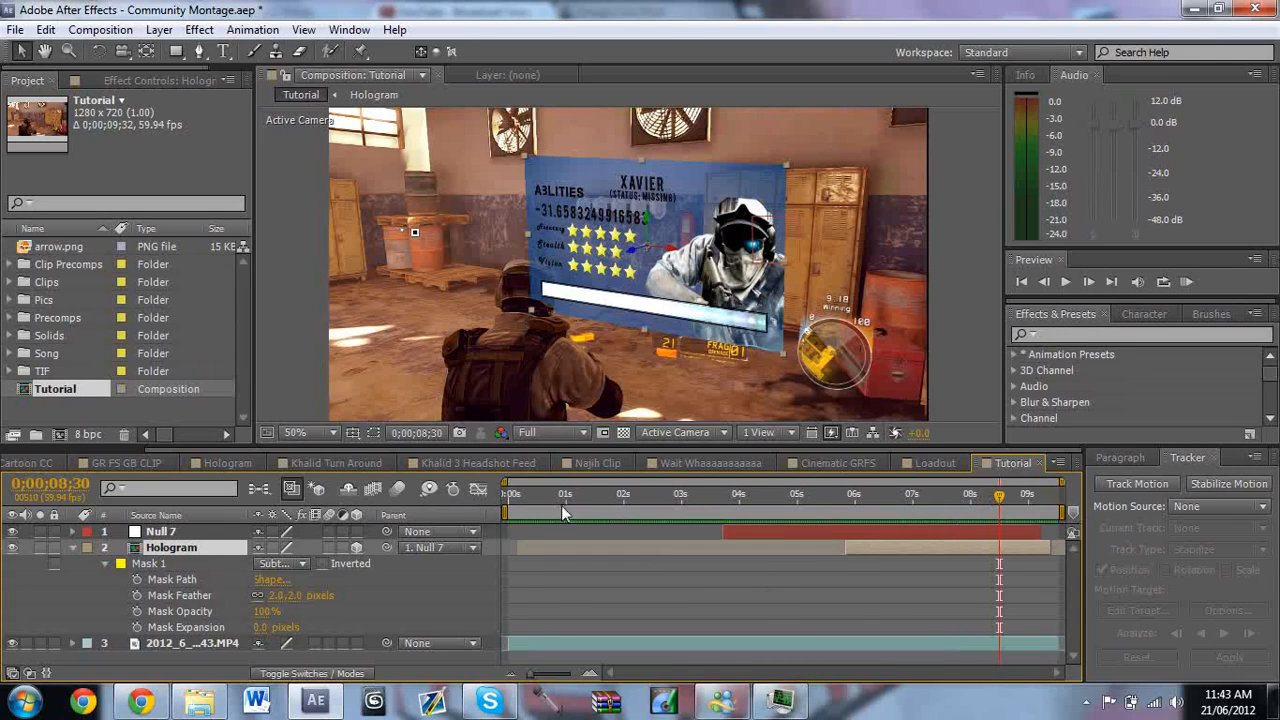
Move to 0;00;06;27 where the tilted panel appears and collapse the Hologram layer's Mask 1
{"action": "left_click", "coordinate": [556, 492]}
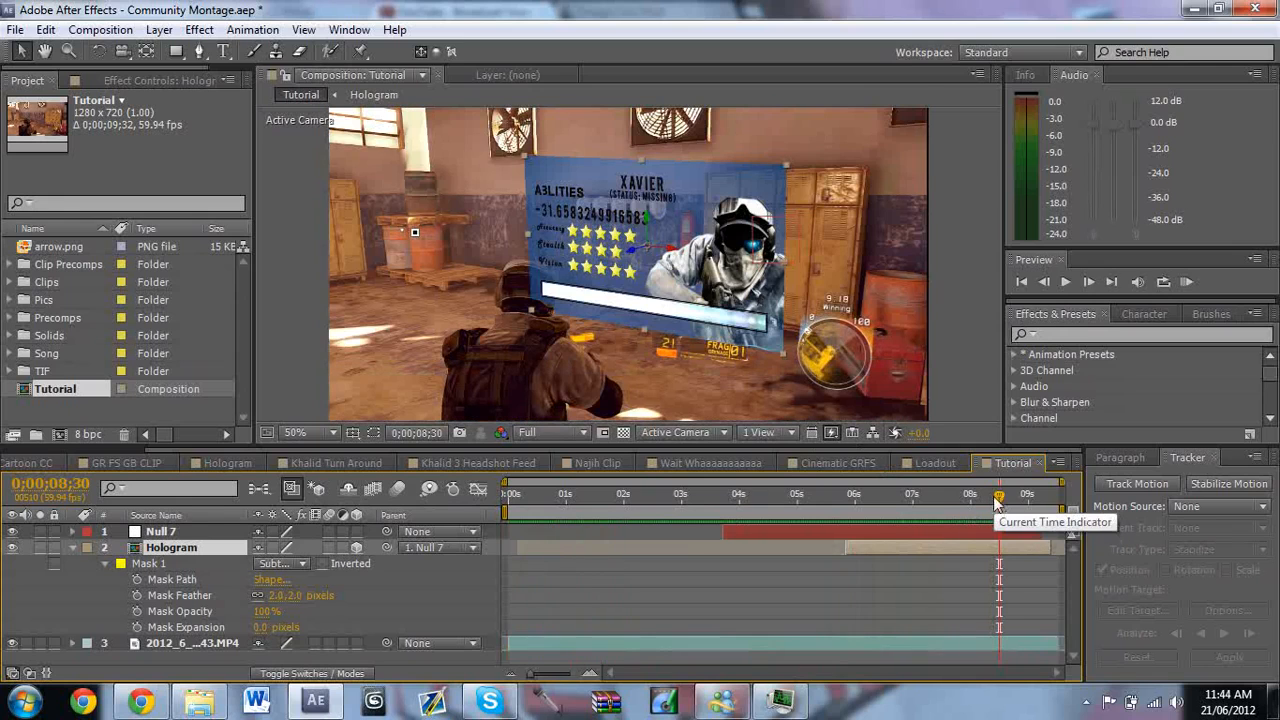
{"action": "mouse_move", "coordinate": [552, 284]}
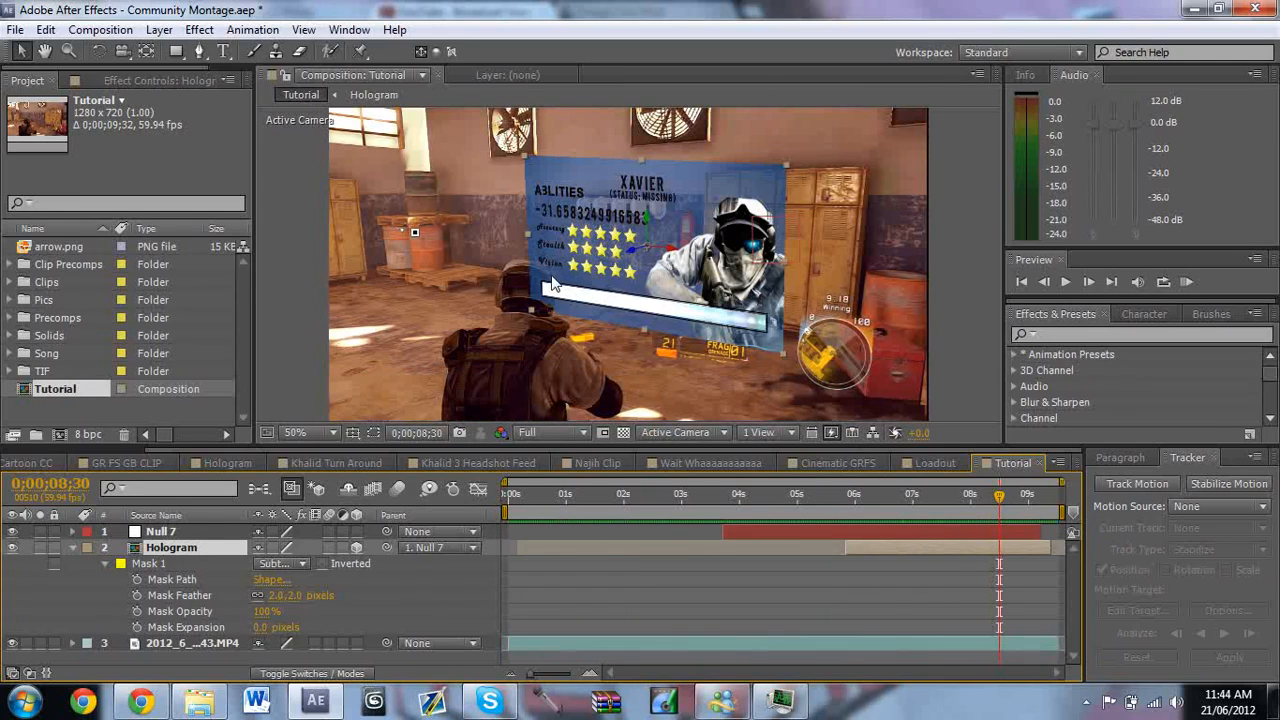
{"action": "mouse_move", "coordinate": [676, 256]}
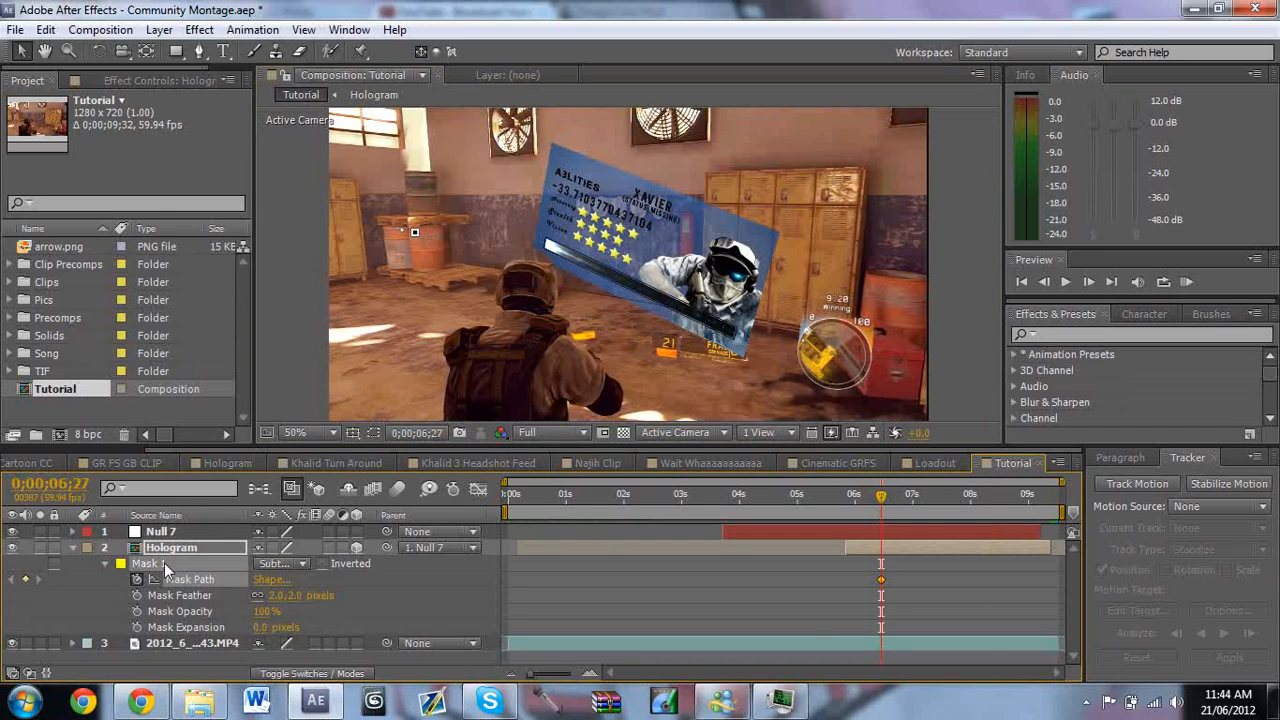
{"action": "left_click", "coordinate": [72, 548]}
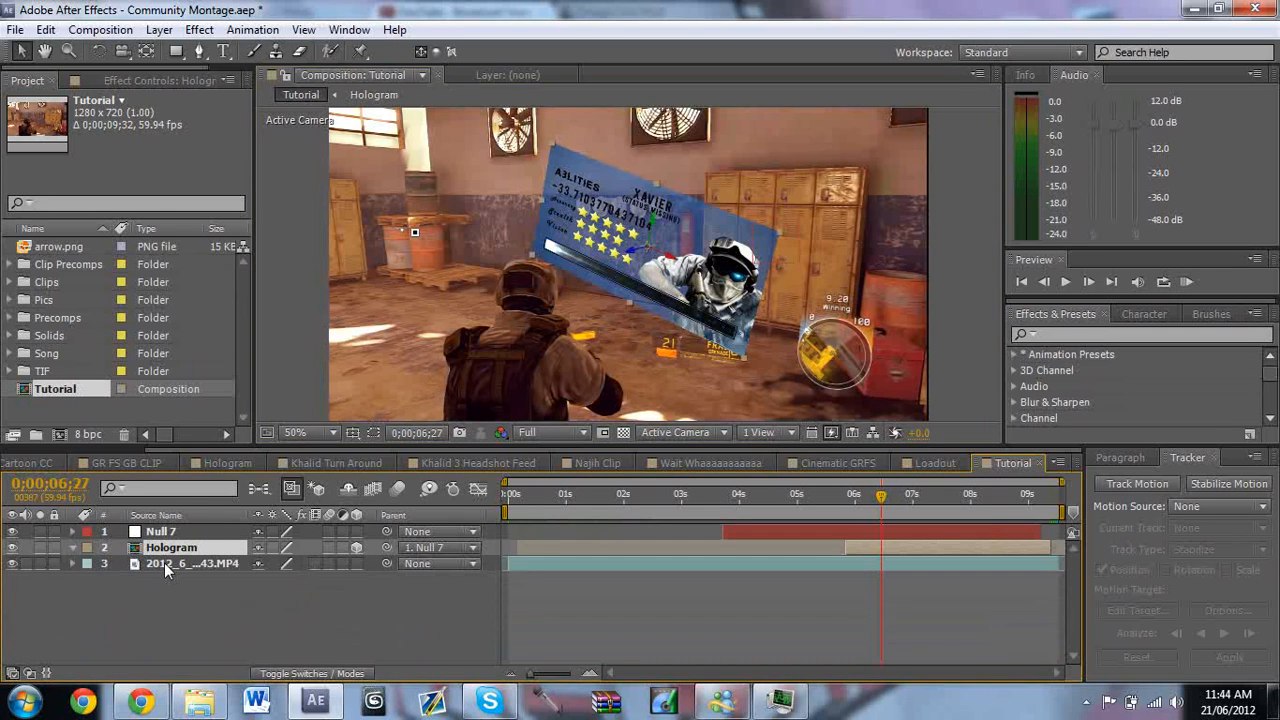
Switch to the Loadout composition and scrub its ruler to see when the panel appears
{"action": "left_click", "coordinate": [936, 462]}
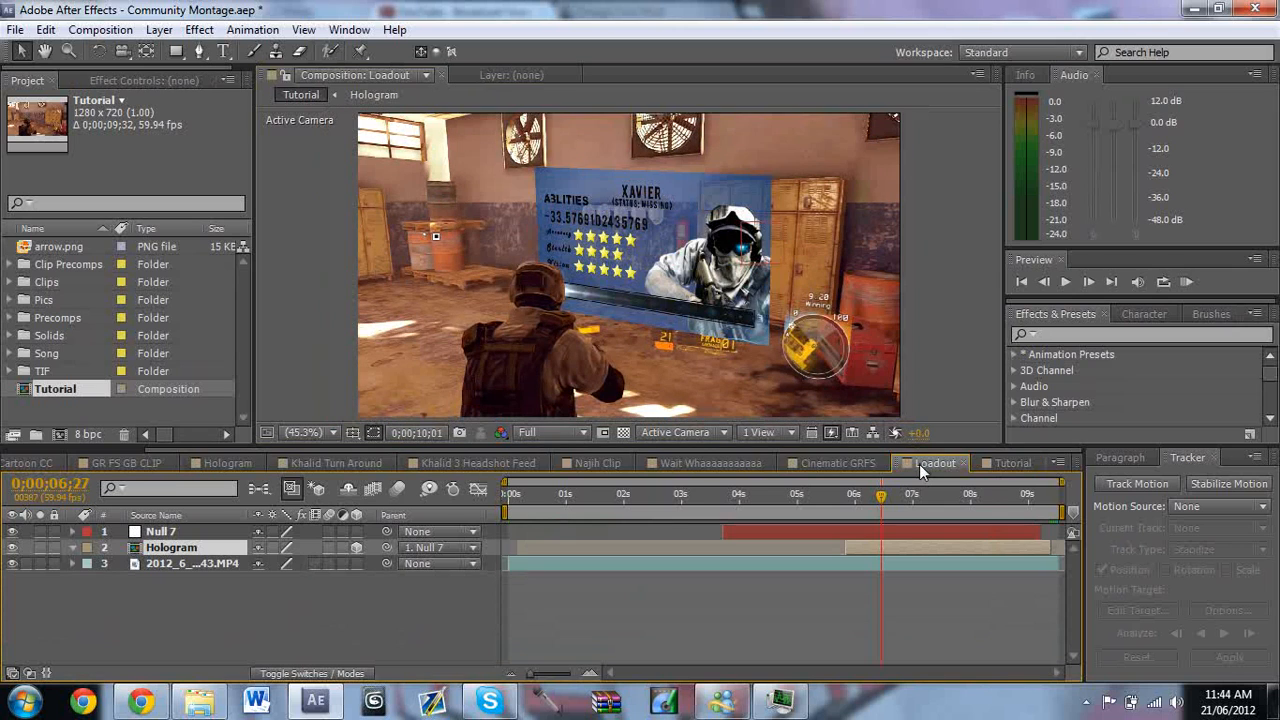
{"action": "left_click", "coordinate": [936, 462]}
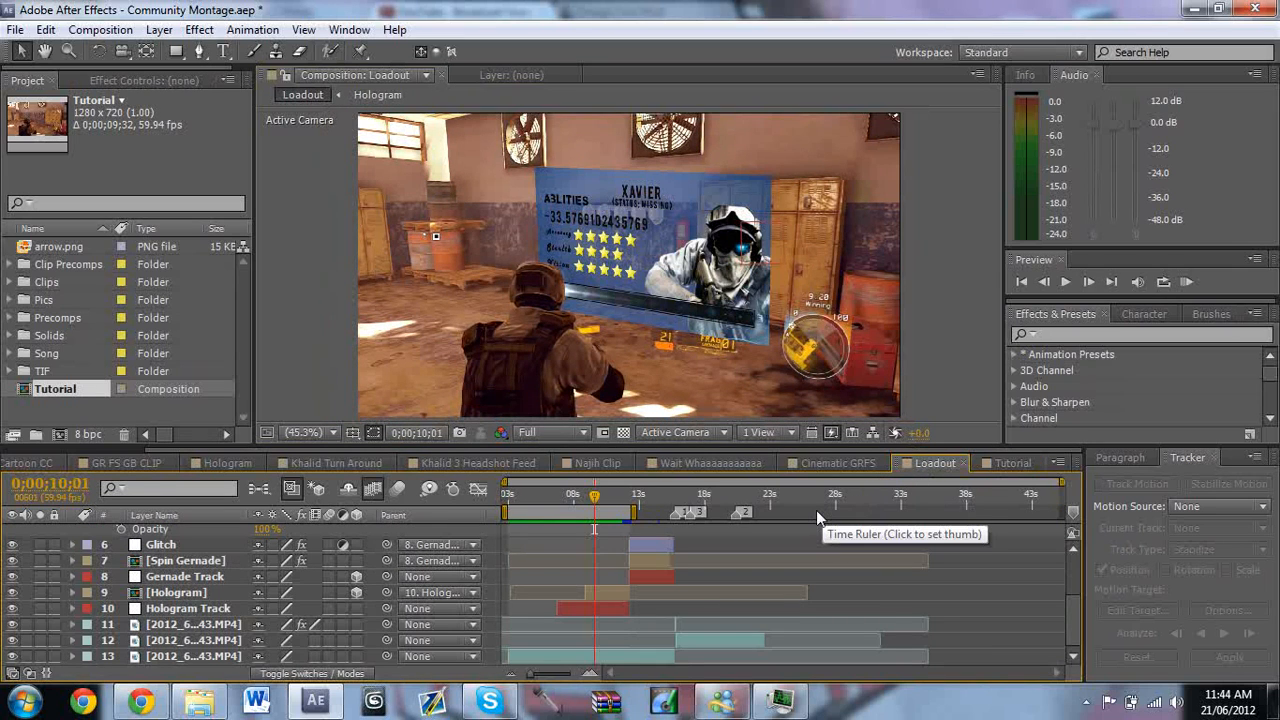
{"action": "left_click", "coordinate": [584, 492]}
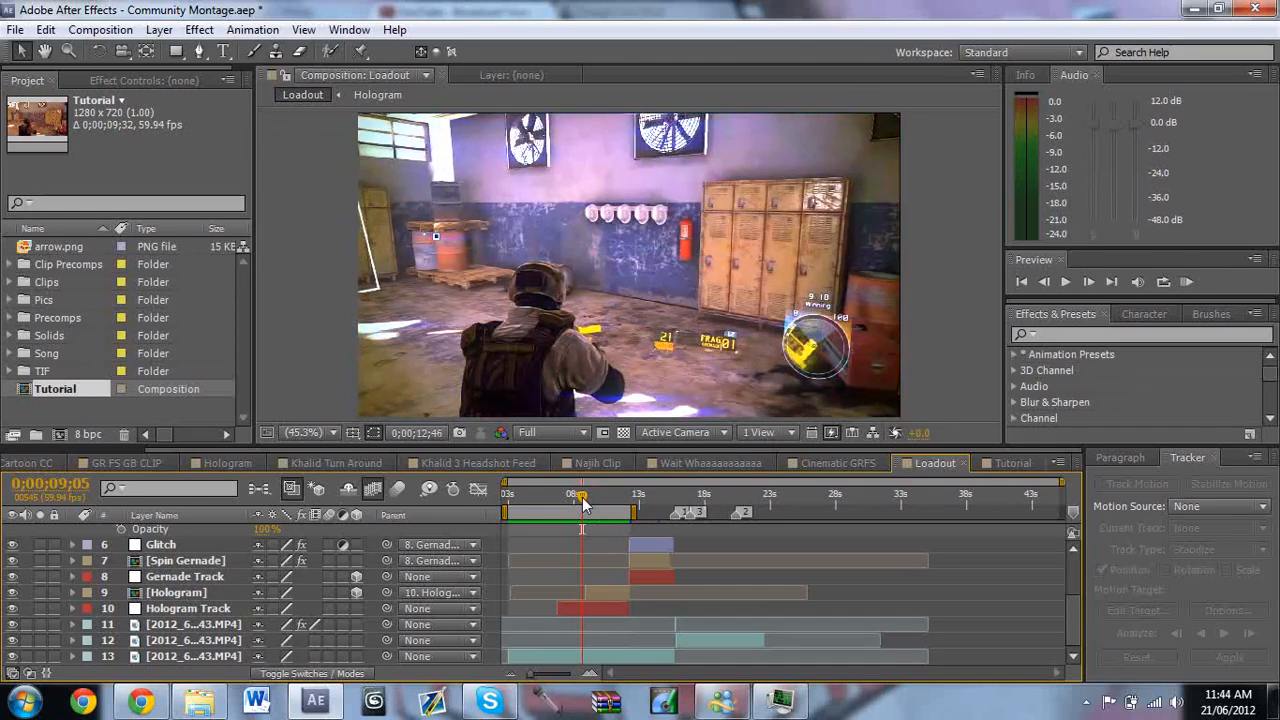
{"action": "left_click", "coordinate": [510, 494]}
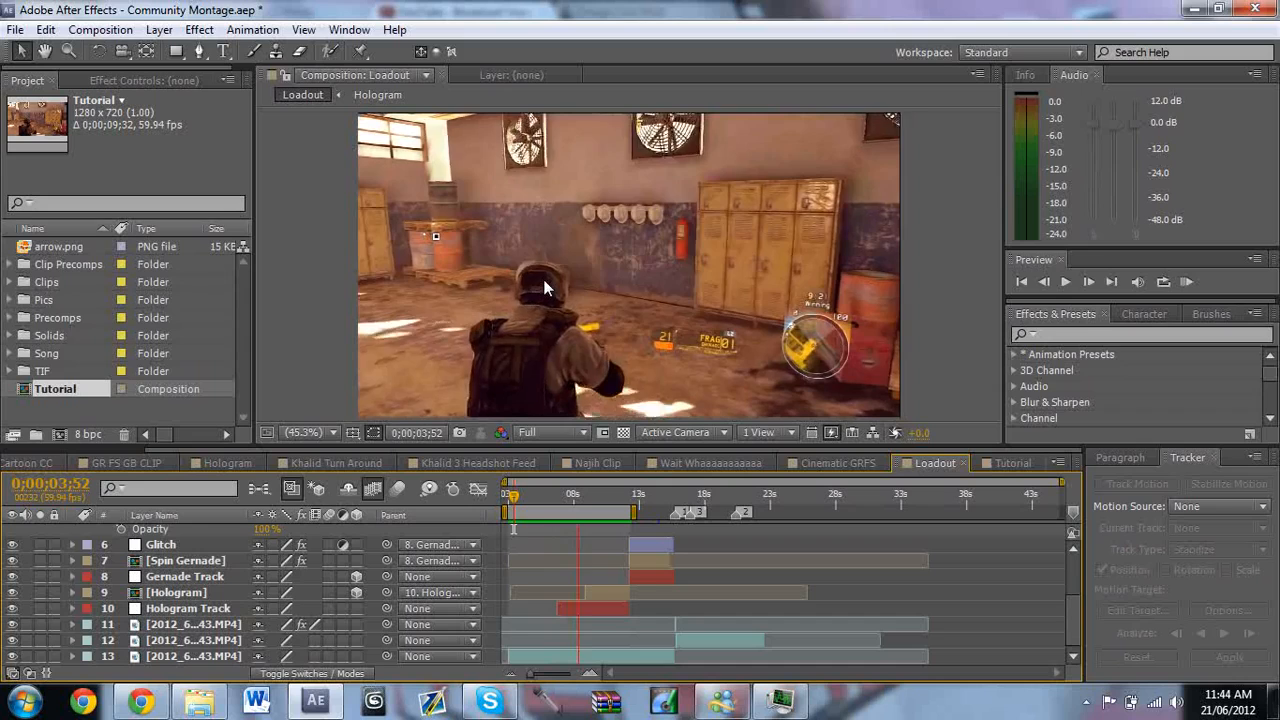
{"action": "left_click", "coordinate": [604, 492]}
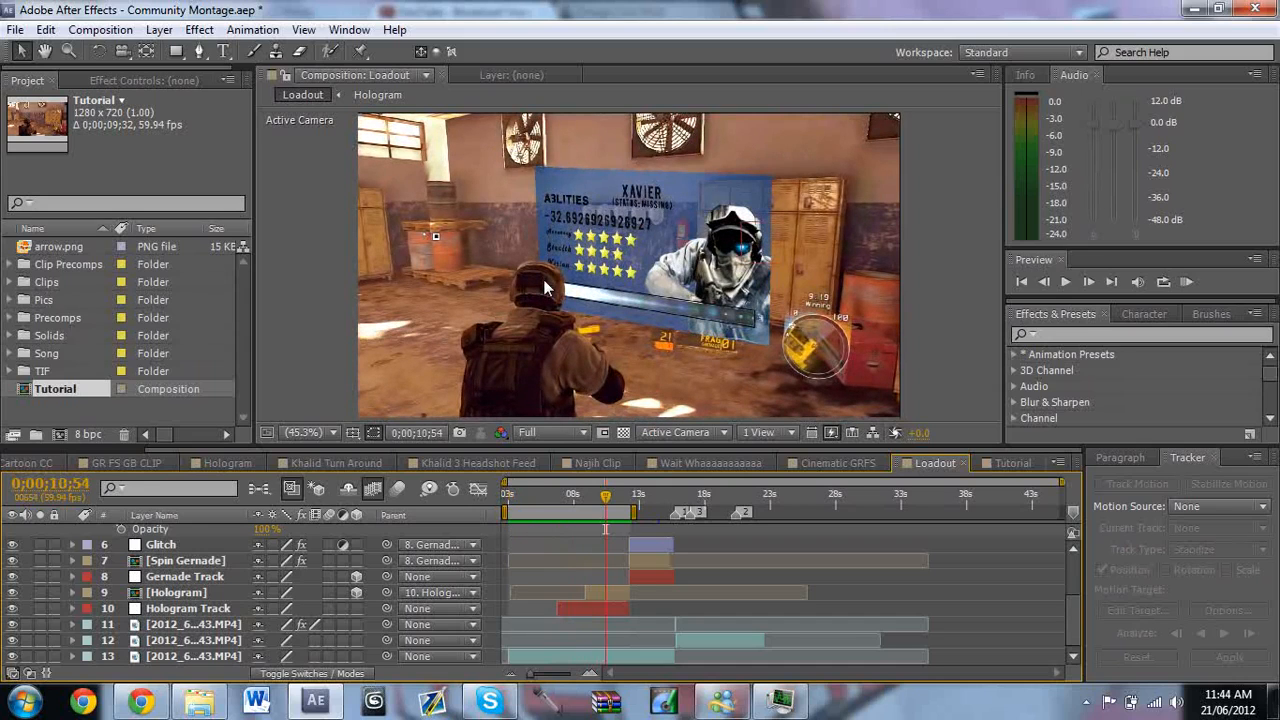
{"action": "mouse_move", "coordinate": [1016, 470]}
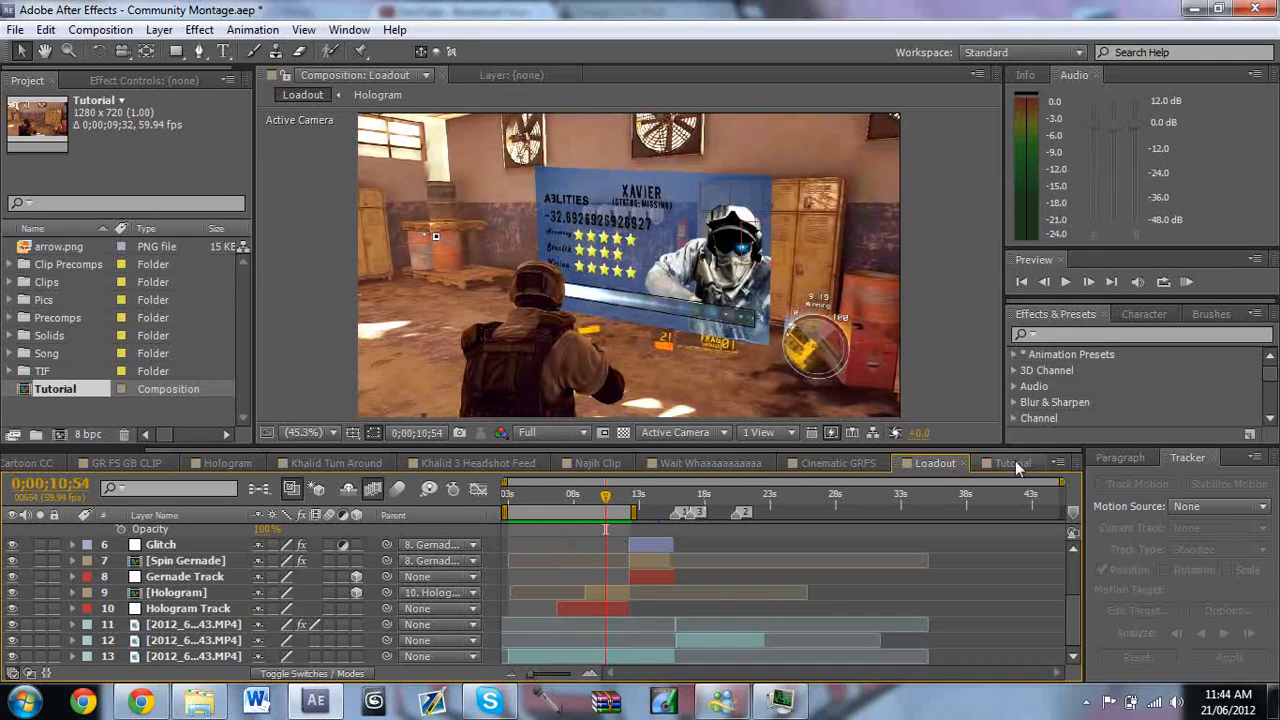
Back in Tutorial, scrub through the panel's spin-in around 6 seconds and stop at 0;00;06;27
{"action": "left_click", "coordinate": [1012, 462]}
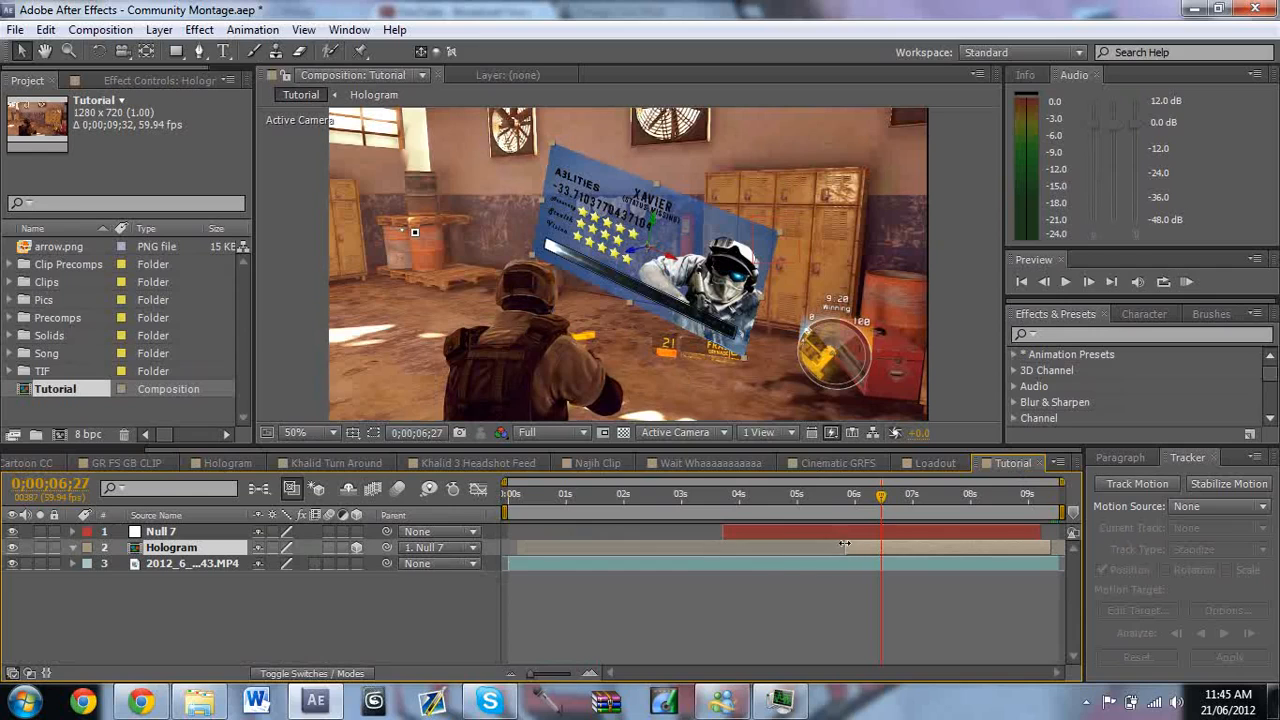
{"action": "left_click_drag", "start_coordinate": [880, 494], "coordinate": [848, 494]}
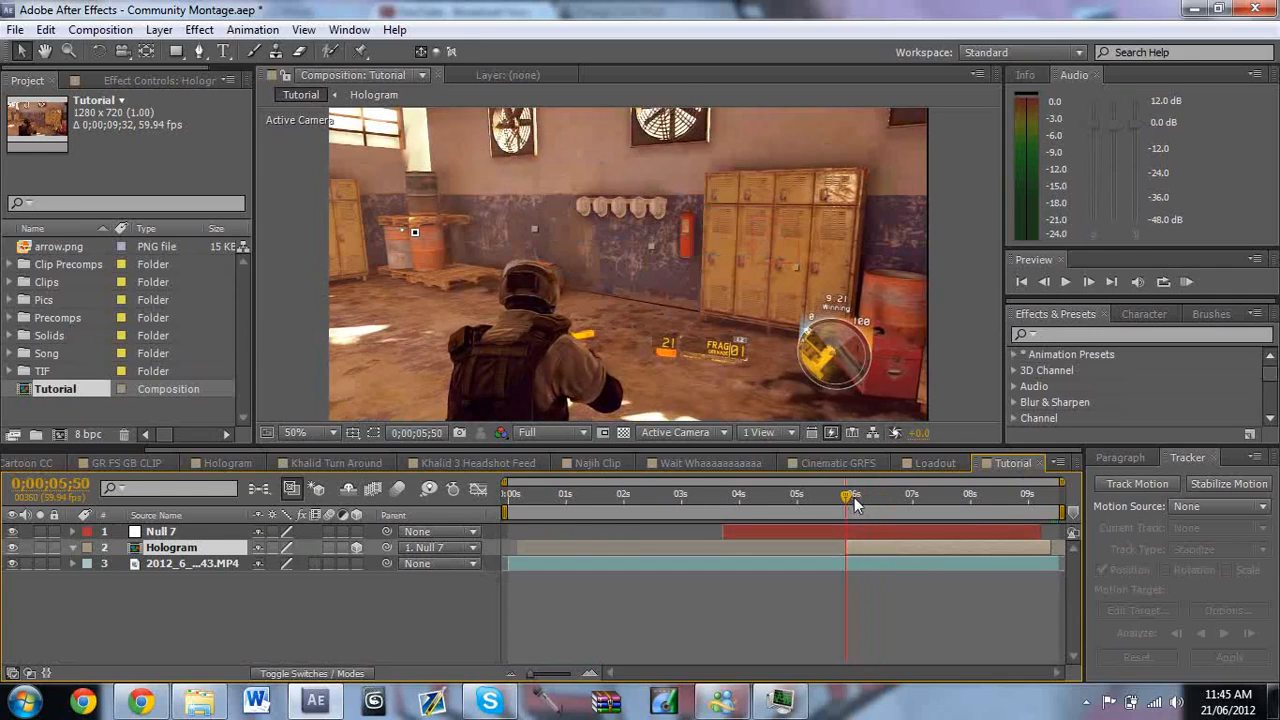
{"action": "left_click_drag", "start_coordinate": [846, 494], "coordinate": [866, 494]}
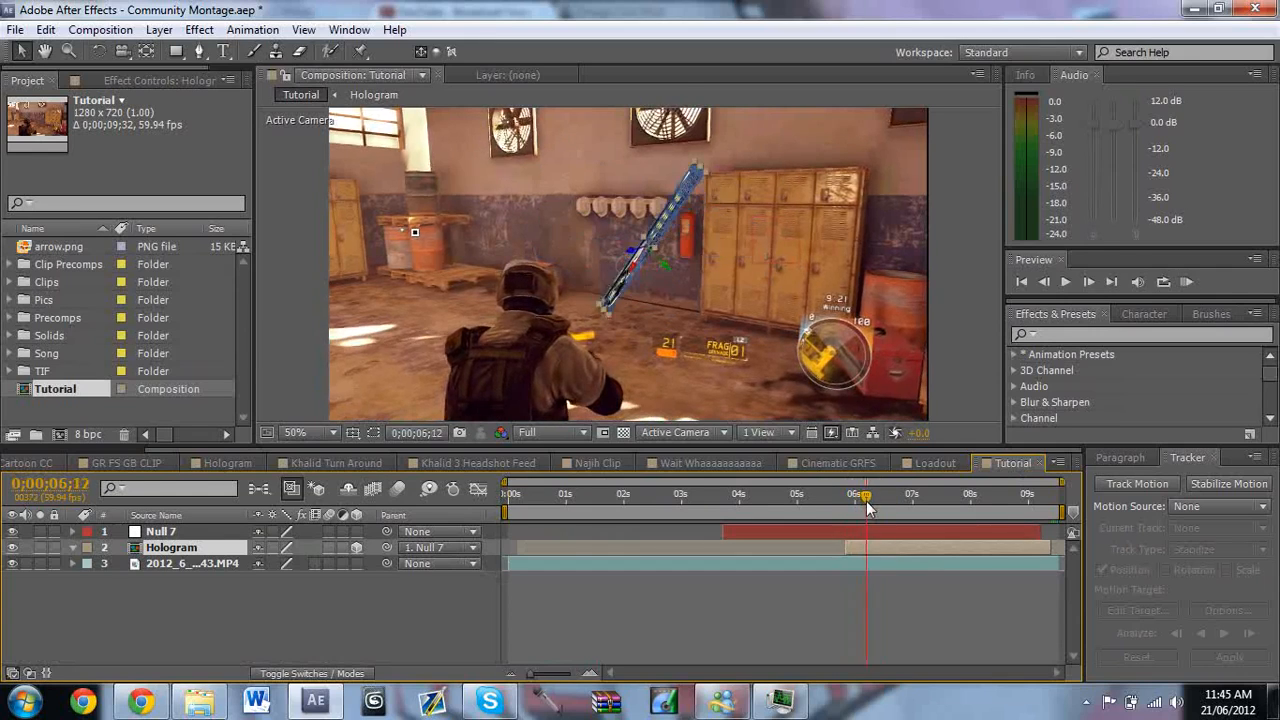
{"action": "left_click_drag", "start_coordinate": [864, 510], "coordinate": [848, 510]}
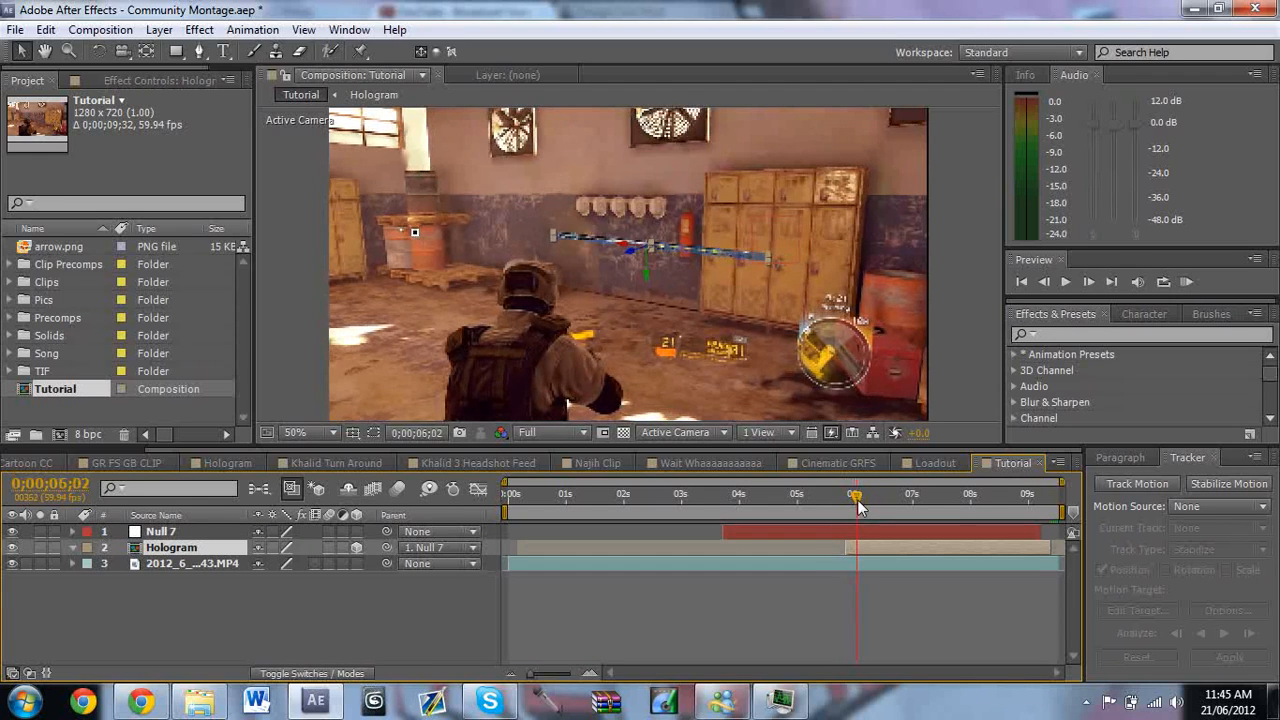
{"action": "left_click_drag", "start_coordinate": [856, 496], "coordinate": [870, 496]}
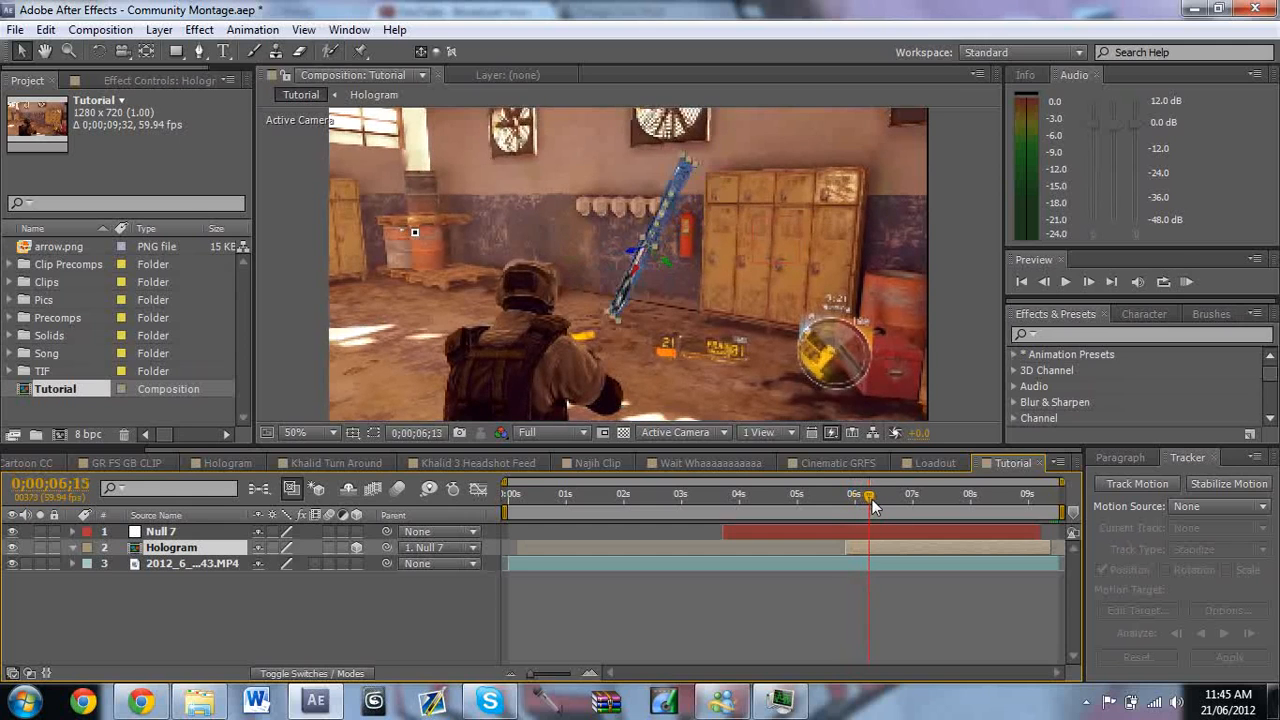
{"action": "left_click_drag", "start_coordinate": [868, 496], "coordinate": [880, 496]}
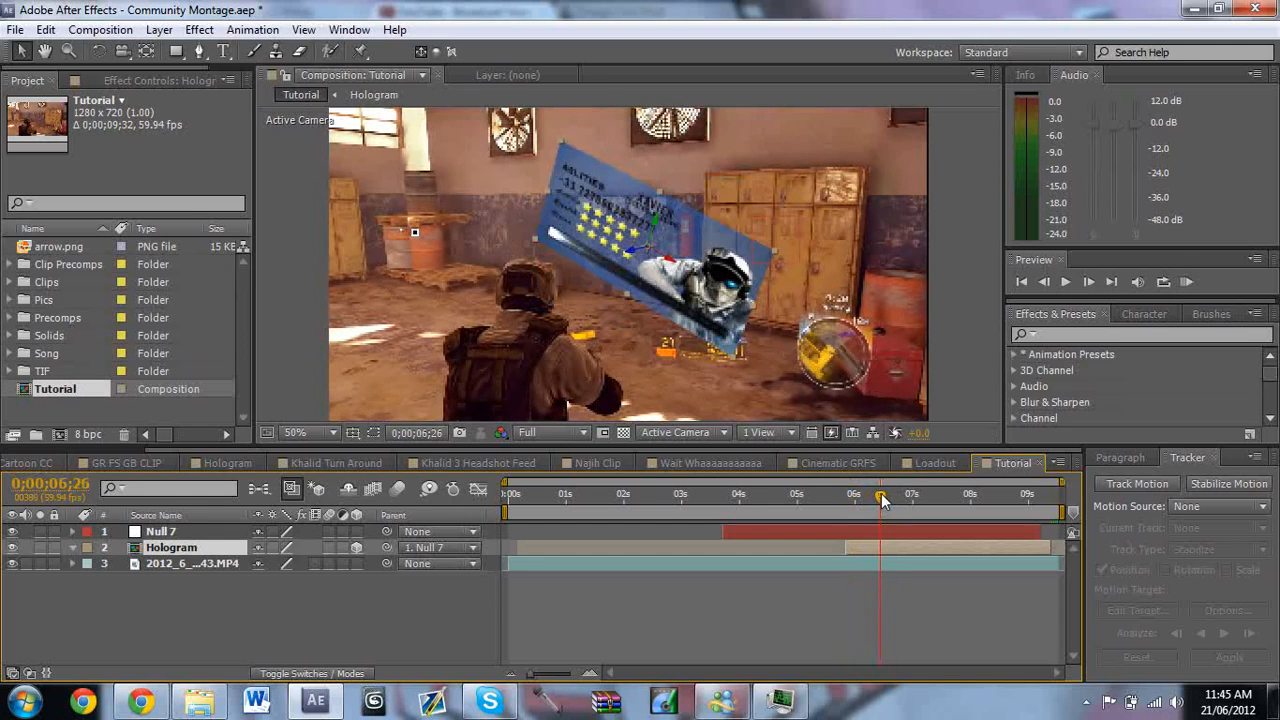
{"action": "left_click", "coordinate": [880, 492]}
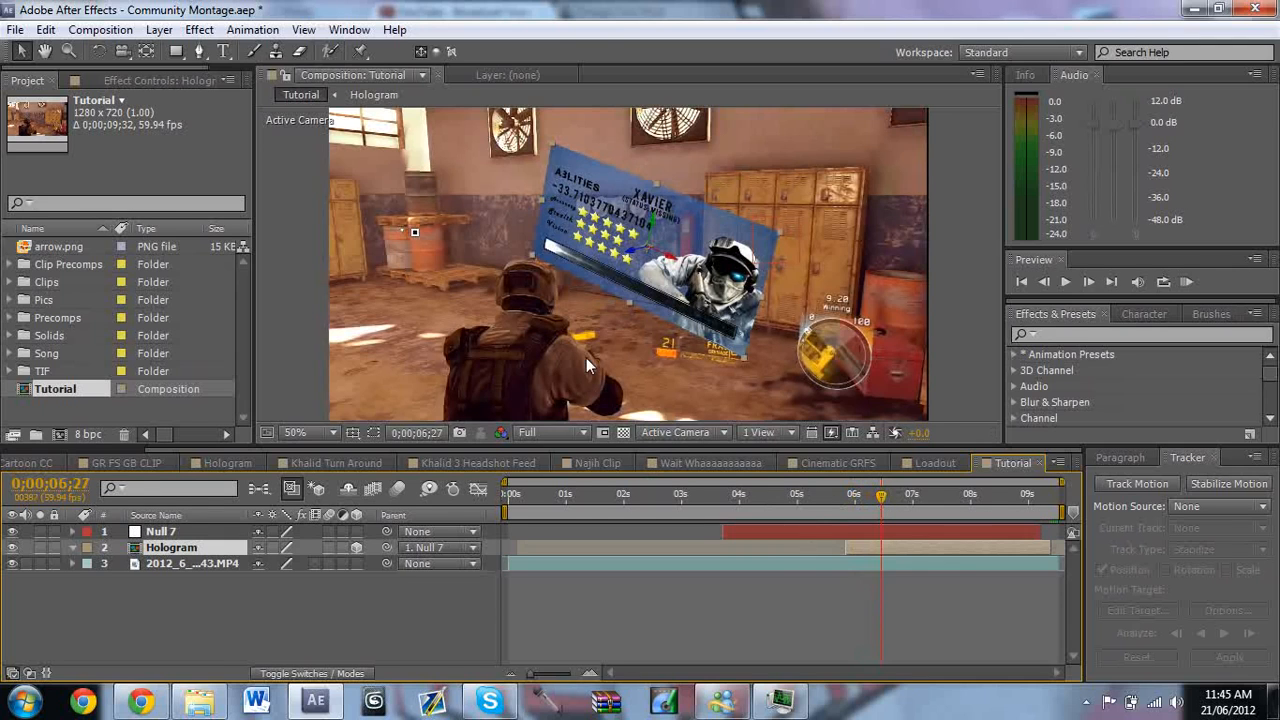
At 200% zoom, pen a new Hologram-layer mask along the soldier's shoulder and helmet outline
{"action": "left_click", "coordinate": [296, 432]}
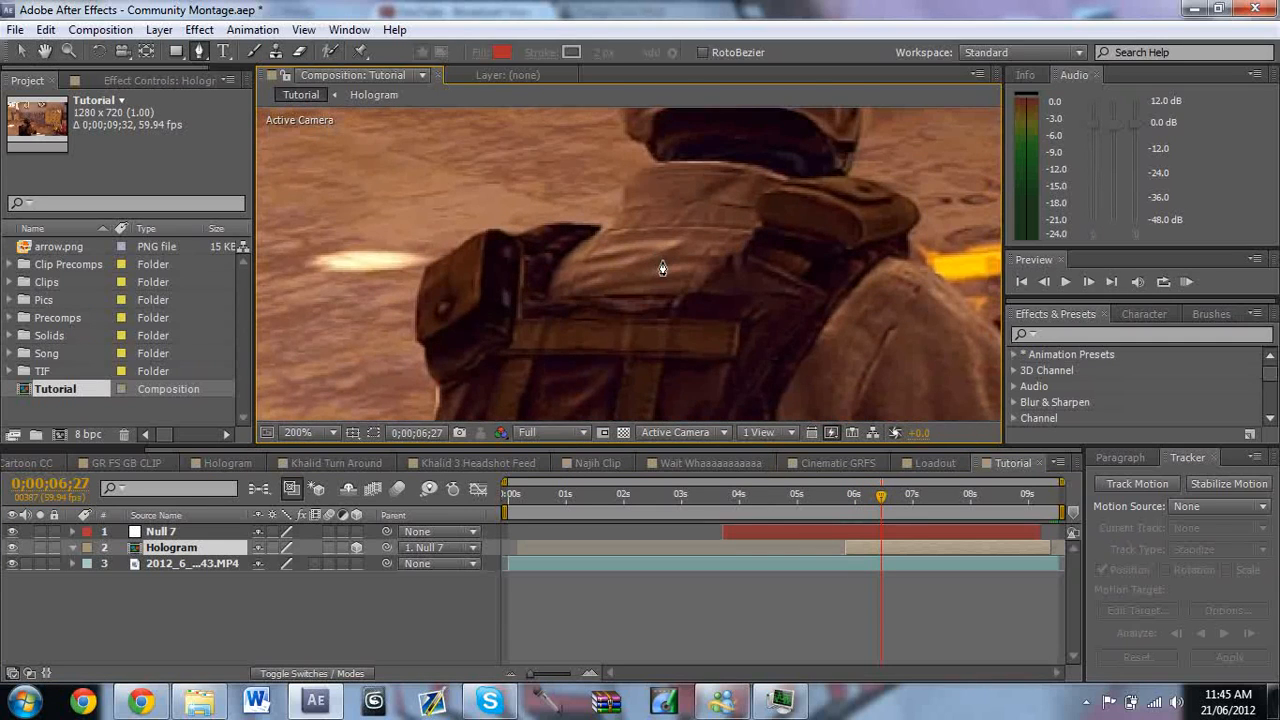
{"action": "mouse_move", "coordinate": [416, 304]}
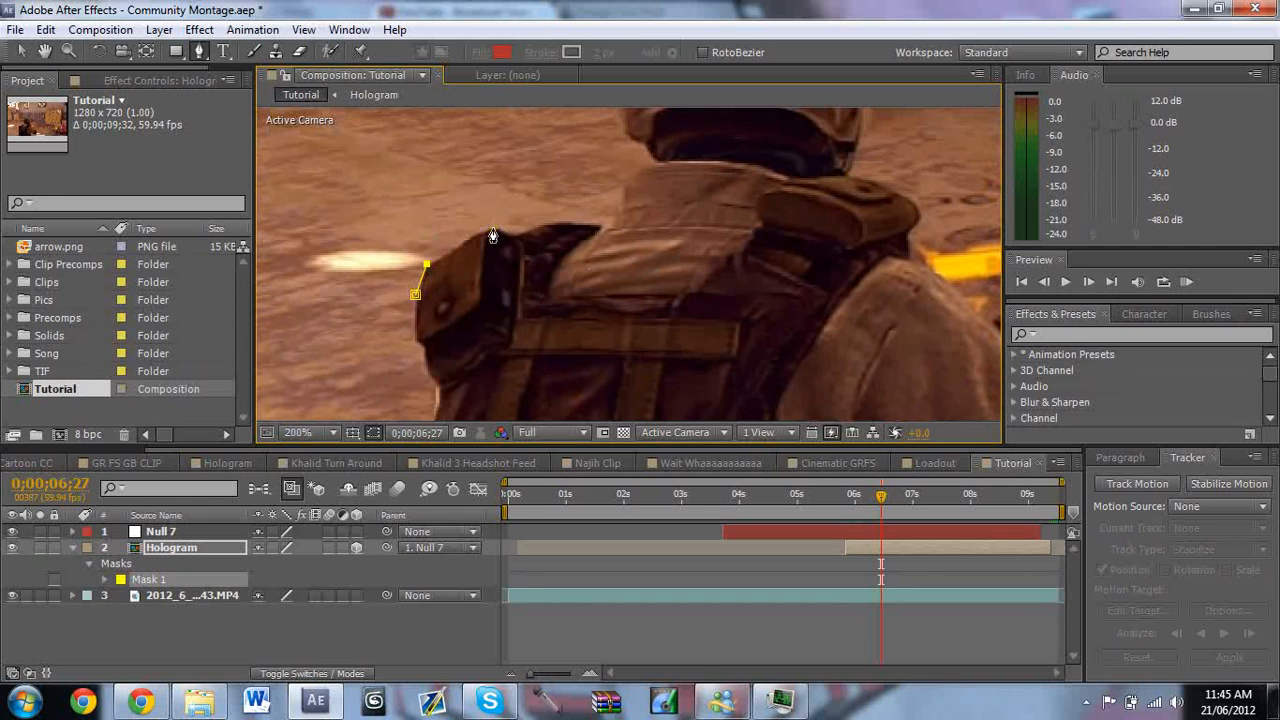
{"action": "left_click", "coordinate": [556, 222]}
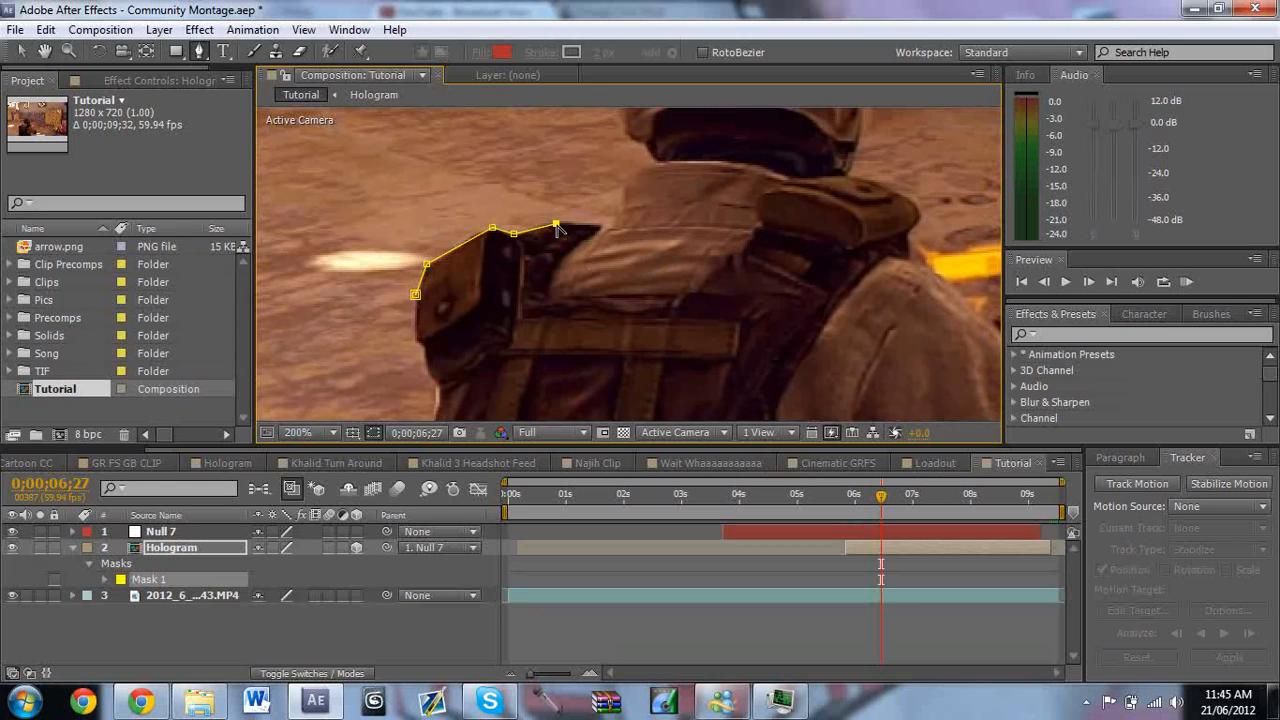
{"action": "left_click_drag", "start_coordinate": [556, 224], "coordinate": [602, 224]}
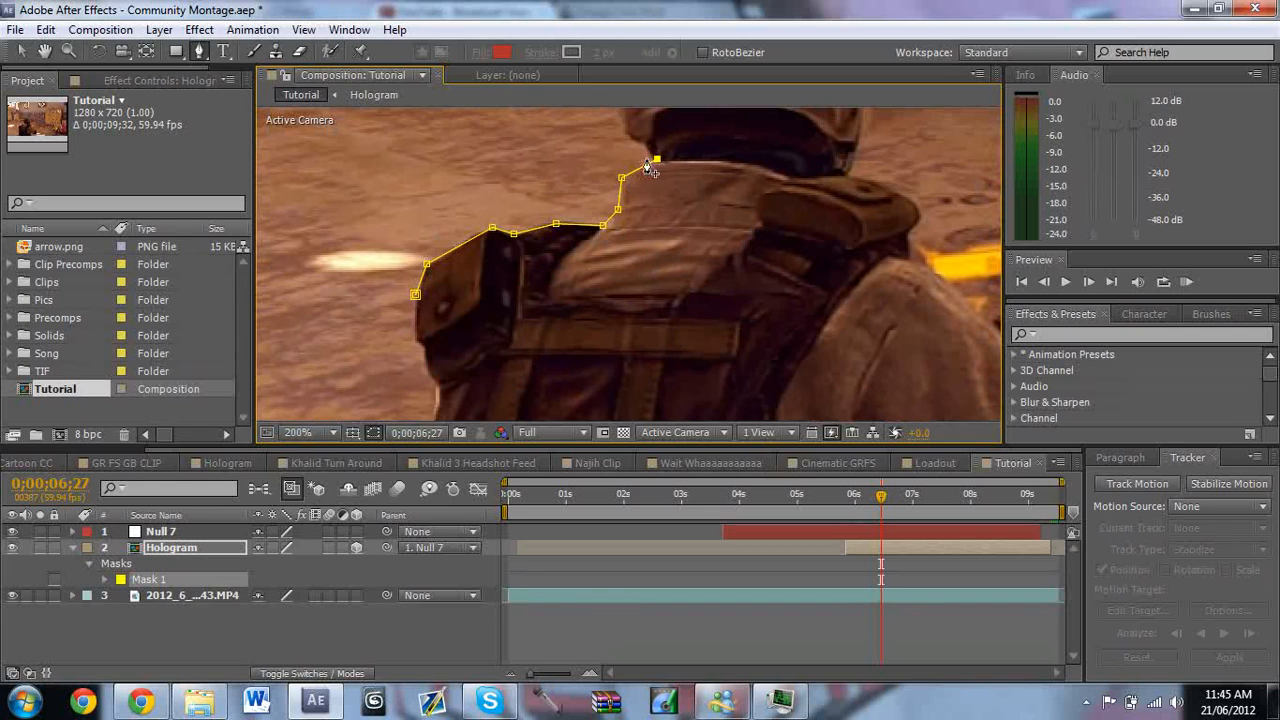
{"action": "left_click_drag", "start_coordinate": [644, 164], "coordinate": [656, 158]}
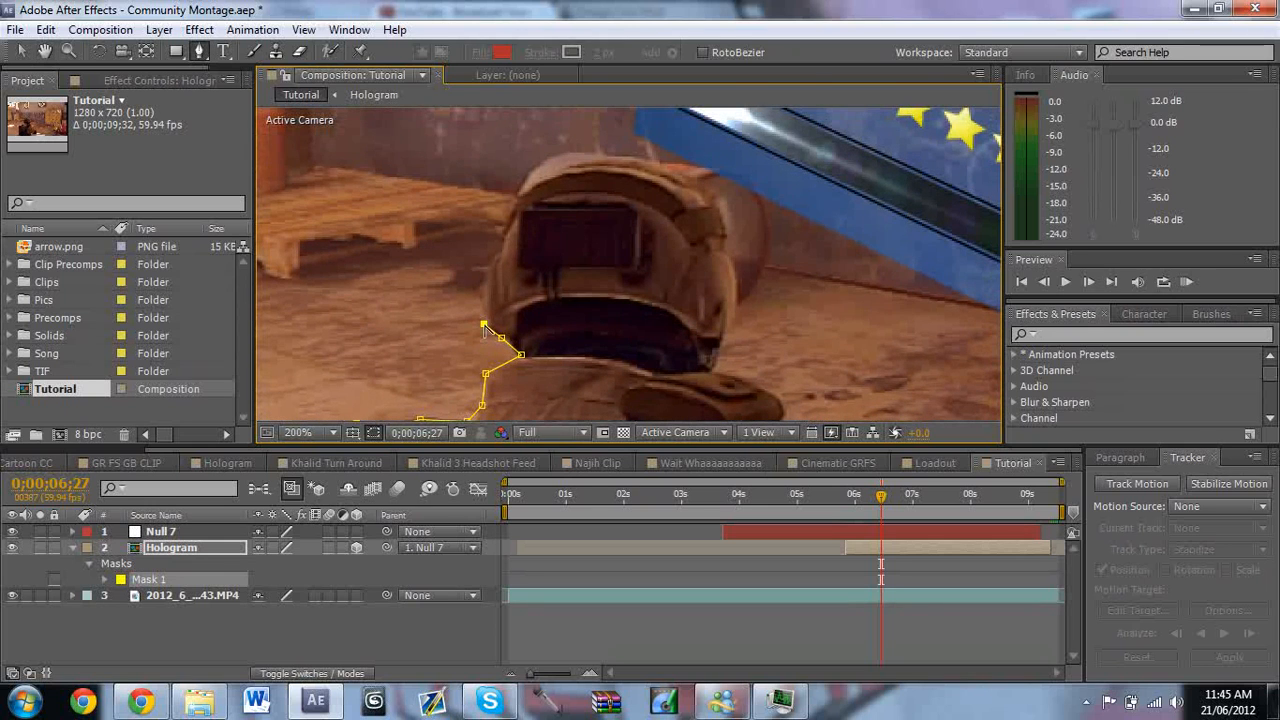
{"action": "left_click_drag", "start_coordinate": [484, 330], "coordinate": [504, 232]}
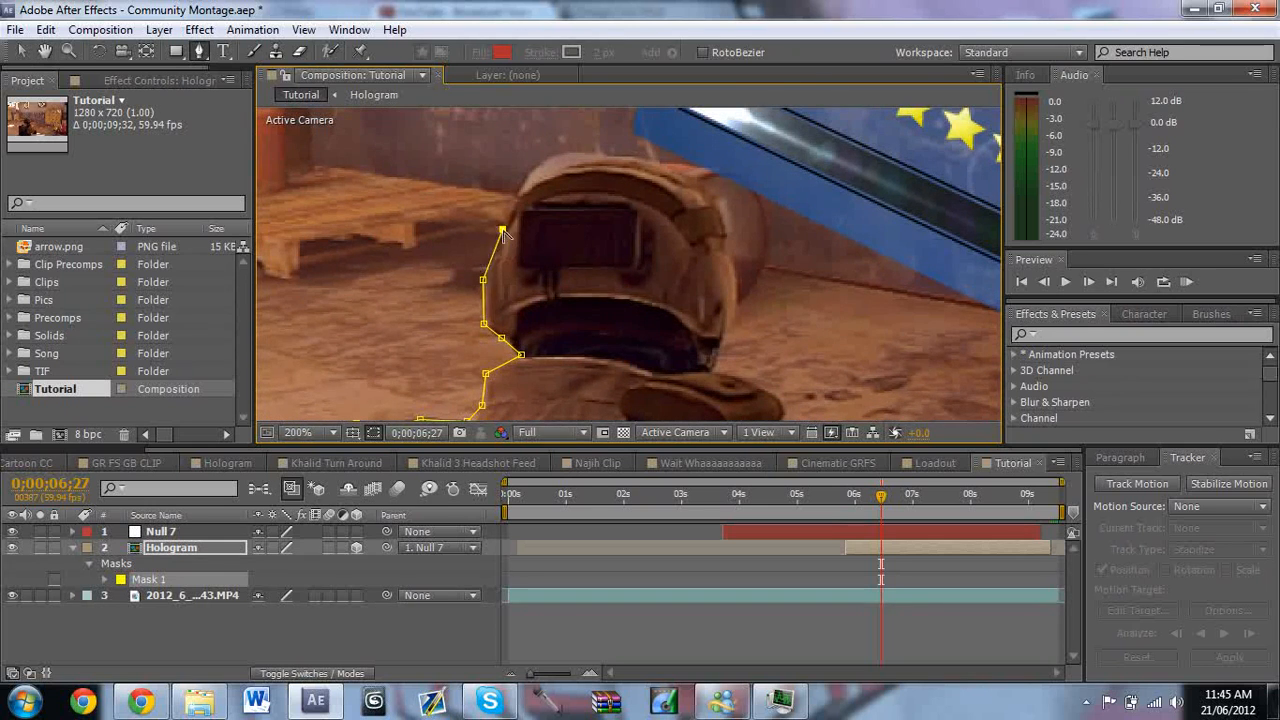
{"action": "left_click_drag", "start_coordinate": [504, 232], "coordinate": [532, 168]}
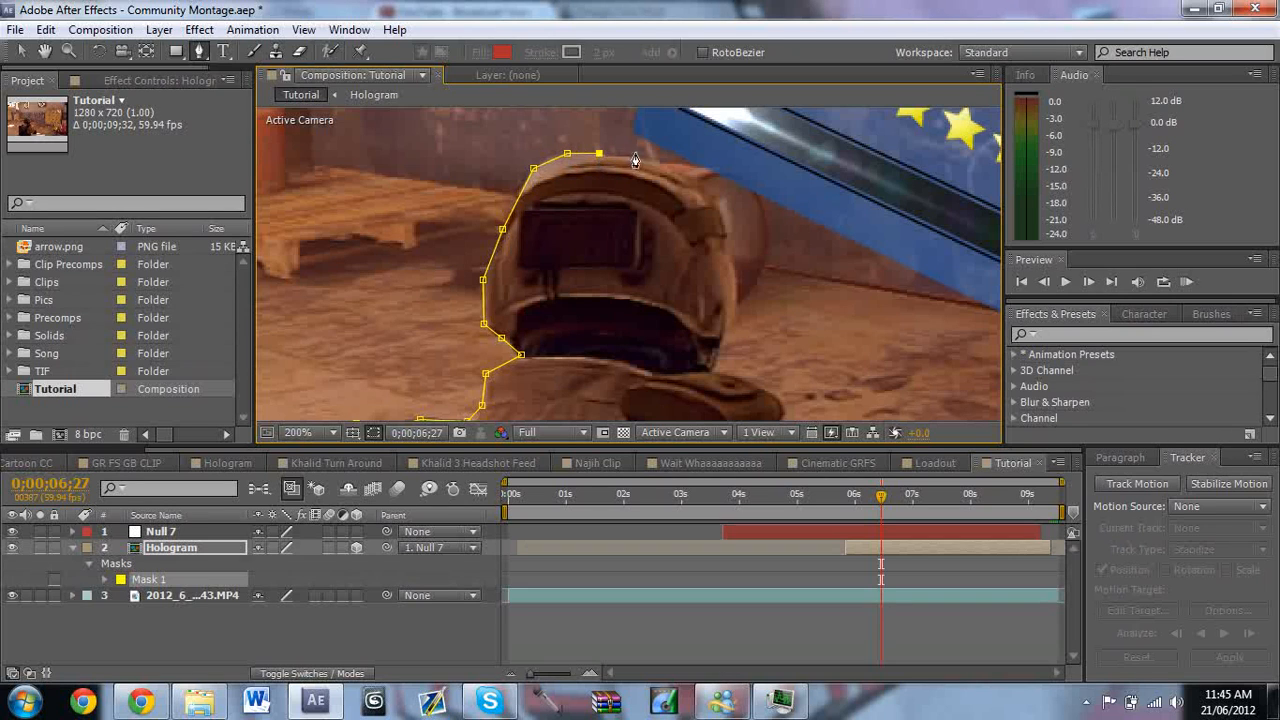
{"action": "left_click_drag", "start_coordinate": [600, 156], "coordinate": [672, 168]}
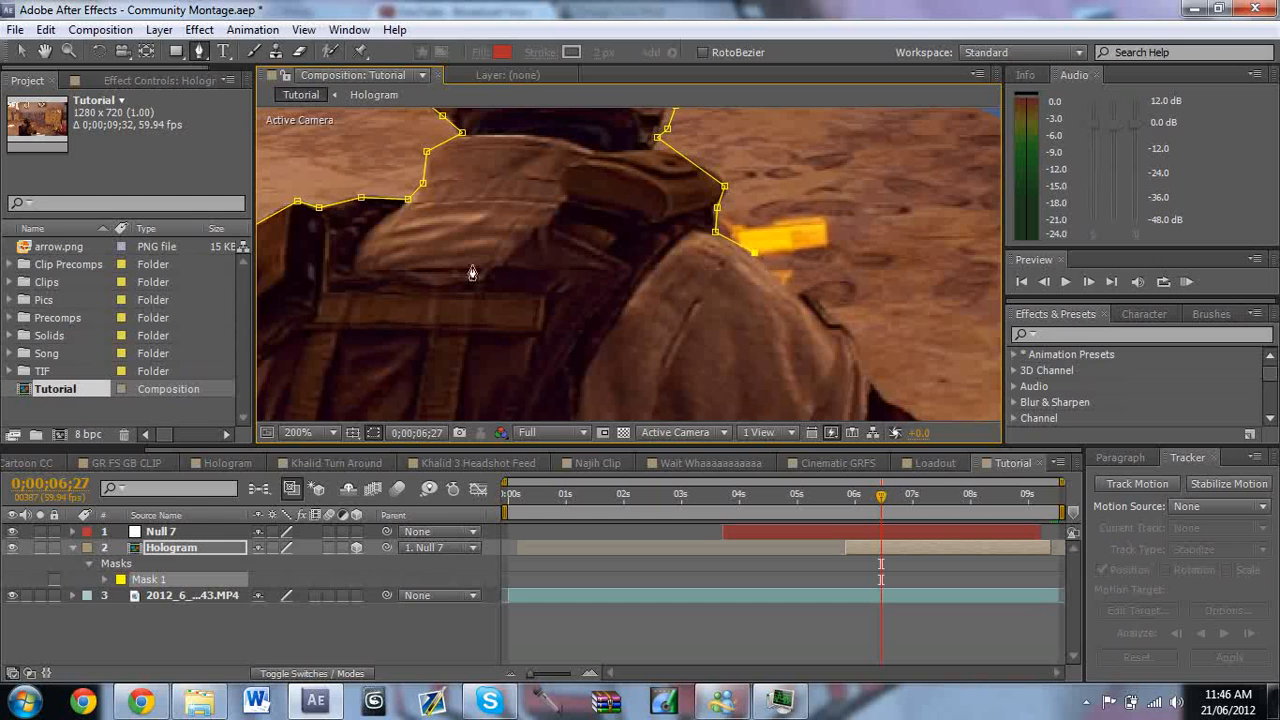
Set Mask 1 to Subtract so the soldier is cut out, then hide the mask outline to check
{"action": "left_click", "coordinate": [298, 432]}
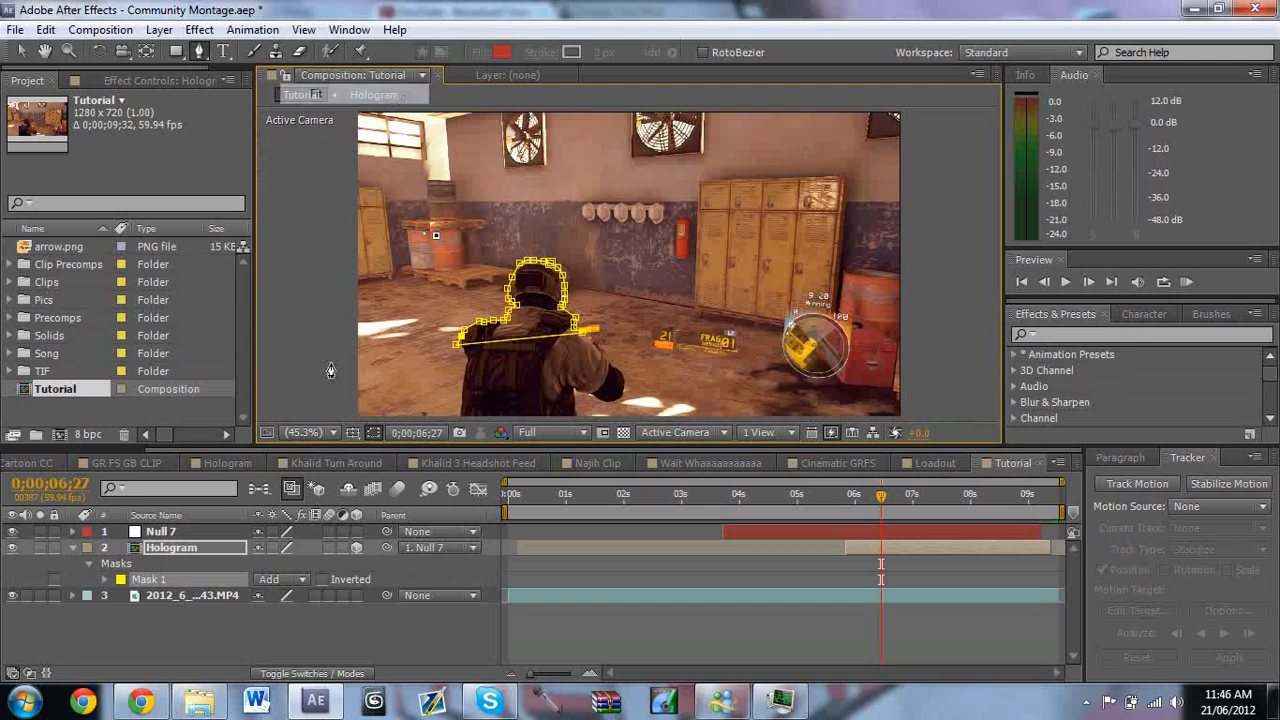
{"action": "left_click", "coordinate": [104, 564]}
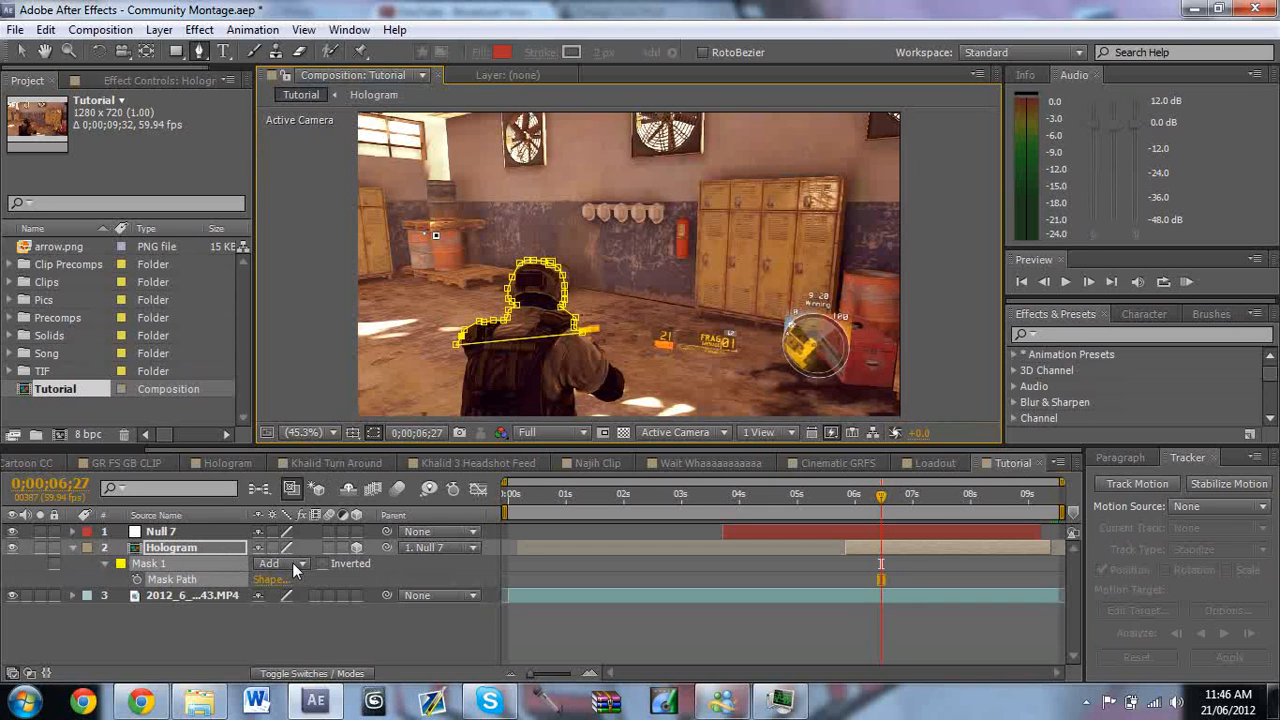
{"action": "left_click", "coordinate": [284, 564]}
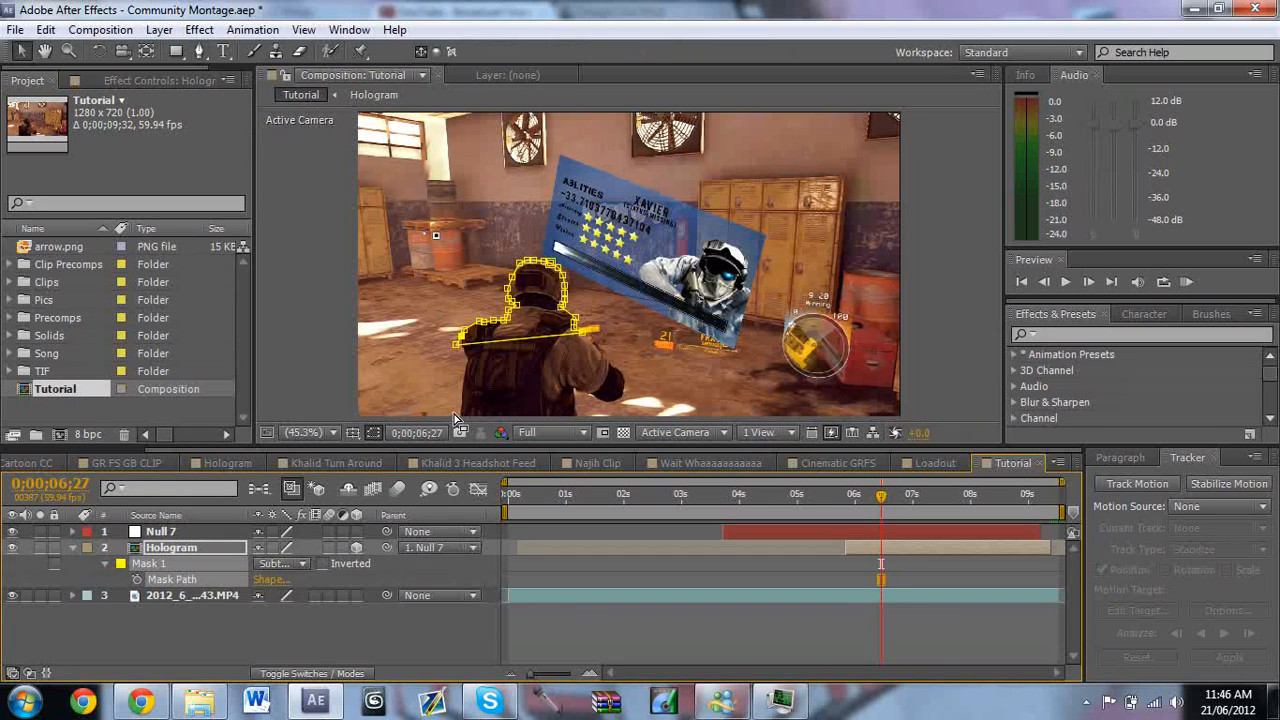
{"action": "mouse_move", "coordinate": [364, 444]}
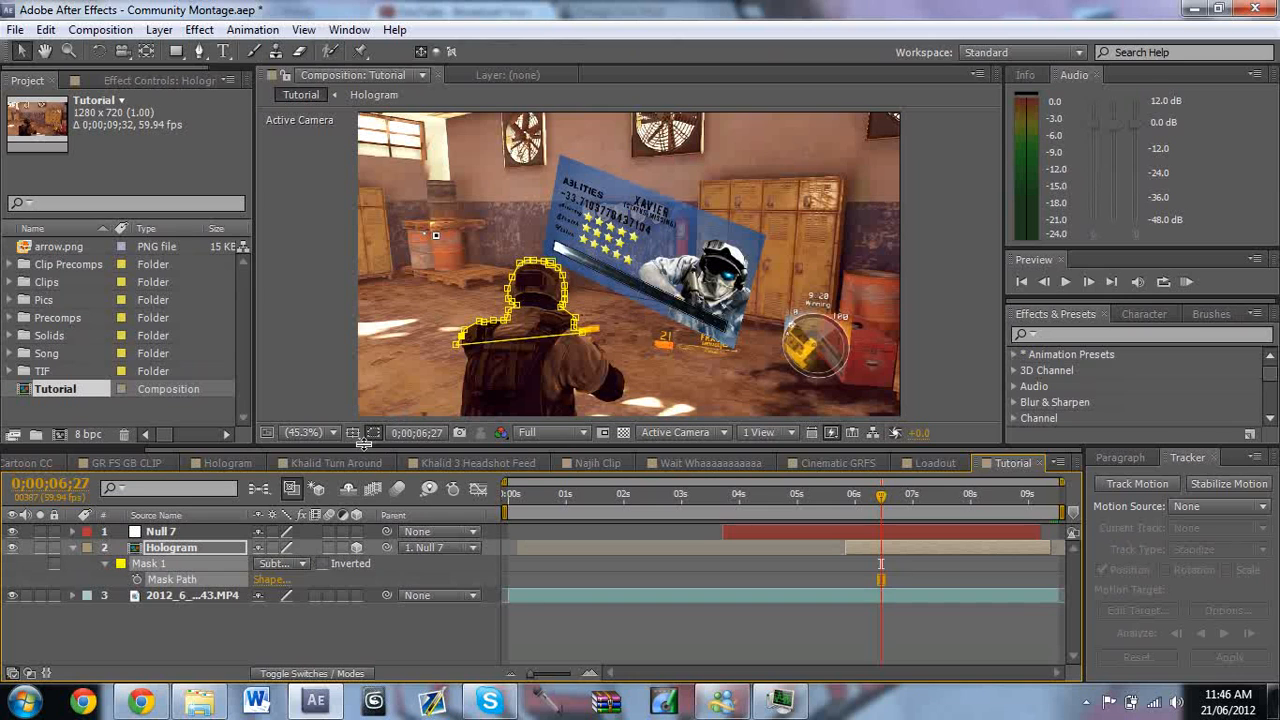
{"action": "mouse_move", "coordinate": [372, 432]}
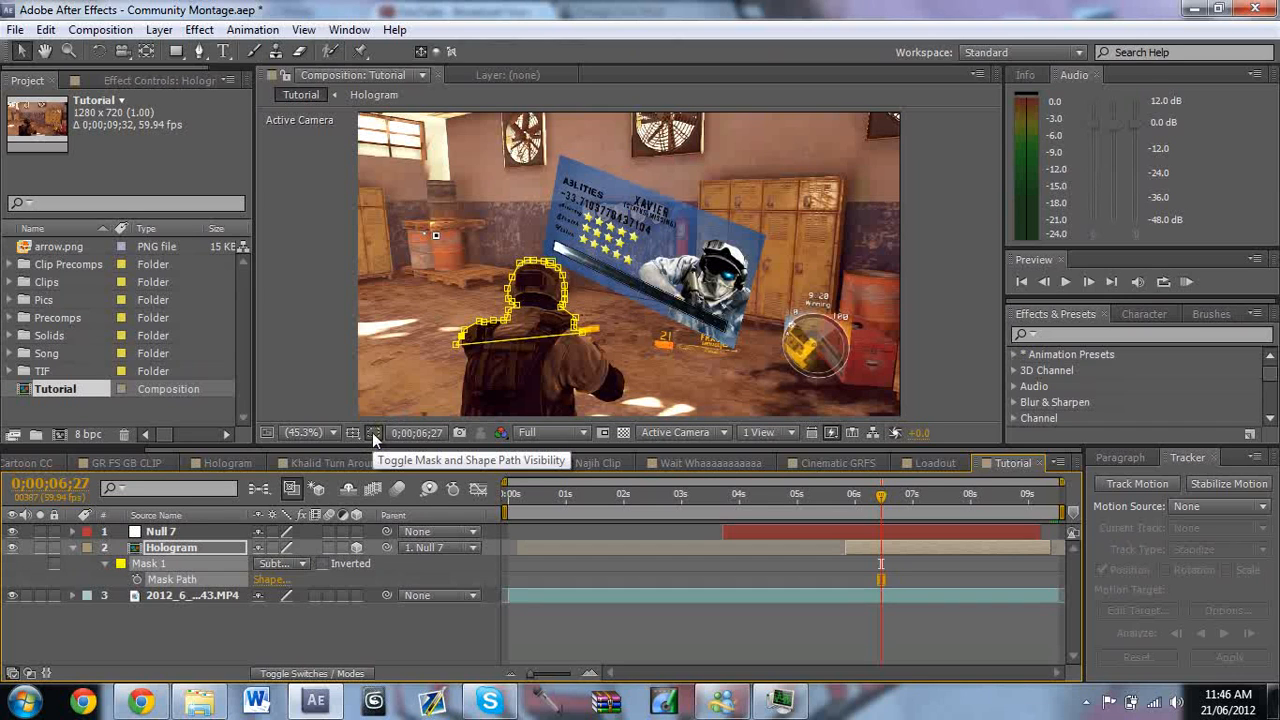
{"action": "left_click", "coordinate": [372, 432]}
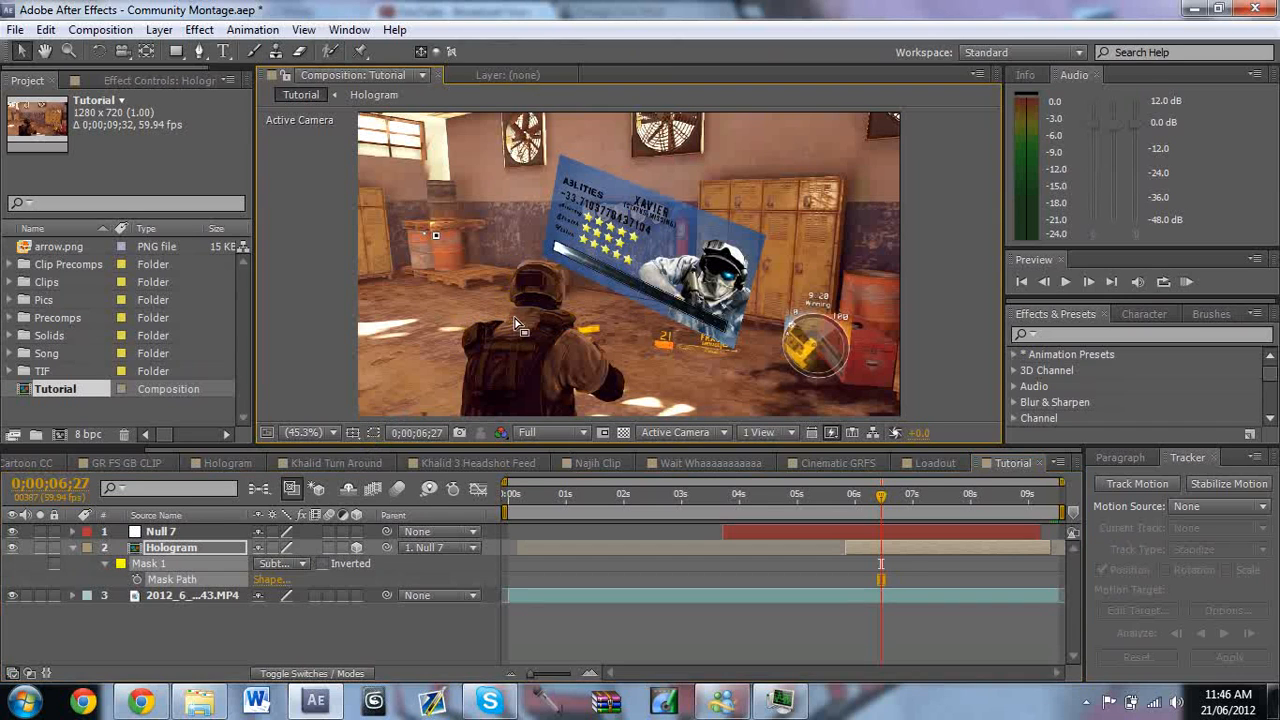
{"action": "mouse_move", "coordinate": [340, 530]}
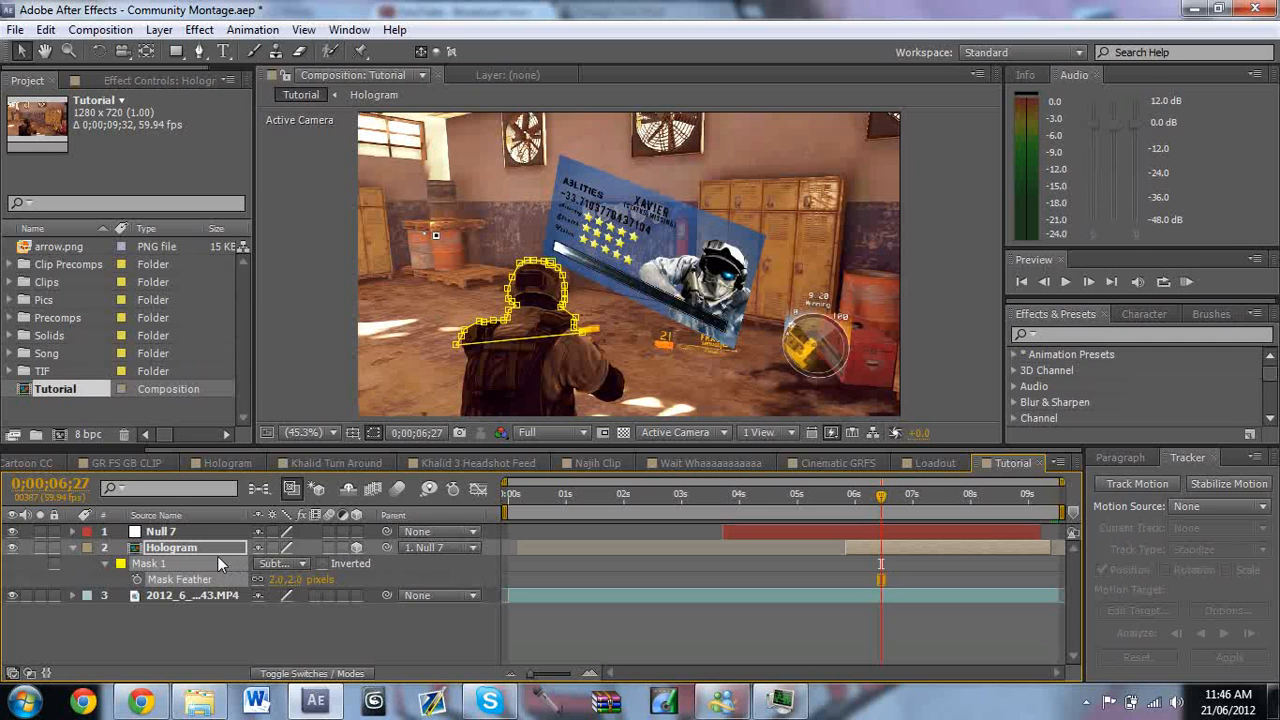
Save the project and add a Mask Path keyframe at the current frame
{"action": "left_click", "coordinate": [72, 548]}
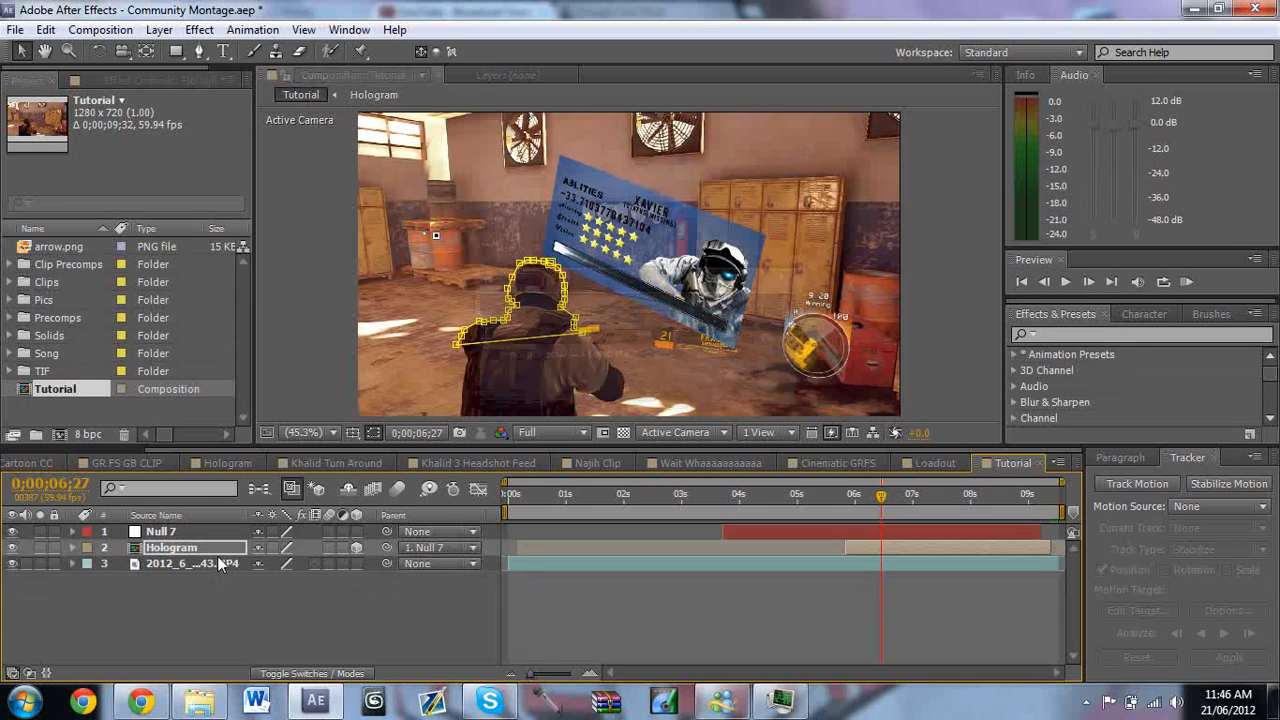
{"action": "key", "text": "ctrl+s"}
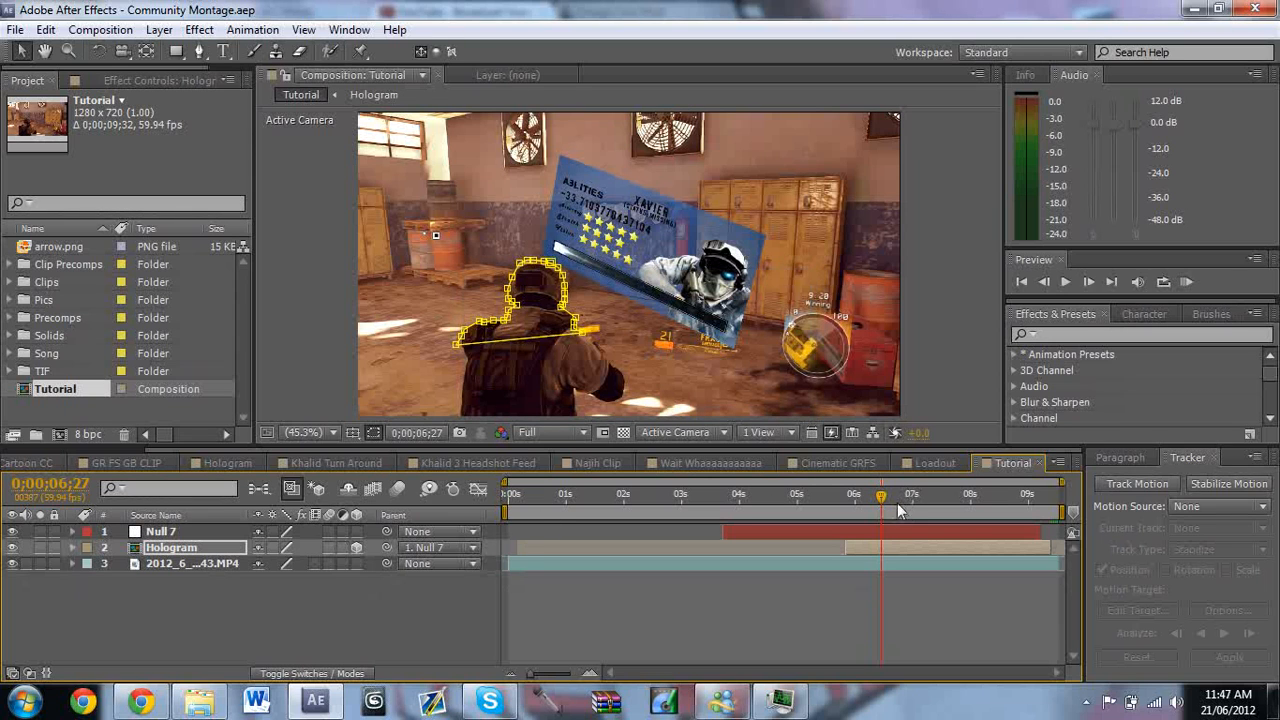
{"action": "mouse_move", "coordinate": [890, 510]}
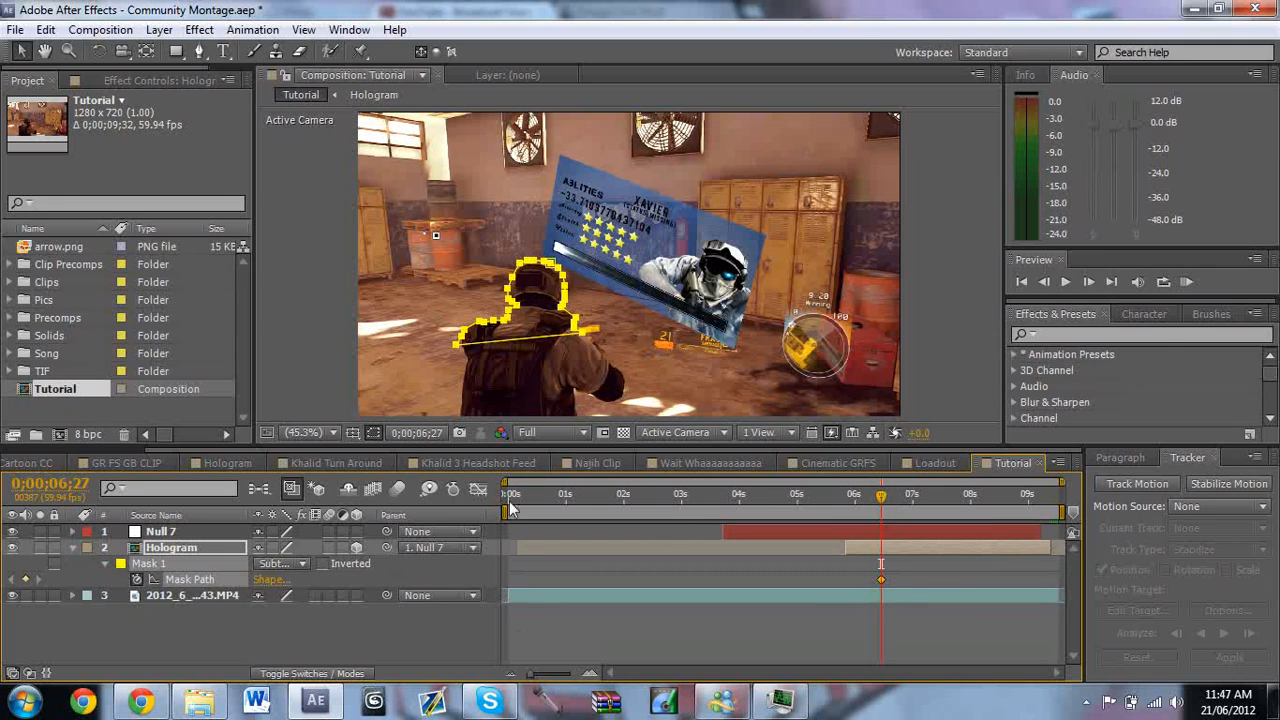
{"action": "left_click", "coordinate": [1088, 280]}
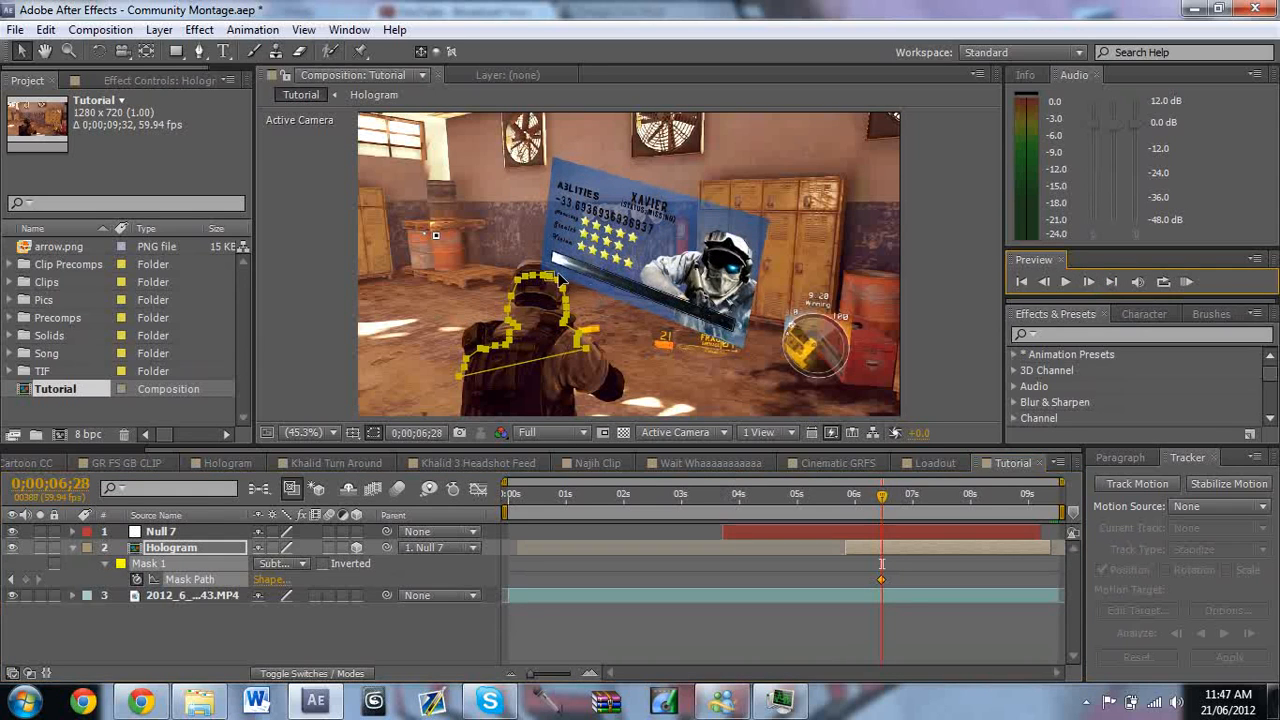
{"action": "mouse_move", "coordinate": [560, 336]}
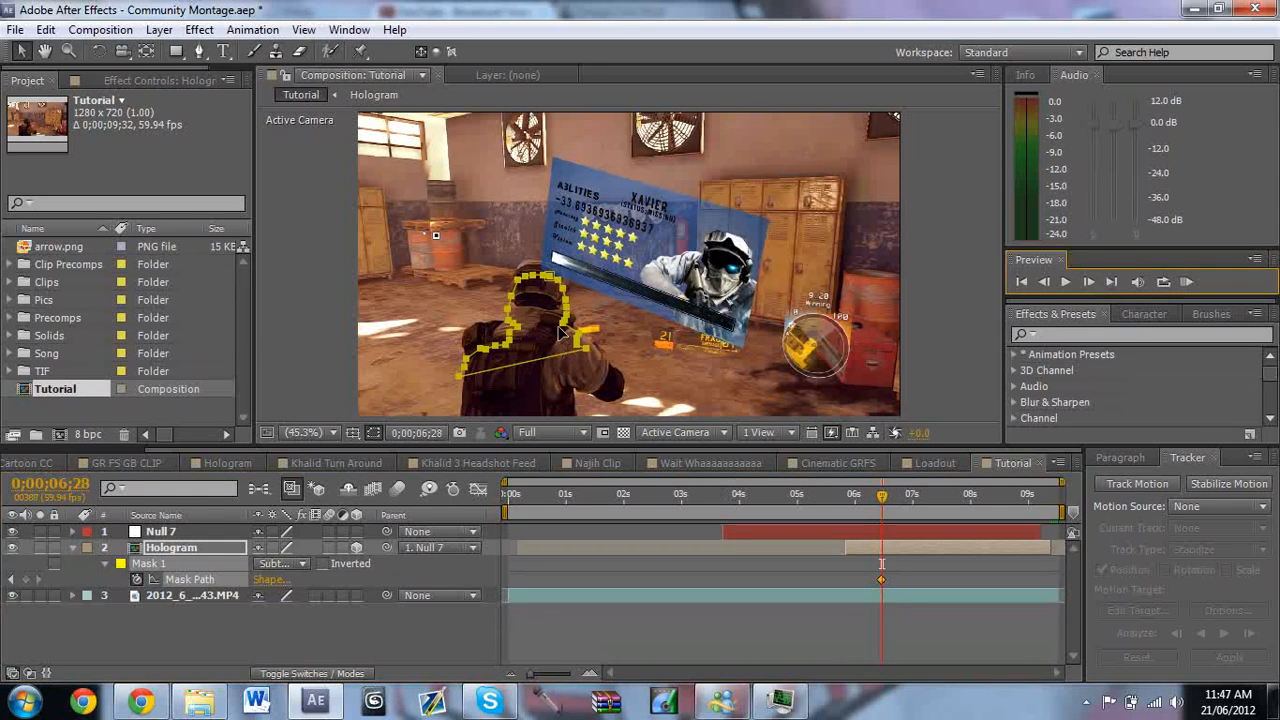
Zoom to 200% on the helmet and step to the next frame to refit the mask
{"action": "left_click", "coordinate": [304, 432]}
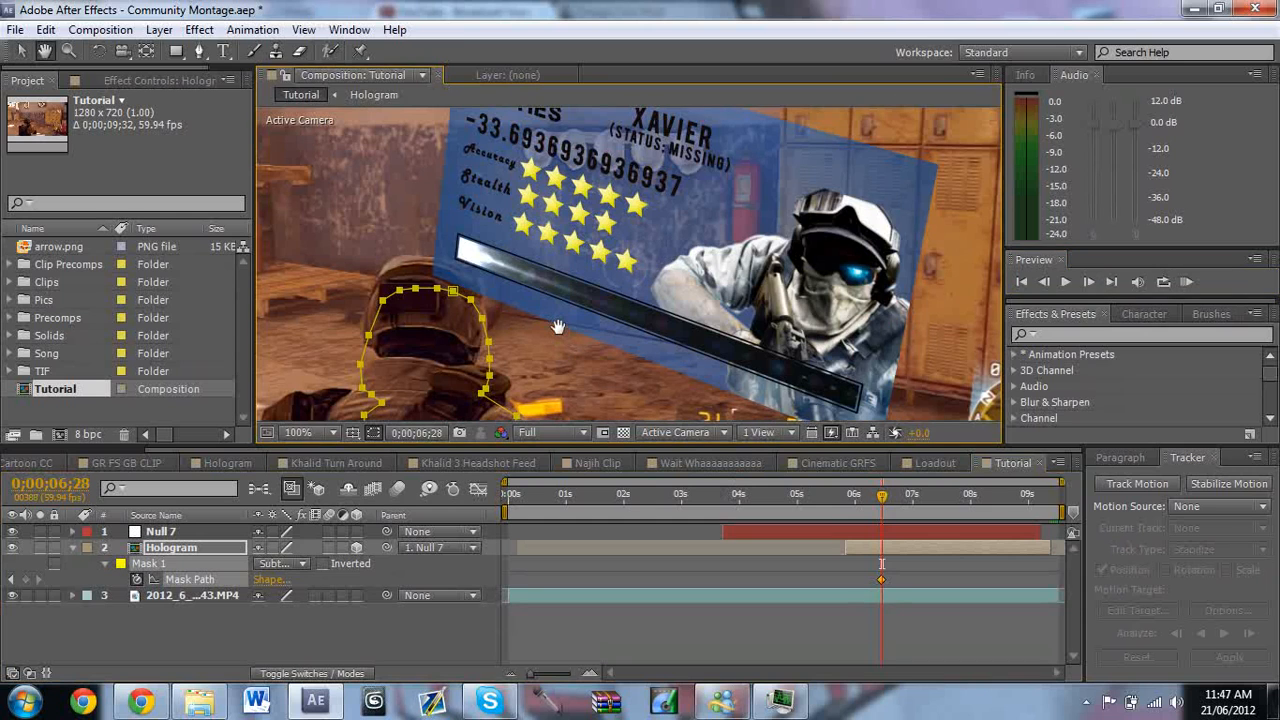
{"action": "left_click", "coordinate": [296, 432]}
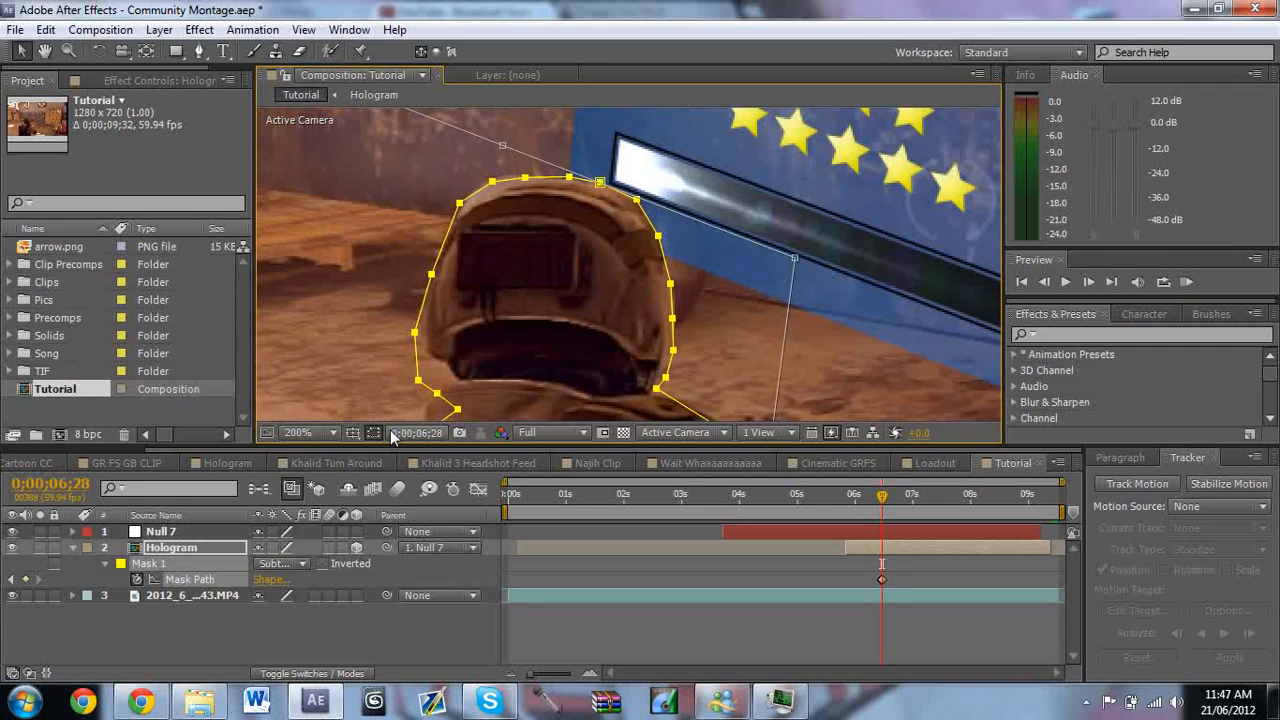
{"action": "left_click", "coordinate": [376, 432]}
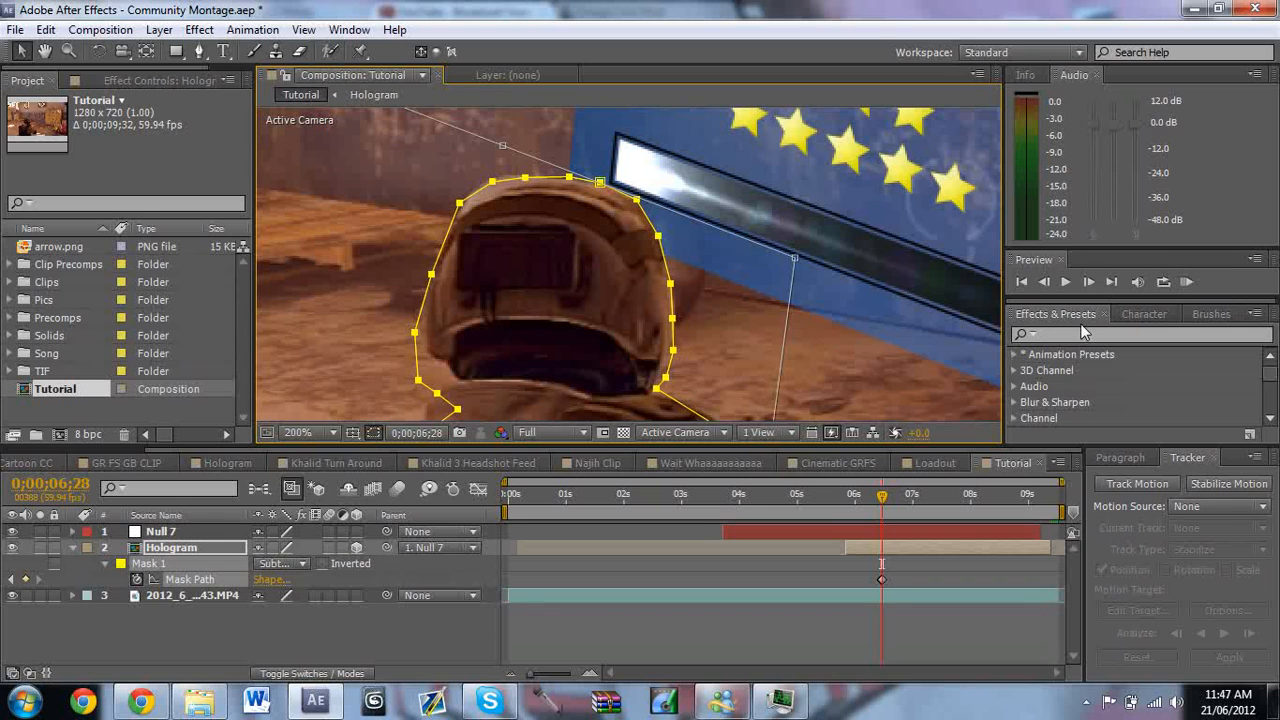
{"action": "left_click", "coordinate": [1088, 280]}
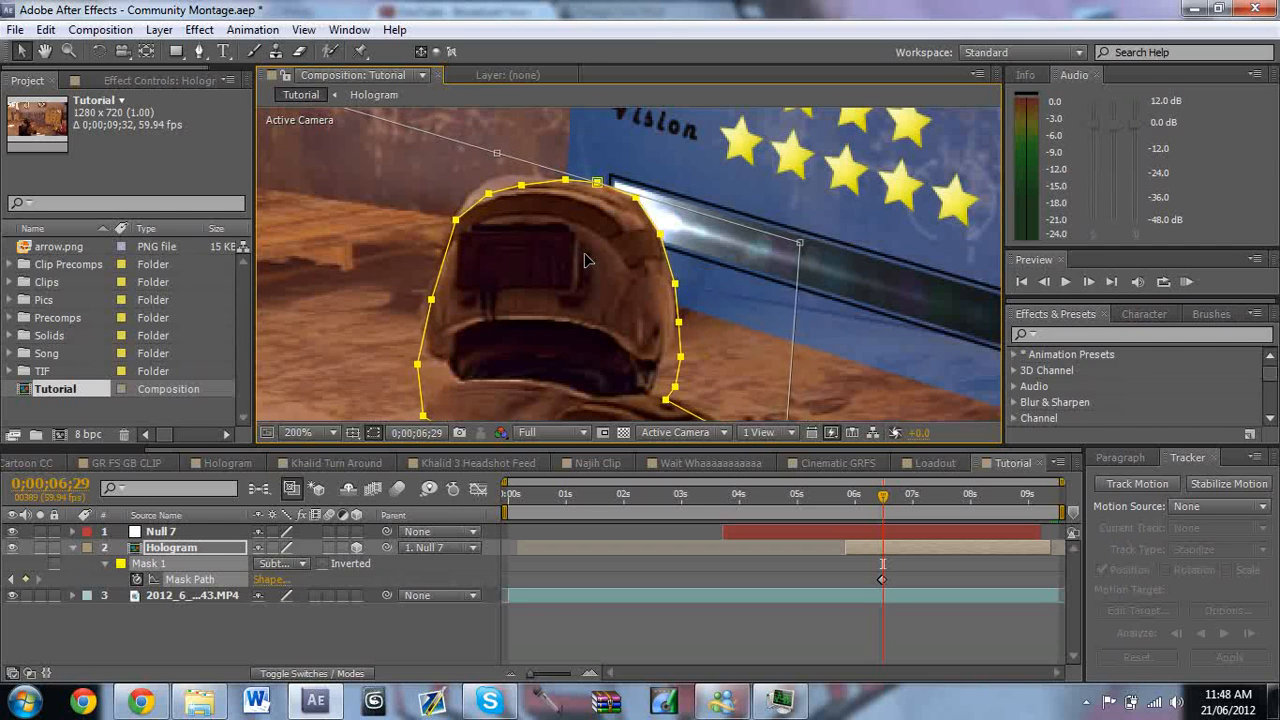
{"action": "mouse_move", "coordinate": [480, 240]}
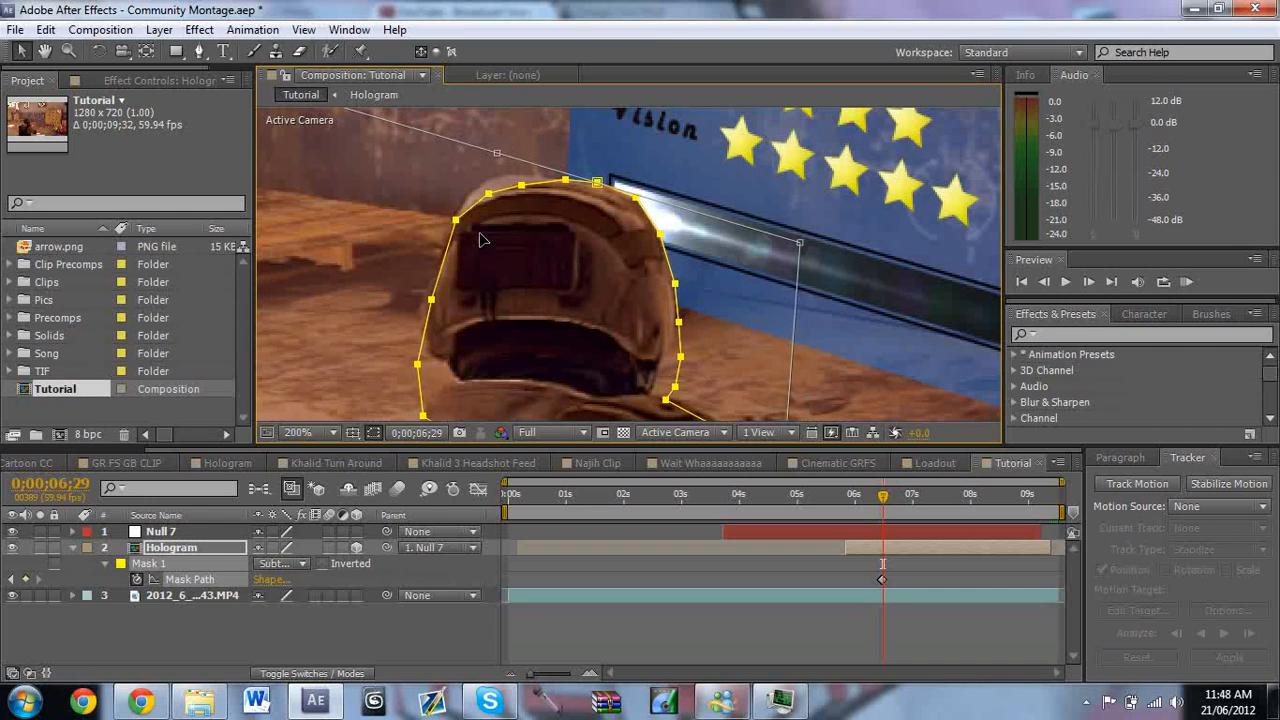
{"action": "mouse_move", "coordinate": [390, 436]}
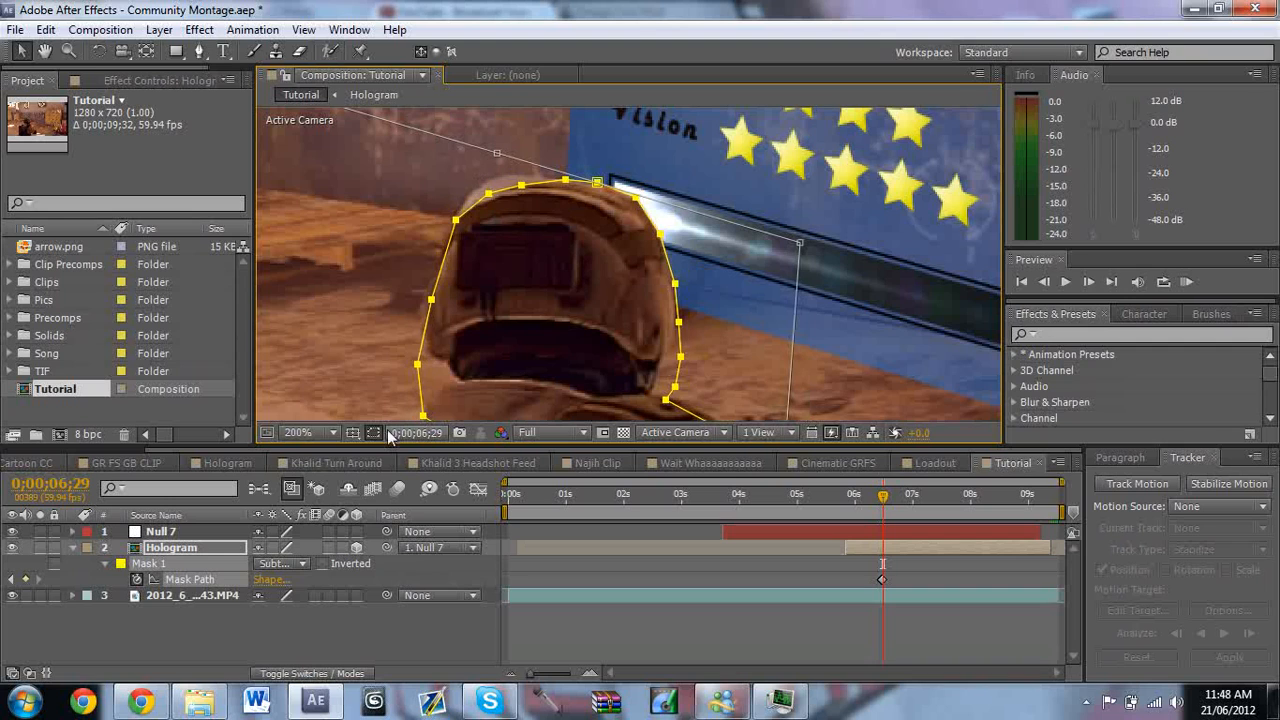
{"action": "mouse_move", "coordinate": [596, 240]}
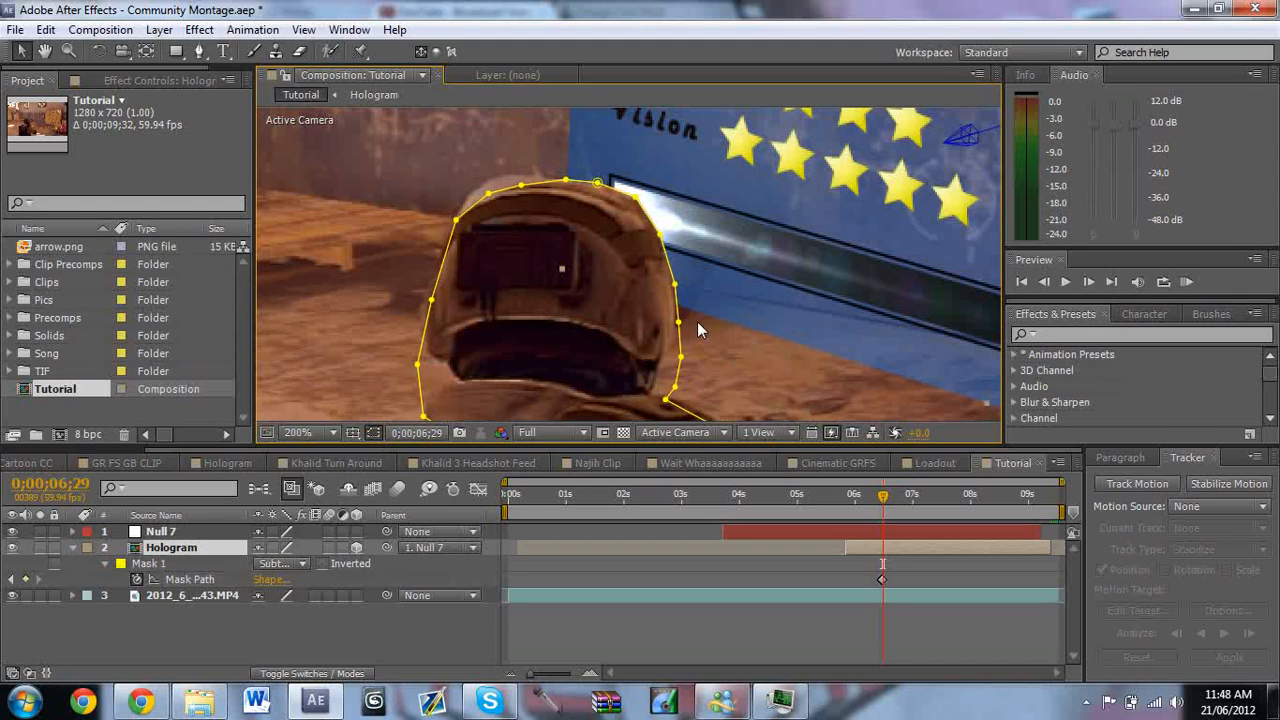
{"action": "mouse_move", "coordinate": [680, 332]}
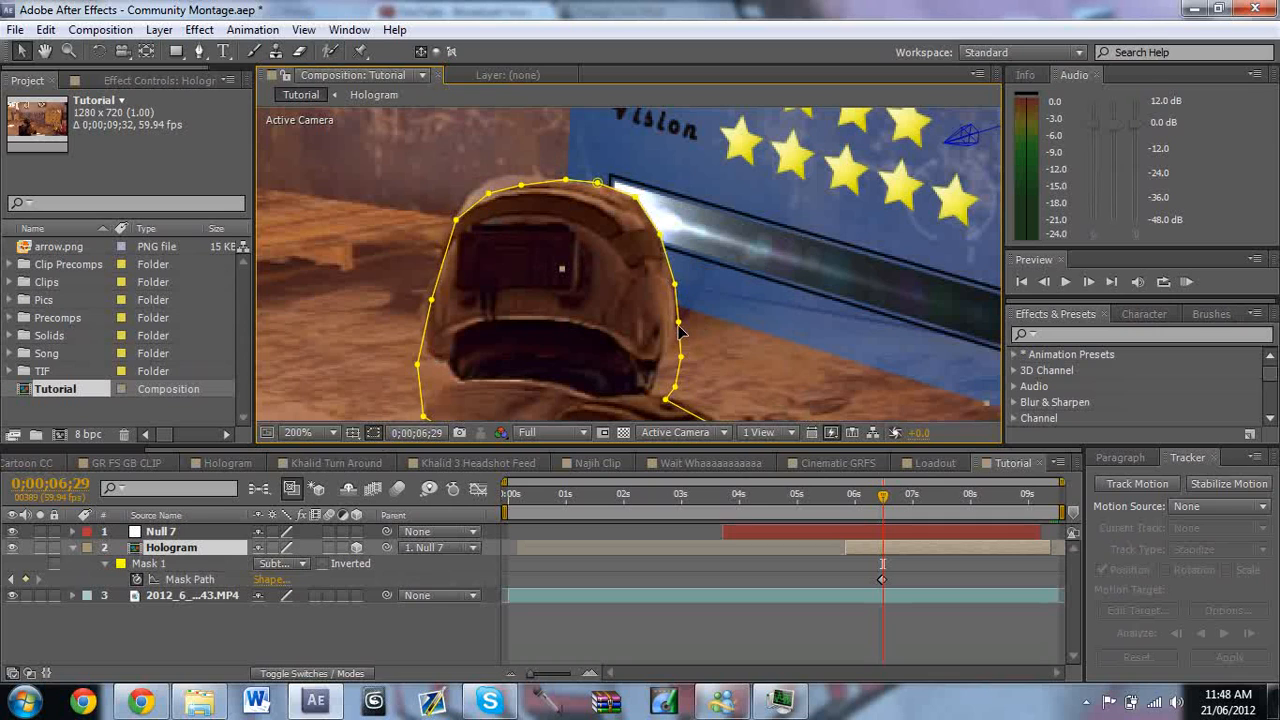
At 0;00;06;29, drag Mask 1 vertices back onto the helmet edge, updating the keyframe
{"action": "left_click_drag", "start_coordinate": [680, 336], "coordinate": [830, 244]}
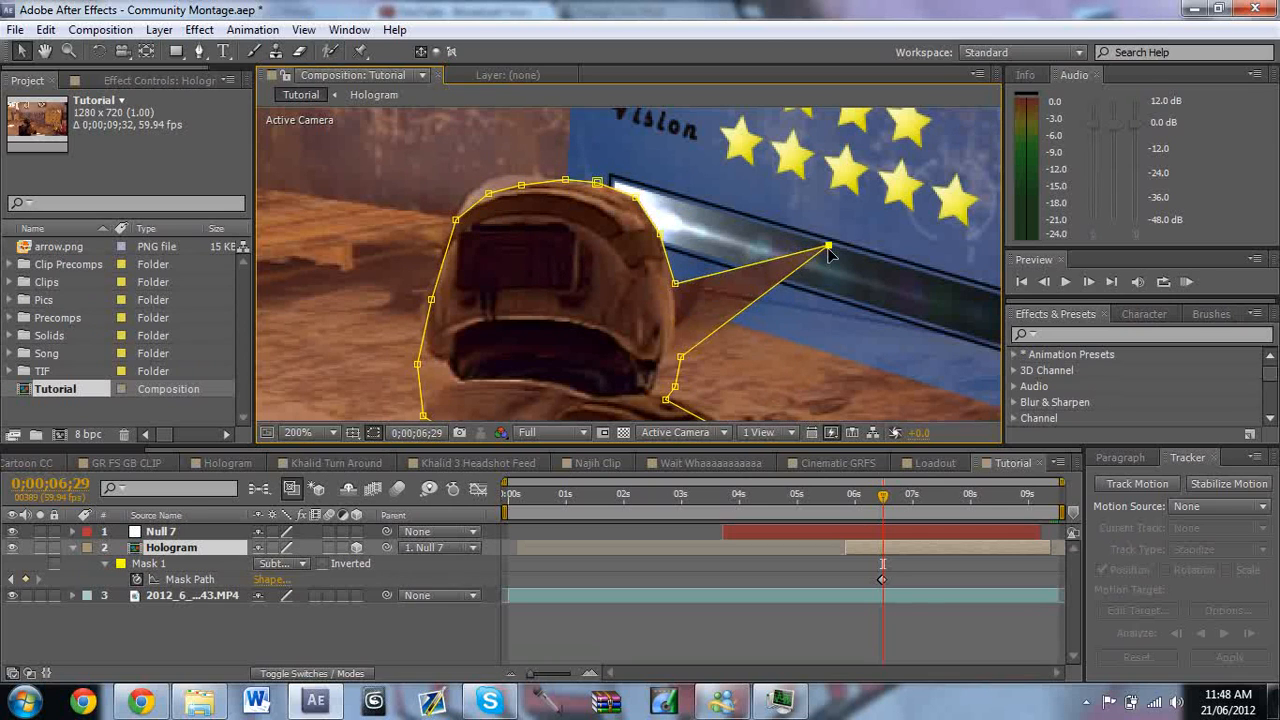
{"action": "left_click_drag", "start_coordinate": [828, 246], "coordinate": [676, 332]}
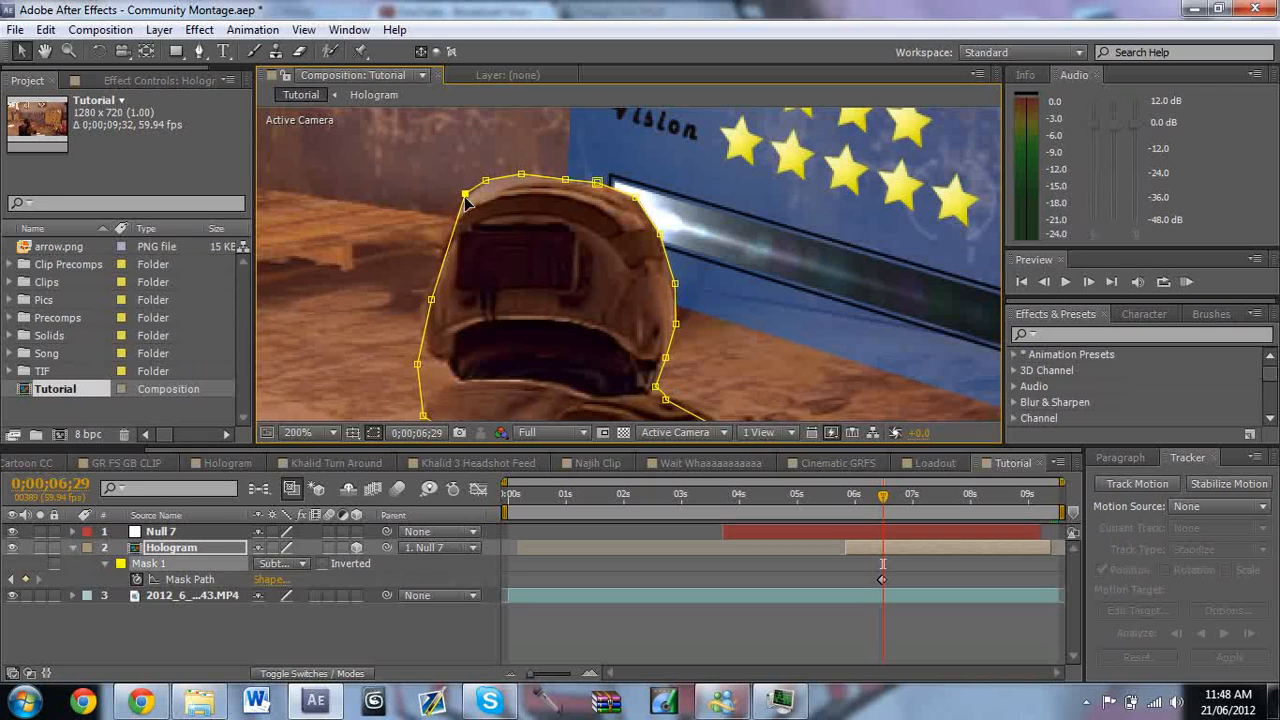
{"action": "mouse_move", "coordinate": [436, 304]}
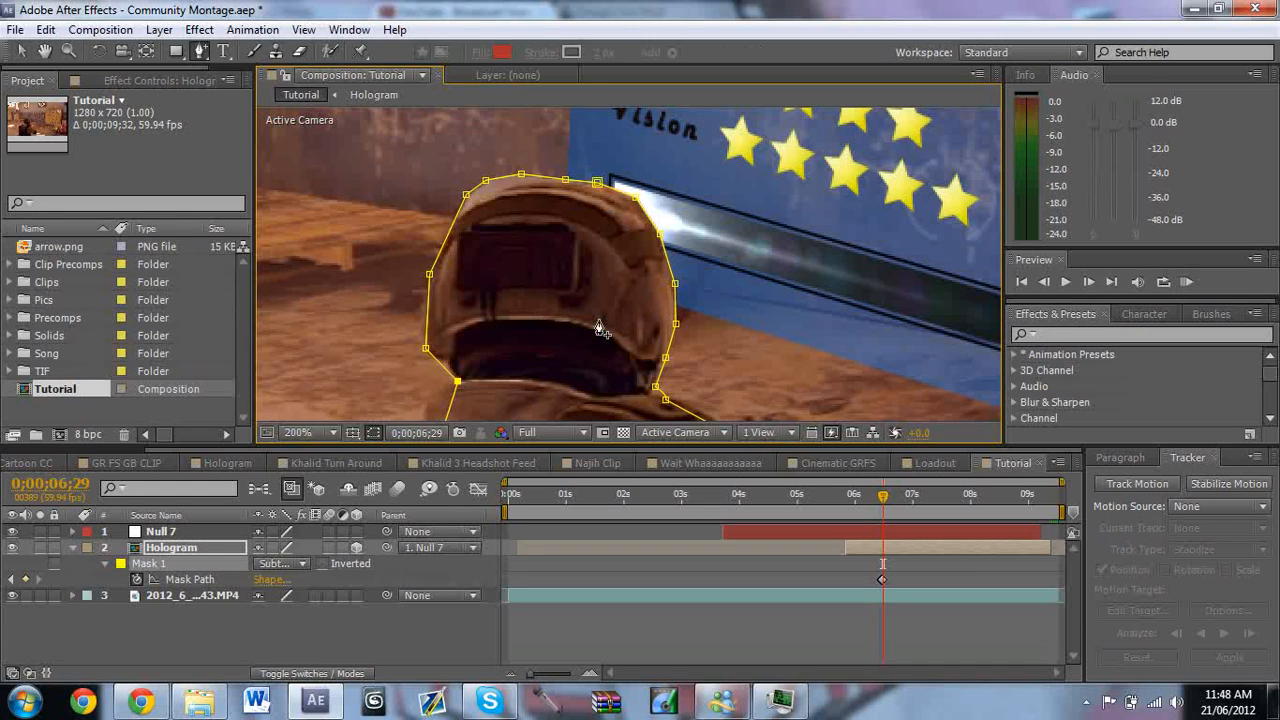
{"action": "mouse_move", "coordinate": [520, 304]}
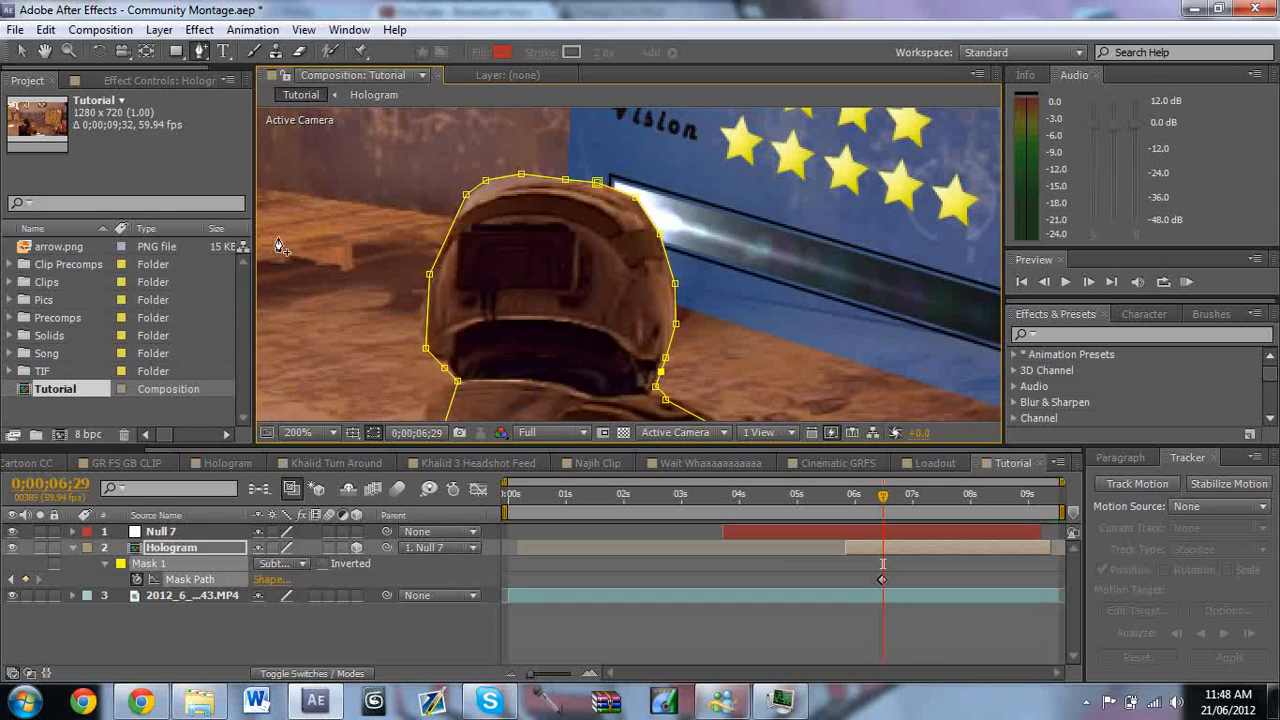
{"action": "mouse_move", "coordinate": [224, 52]}
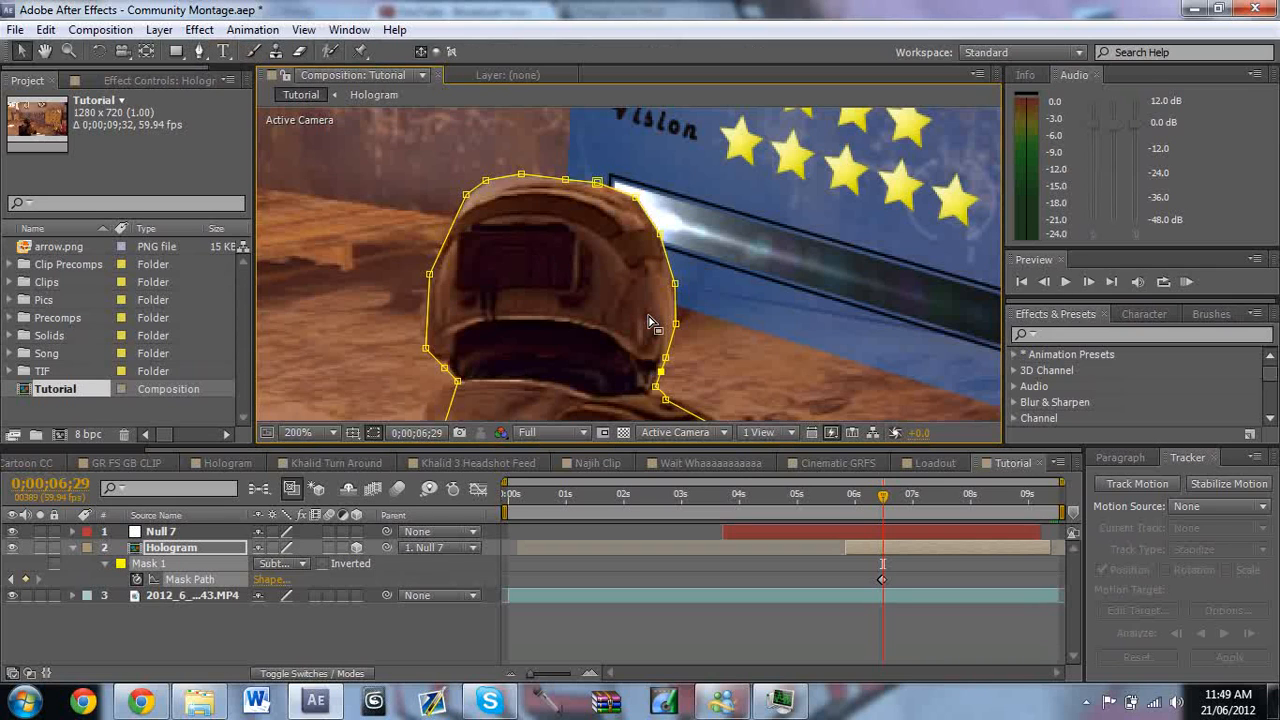
{"action": "mouse_move", "coordinate": [658, 392]}
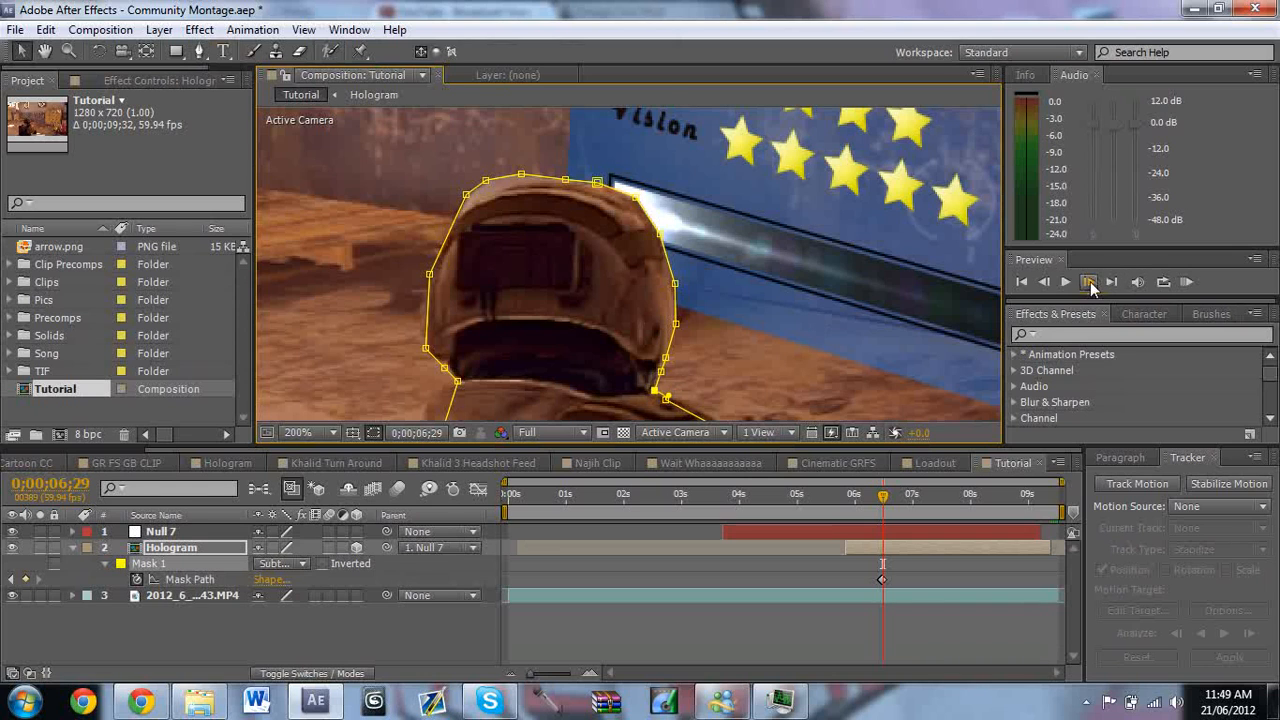
Step through frames 6;31–6;33, refitting Mask 1 around the helmet on each
{"action": "left_click", "coordinate": [1112, 280]}
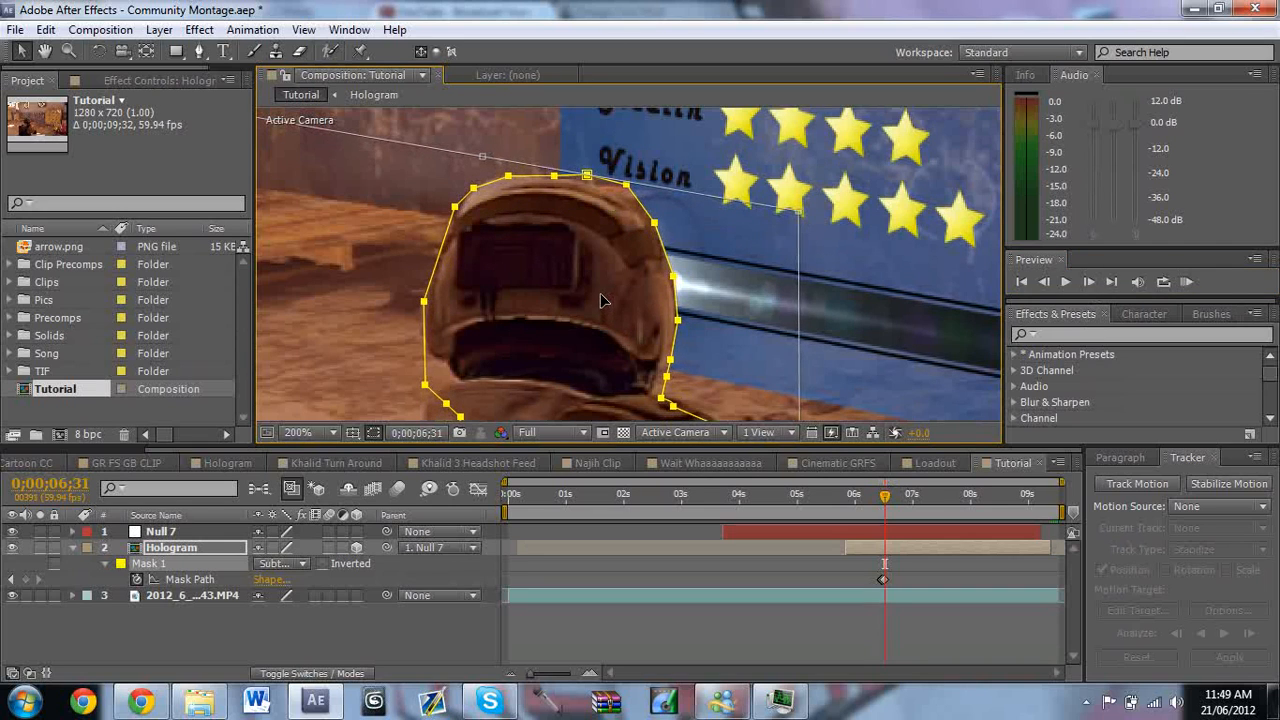
{"action": "left_click", "coordinate": [1088, 280]}
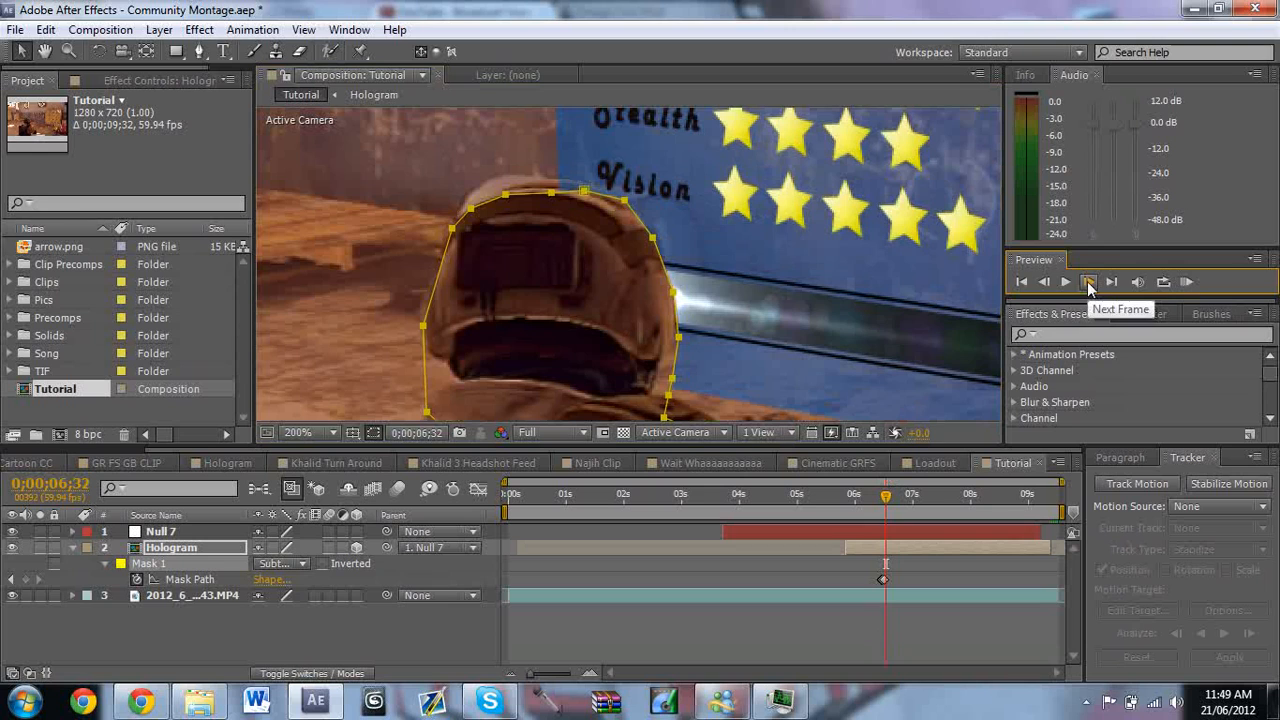
{"action": "left_click", "coordinate": [1088, 280]}
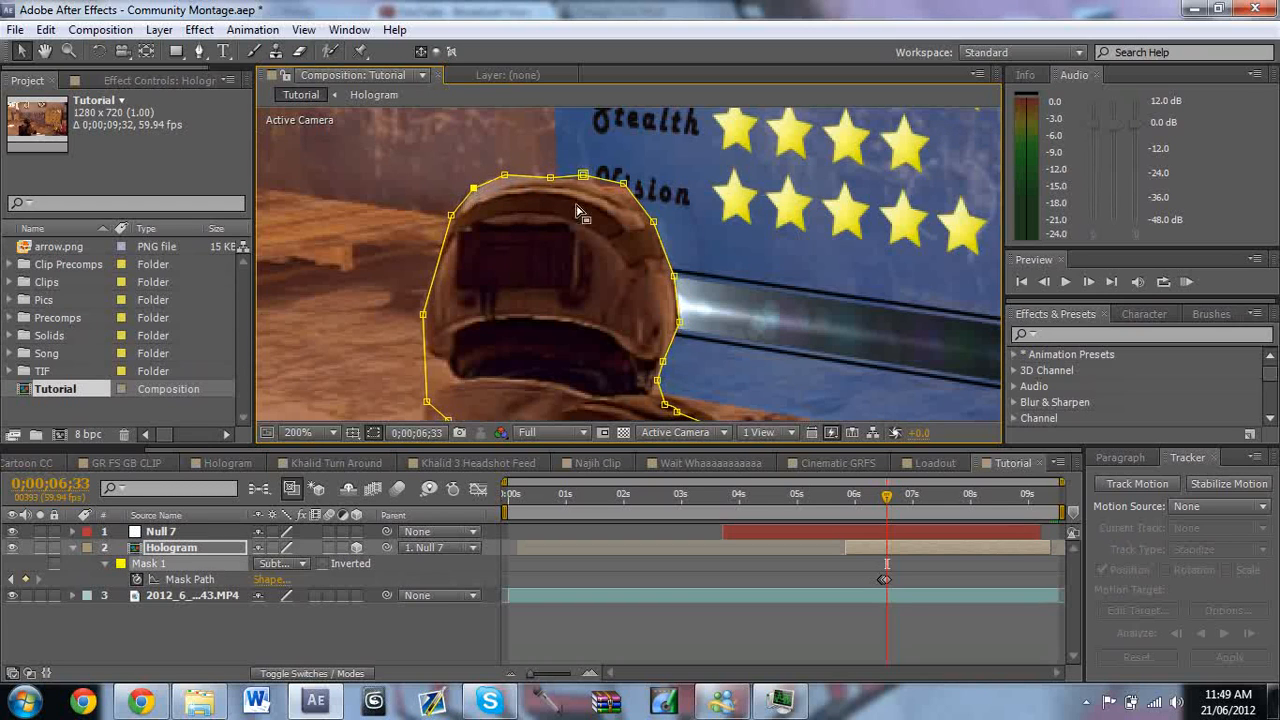
{"action": "left_click", "coordinate": [298, 432]}
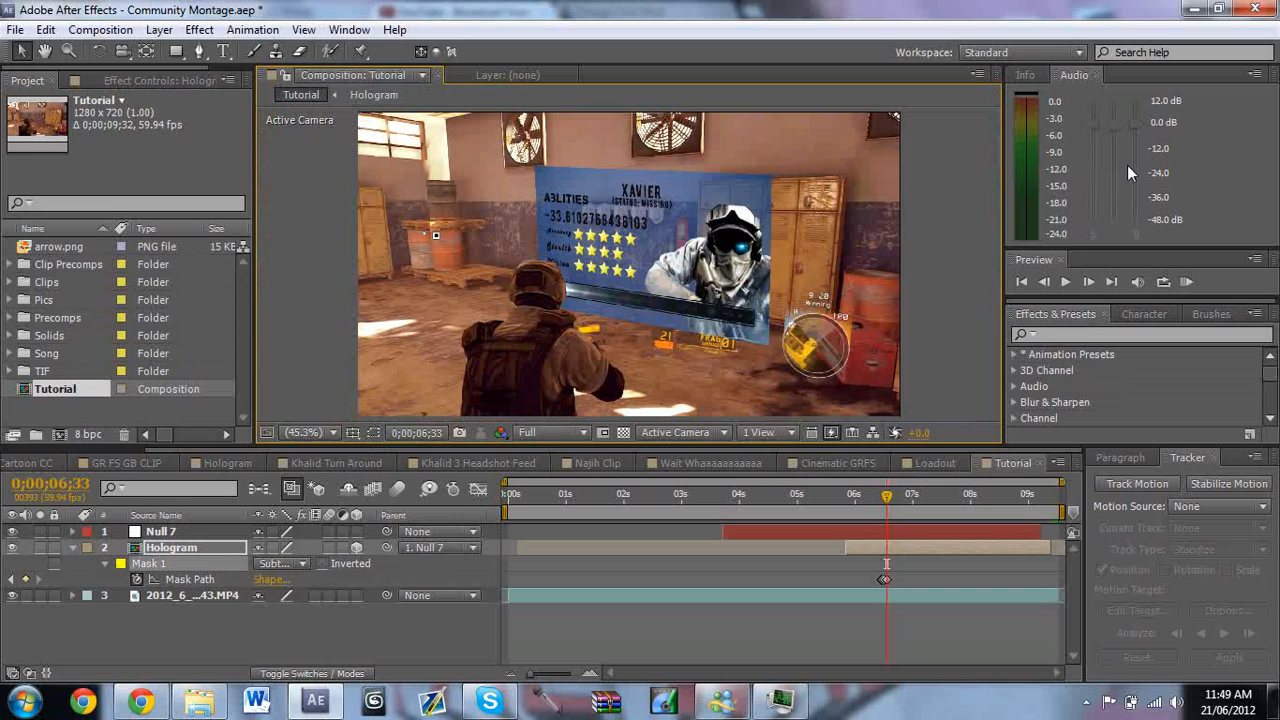
{"action": "left_click", "coordinate": [1044, 280]}
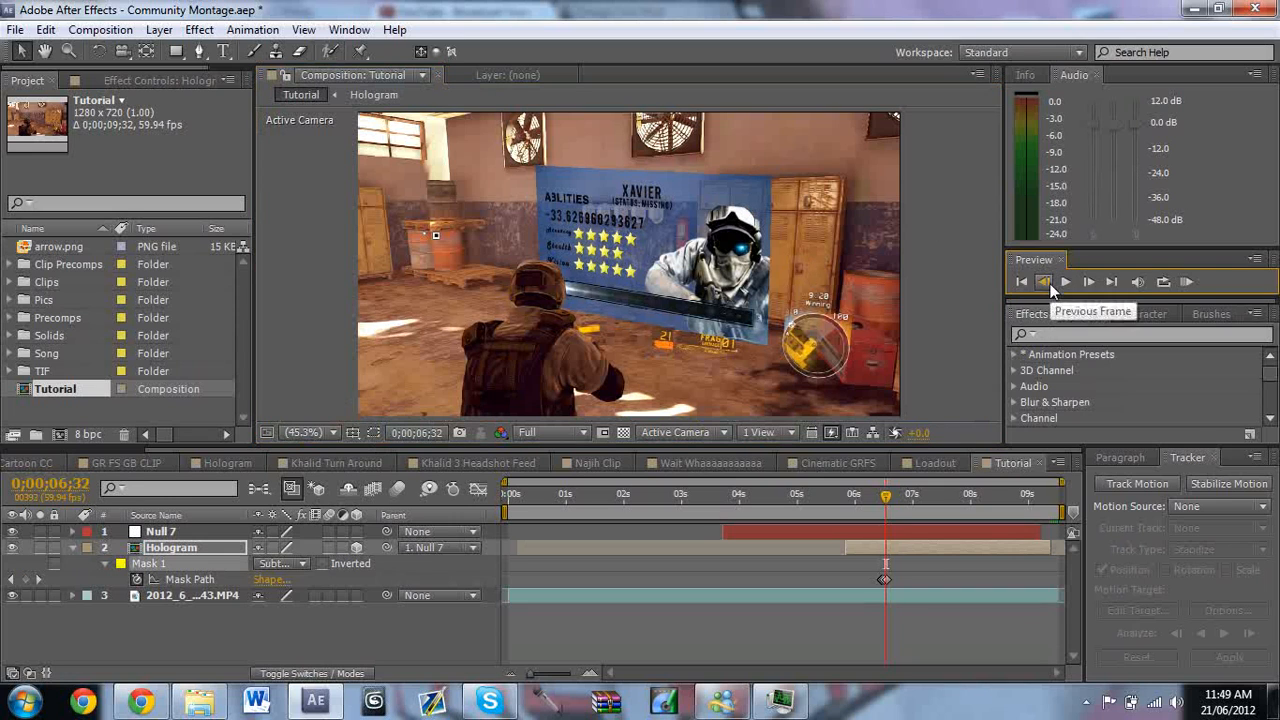
{"action": "left_click", "coordinate": [1044, 280]}
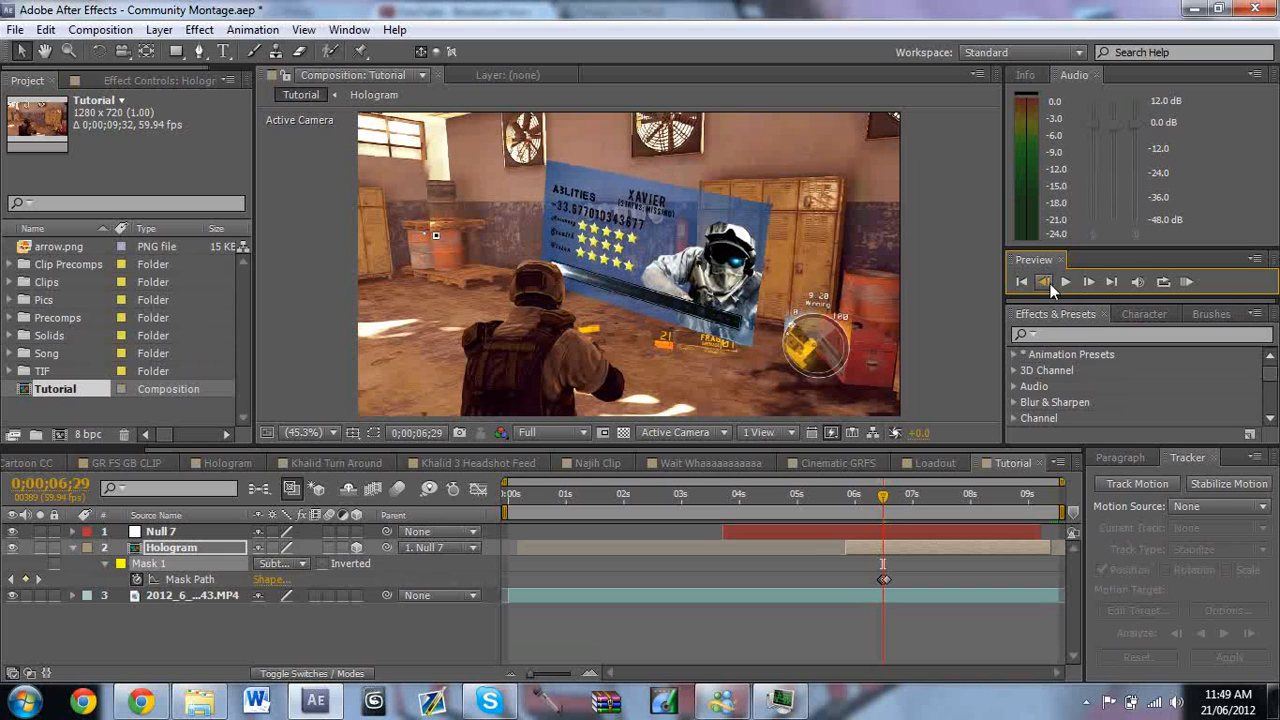
{"action": "left_click", "coordinate": [1090, 280]}
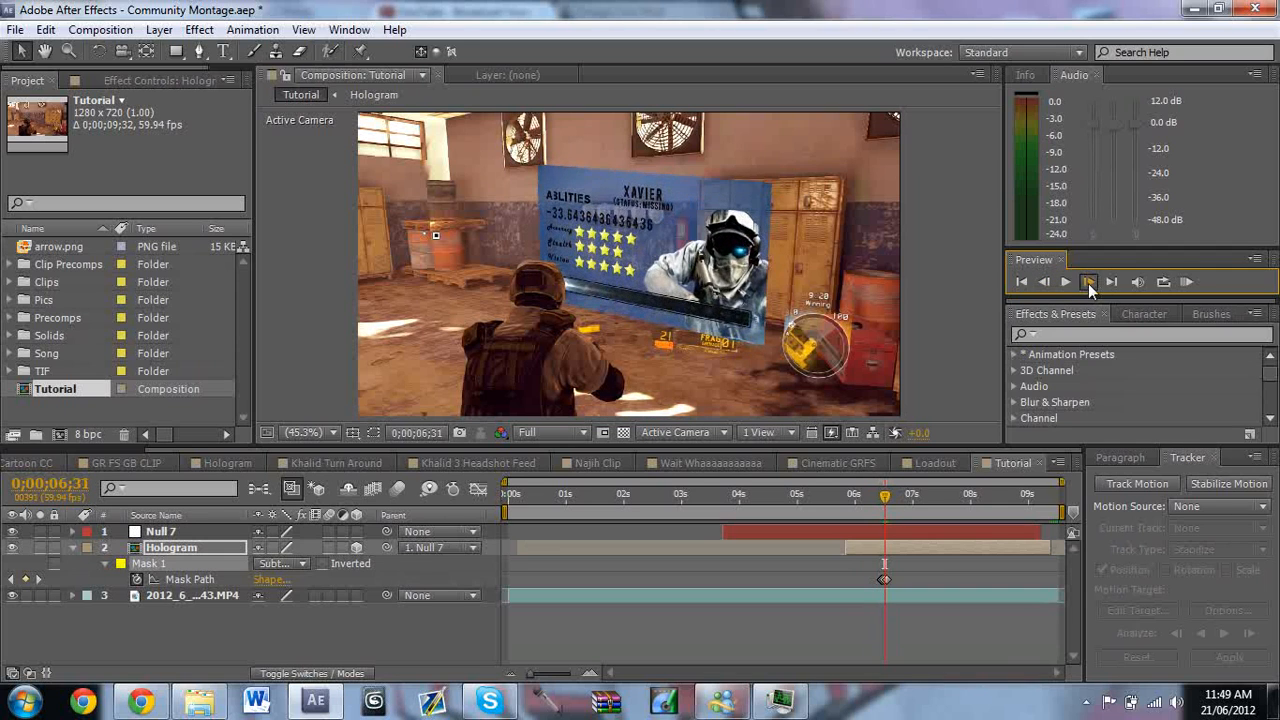
{"action": "left_click", "coordinate": [1112, 280]}
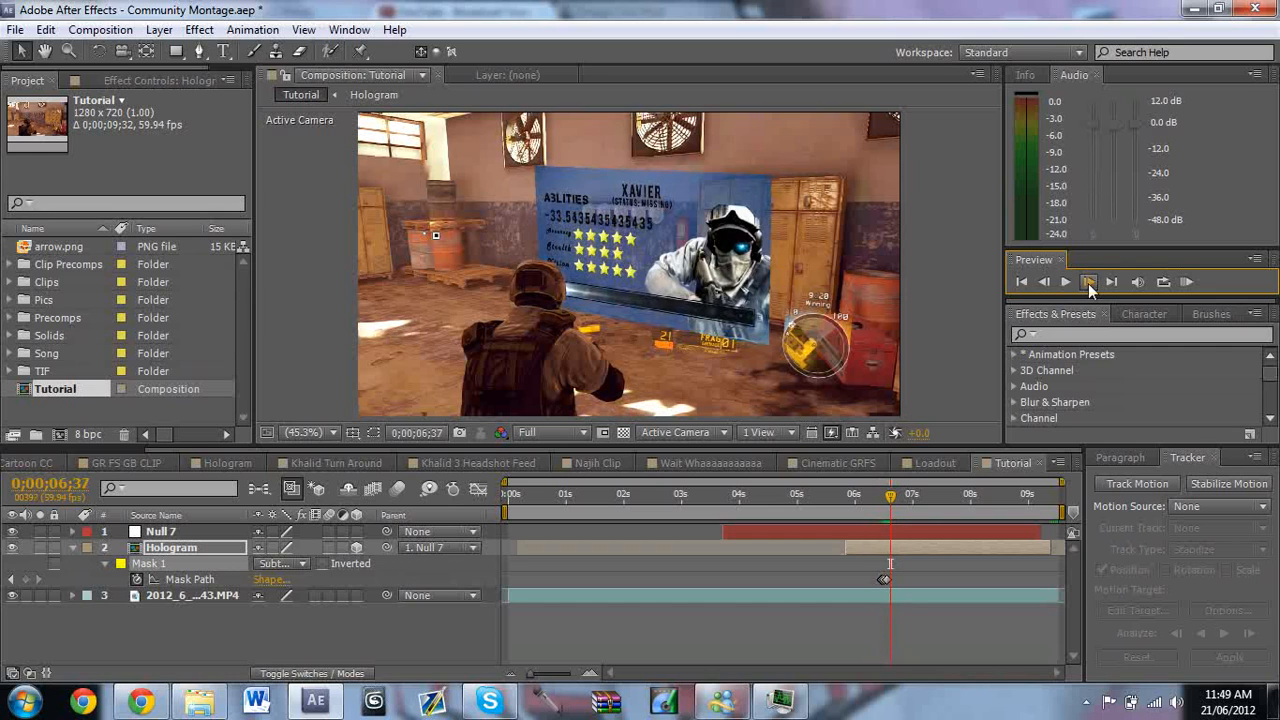
{"action": "left_click", "coordinate": [1088, 280]}
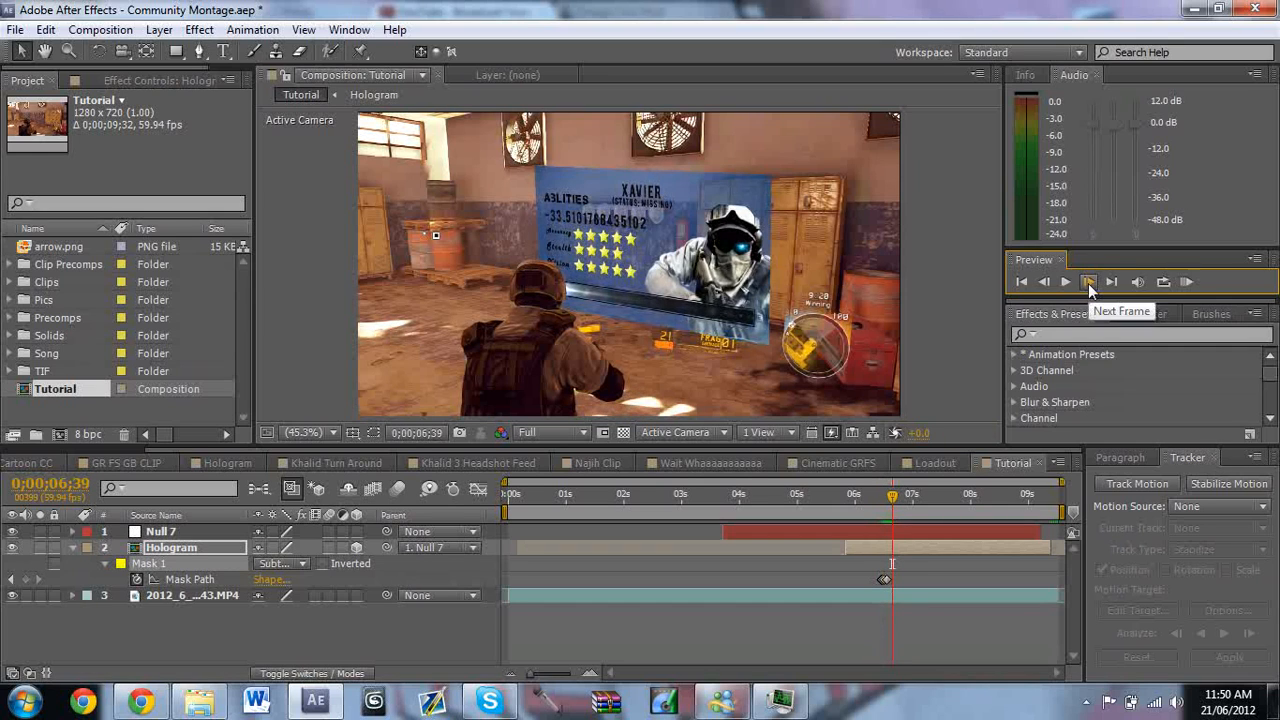
{"action": "left_click", "coordinate": [1088, 280]}
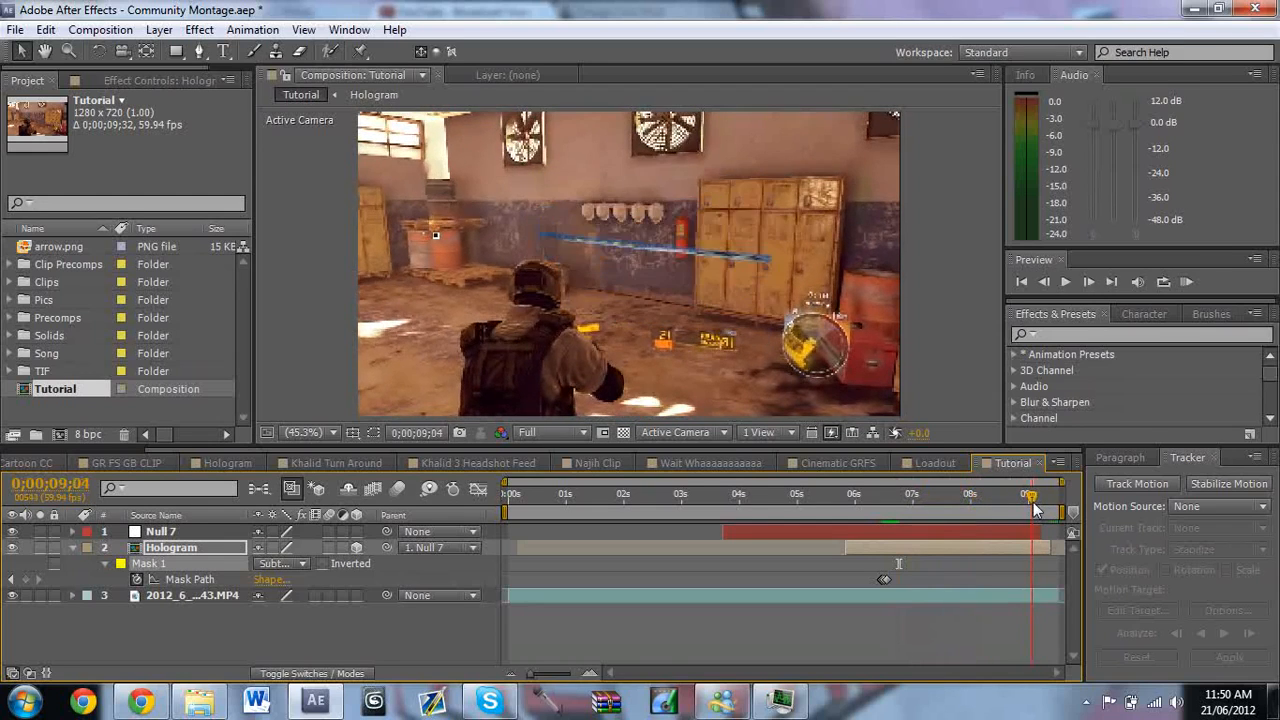
Jump to about 9;01, refit the helmet mask there, then set magnification to Fit
{"action": "left_click_drag", "start_coordinate": [1030, 496], "coordinate": [1028, 496]}
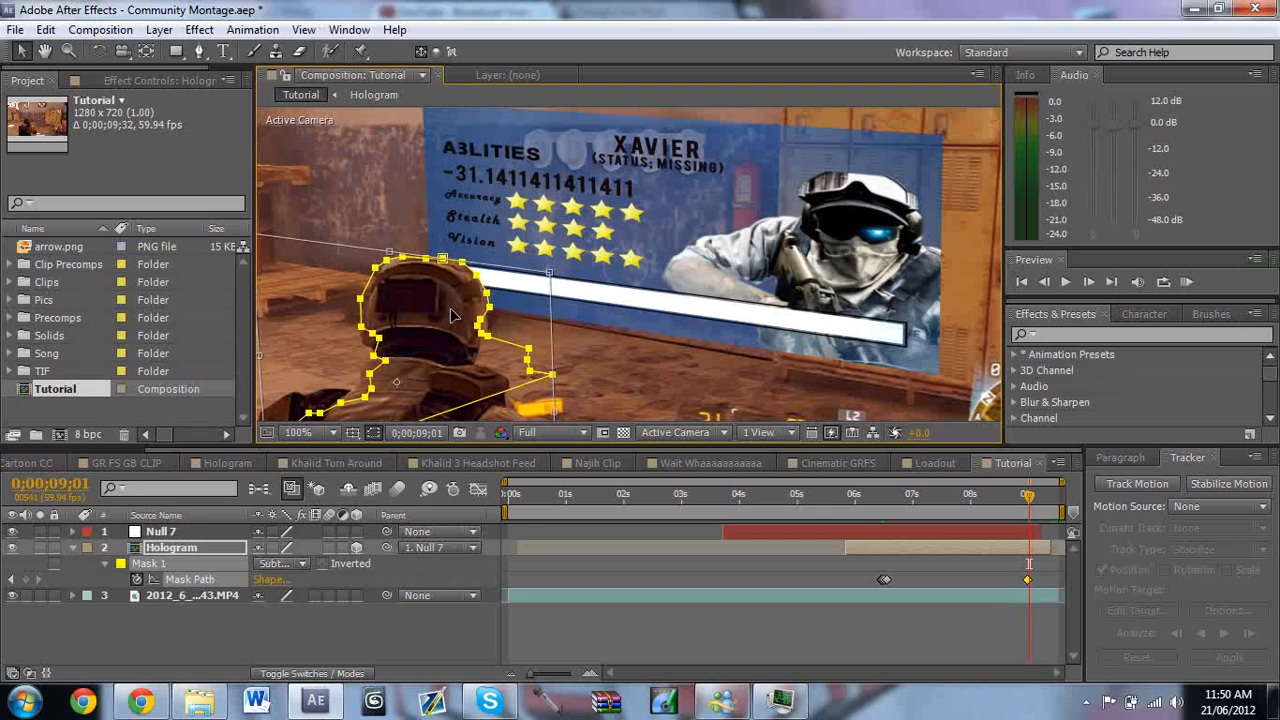
{"action": "left_click", "coordinate": [310, 432]}
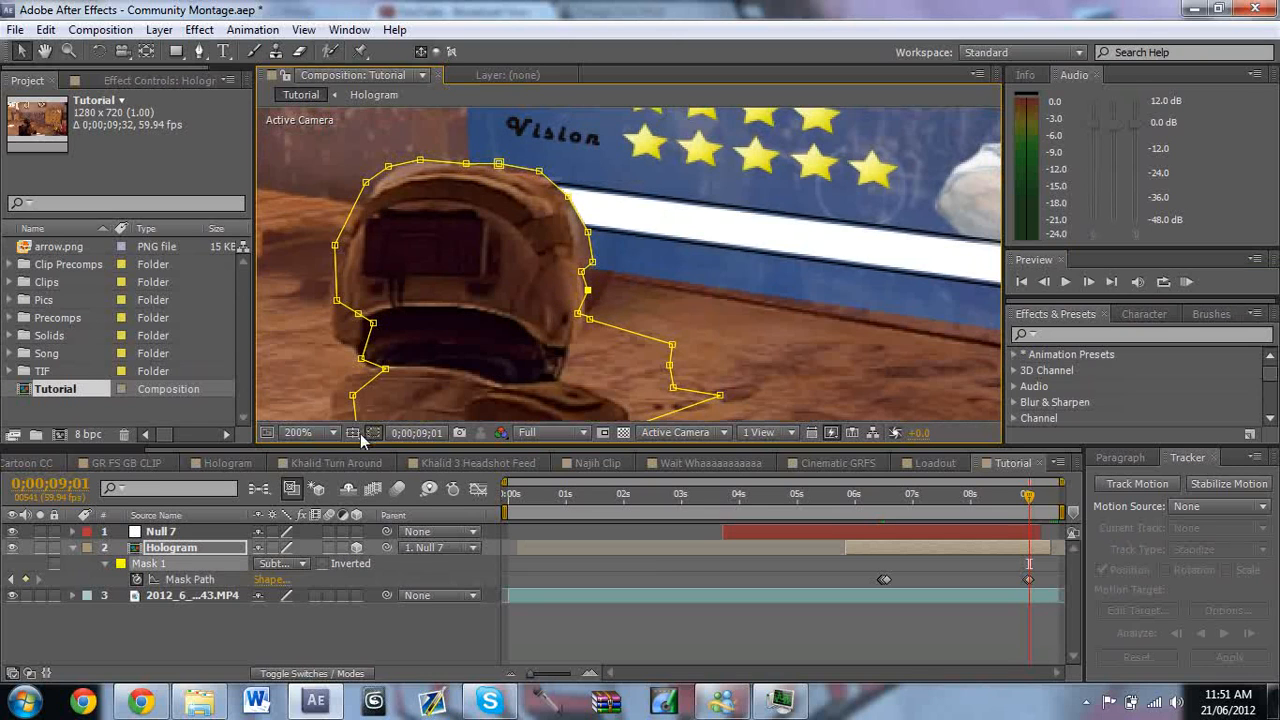
{"action": "left_click", "coordinate": [304, 432]}
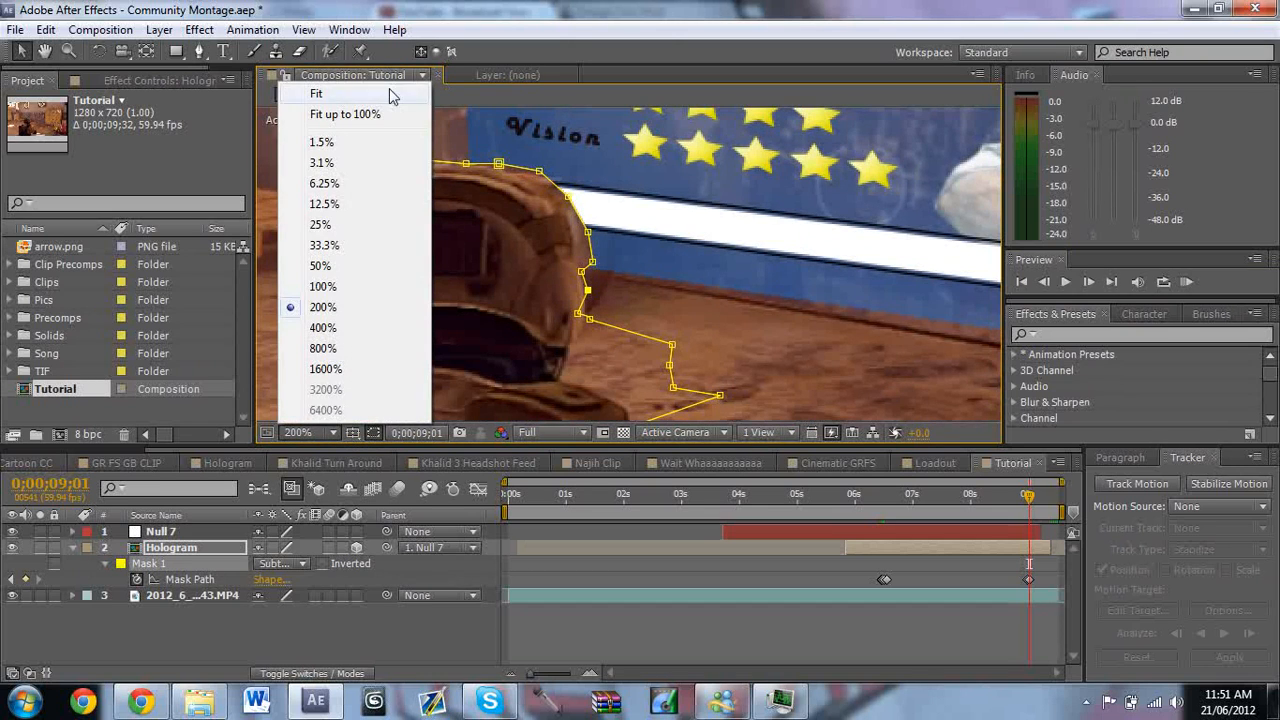
{"action": "left_click", "coordinate": [316, 94]}
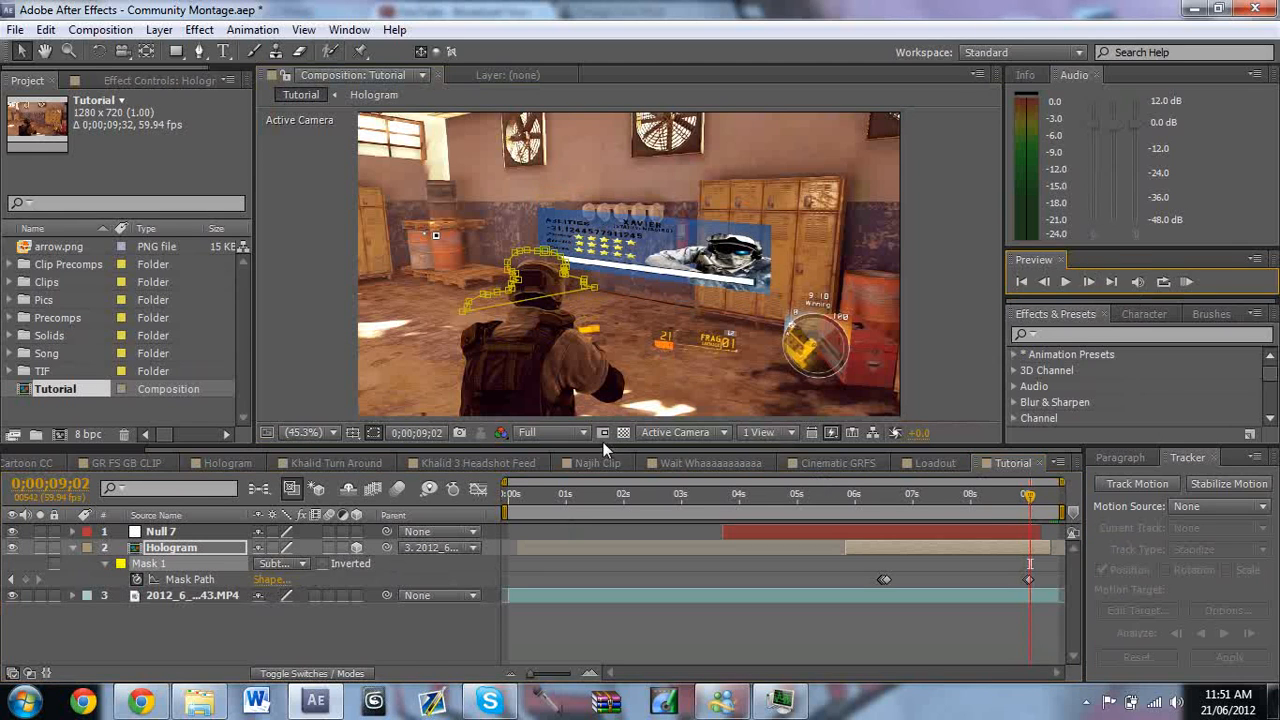
Parent the Hologram layer to 1. Null 7 and hide mask path visibility in the viewer
{"action": "left_click", "coordinate": [438, 548]}
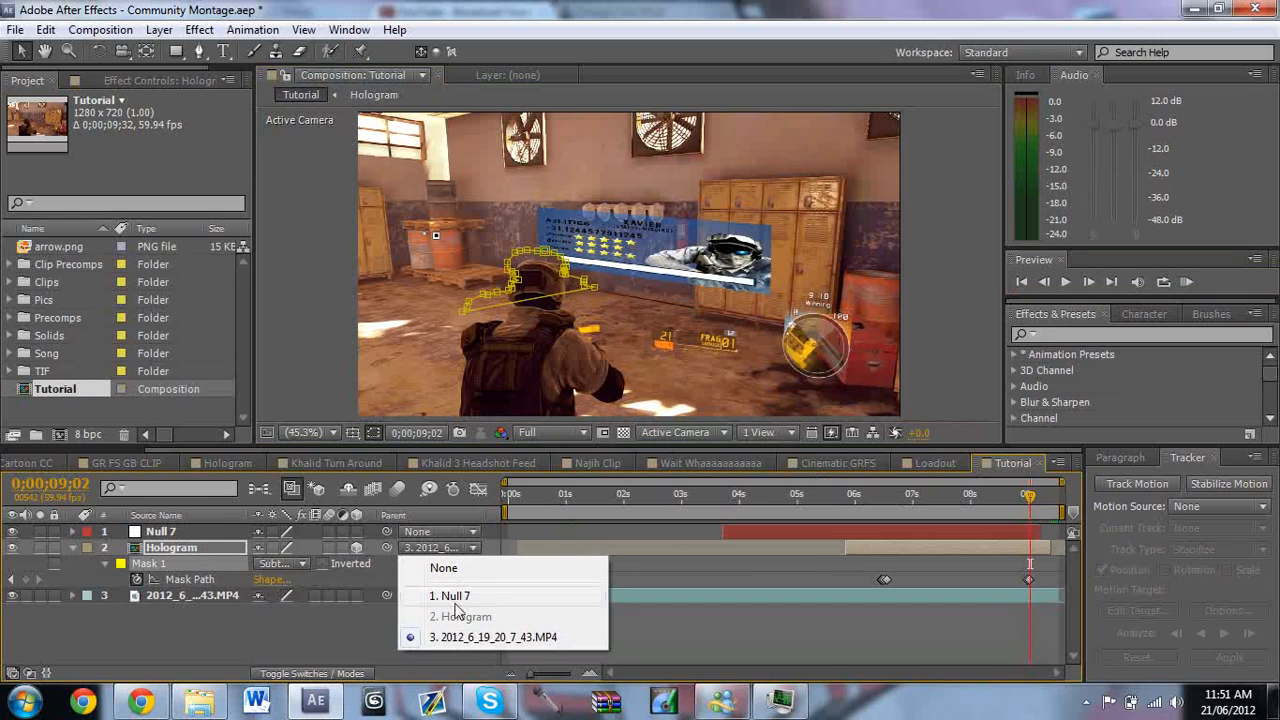
{"action": "mouse_move", "coordinate": [460, 596]}
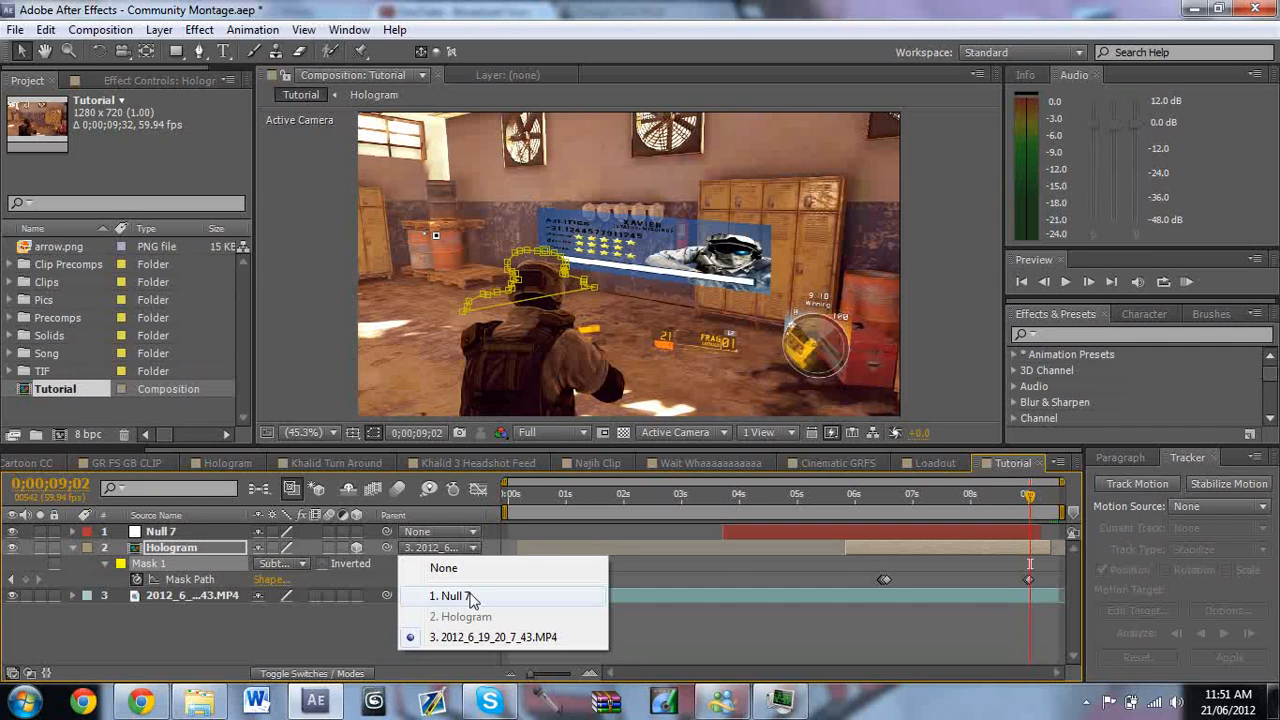
{"action": "left_click", "coordinate": [448, 596]}
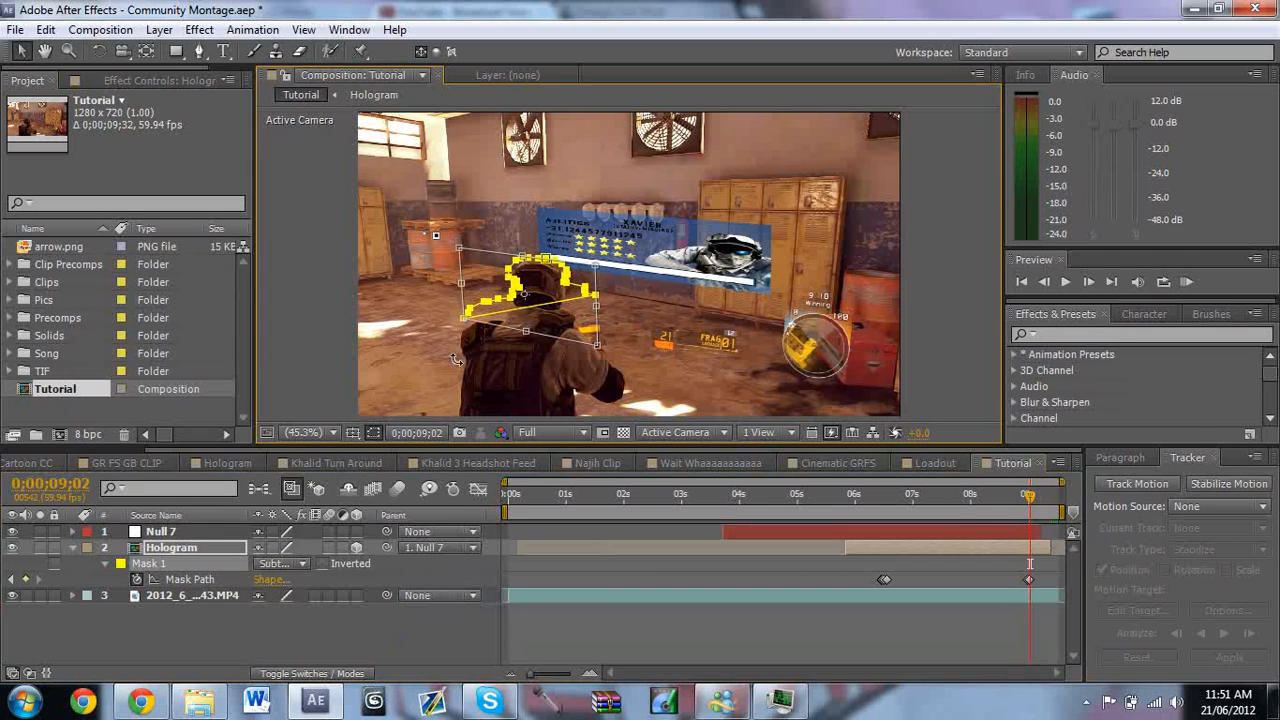
{"action": "left_click", "coordinate": [372, 432]}
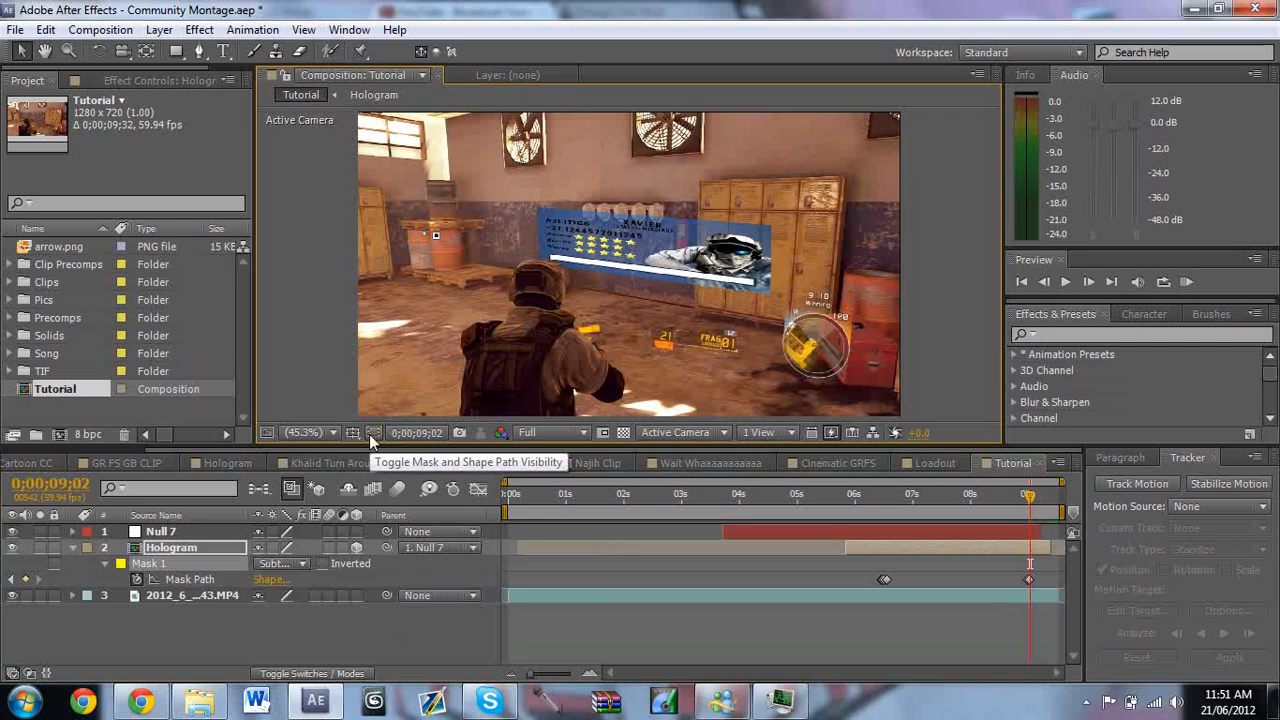
{"action": "mouse_move", "coordinate": [1088, 284]}
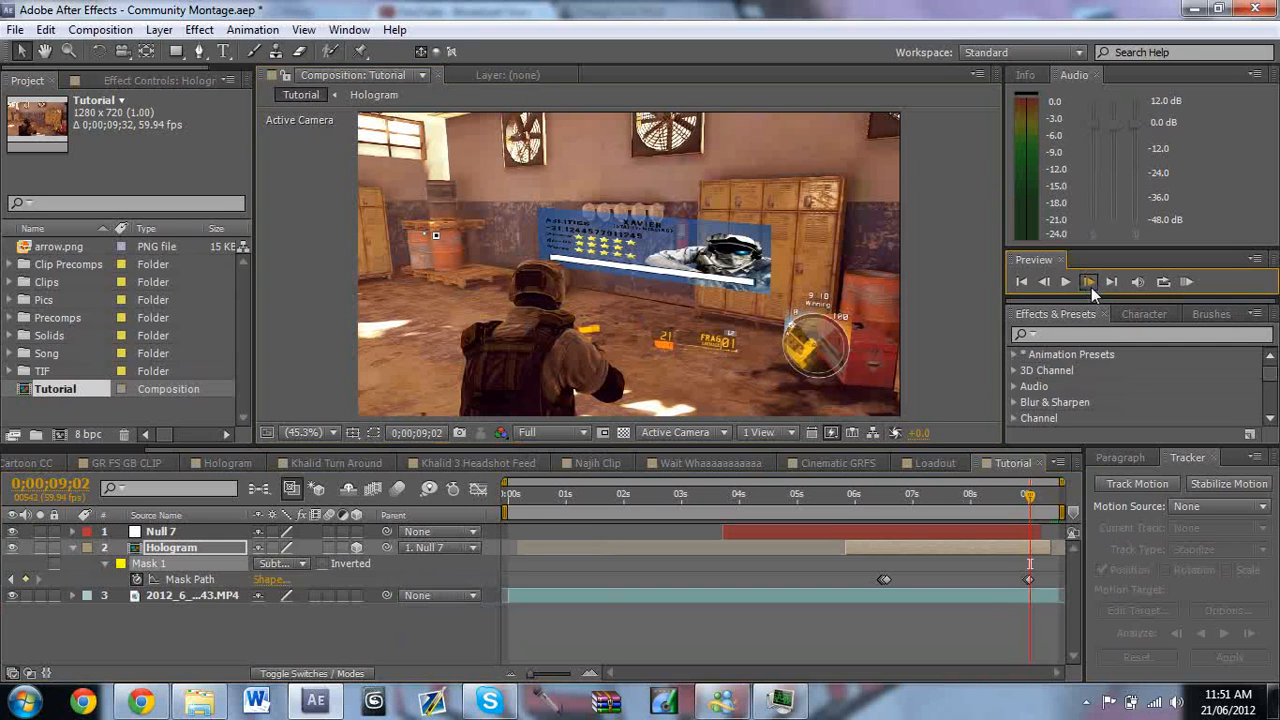
Step to a mid-clip frame near 5;51 and set Composition preview resolution to Third
{"action": "left_click", "coordinate": [1088, 280]}
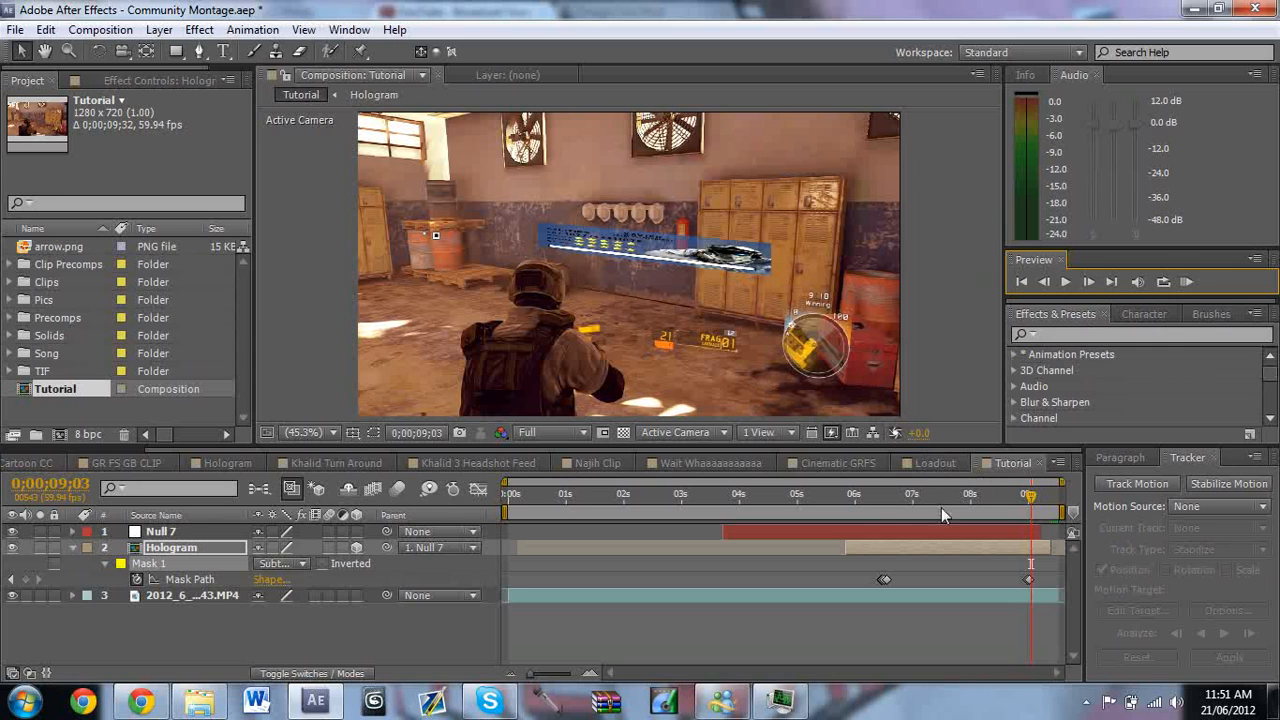
{"action": "left_click", "coordinate": [848, 496]}
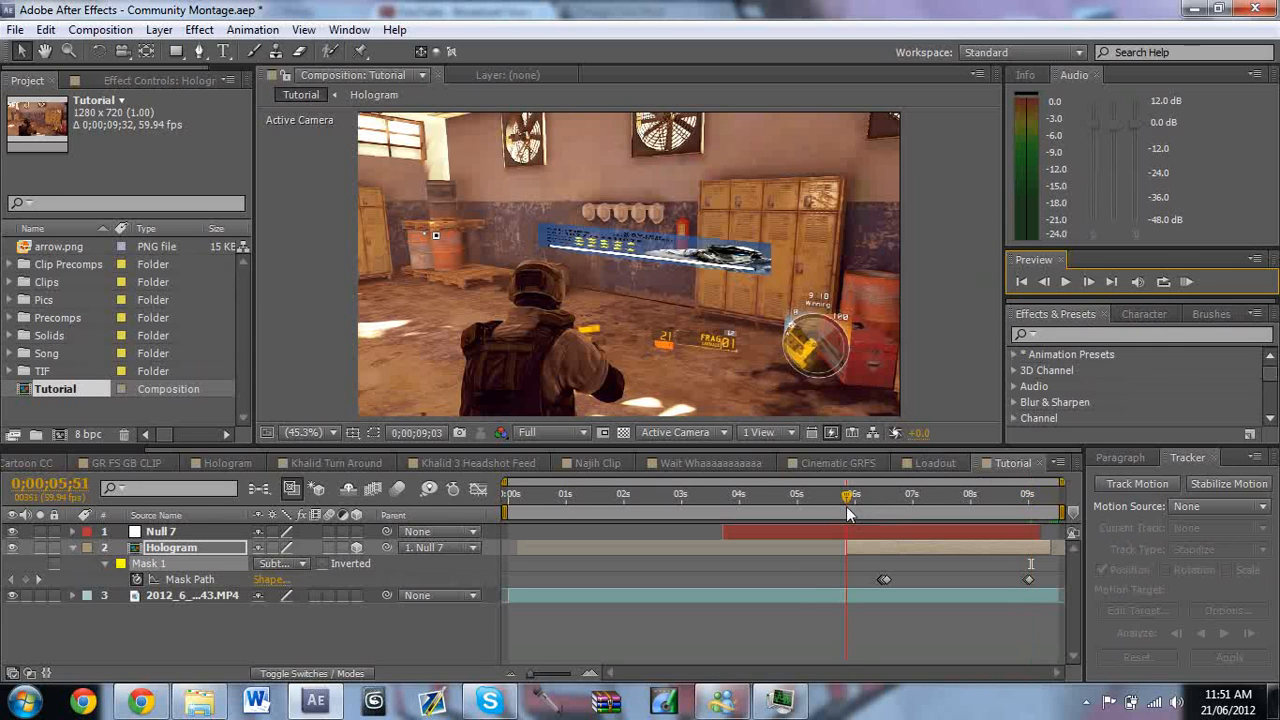
{"action": "left_click", "coordinate": [552, 432]}
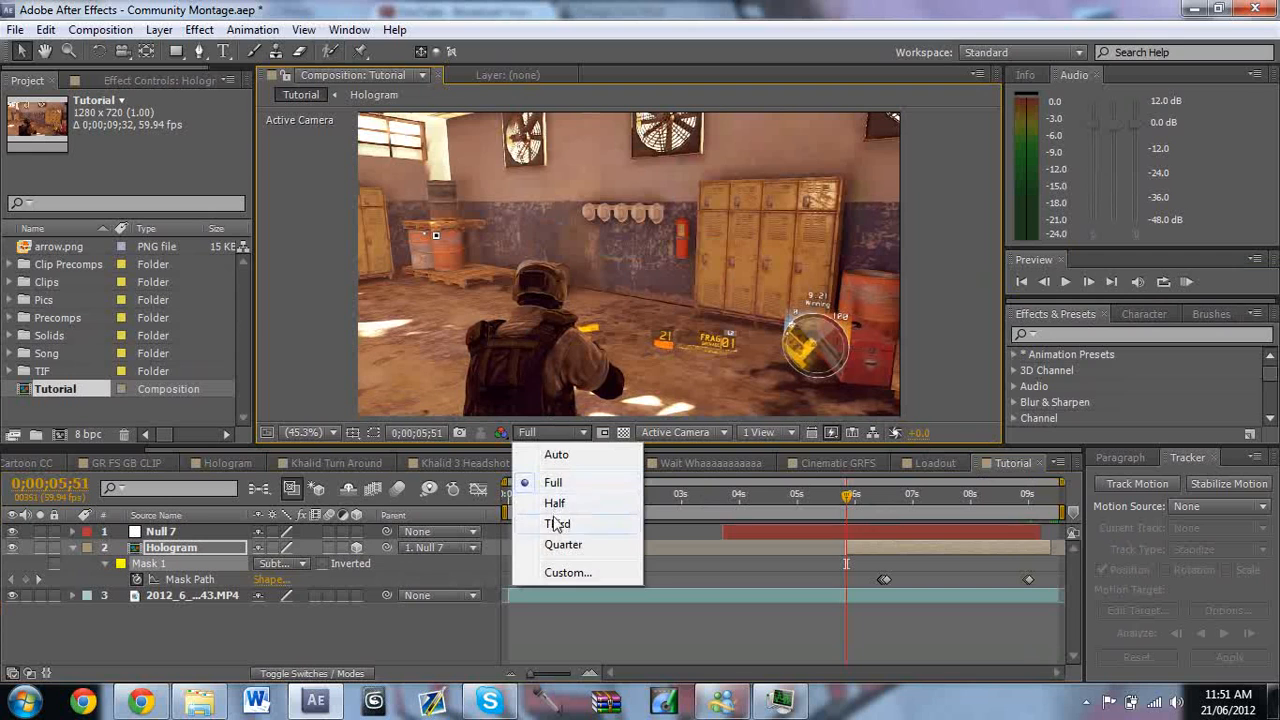
{"action": "left_click", "coordinate": [558, 524]}
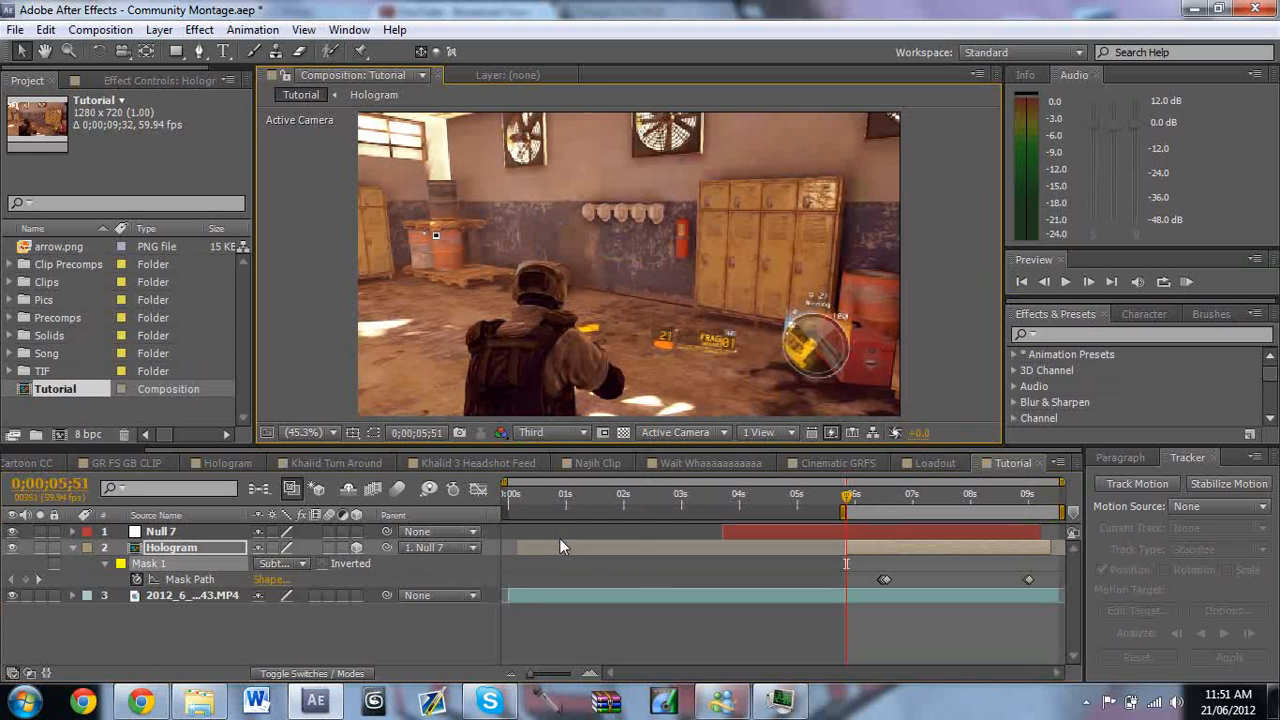